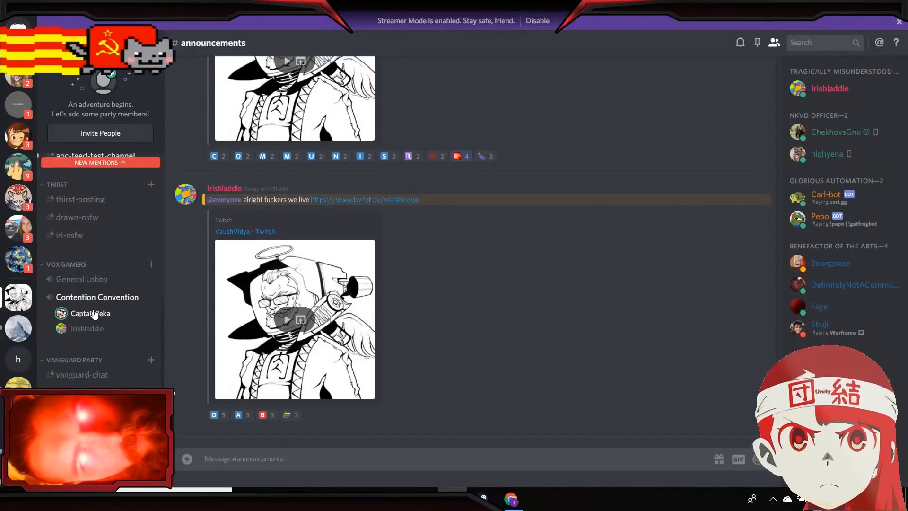
# Lower the first voice-channel member's User Volume to about 38%.
pyautogui.click(91, 314)
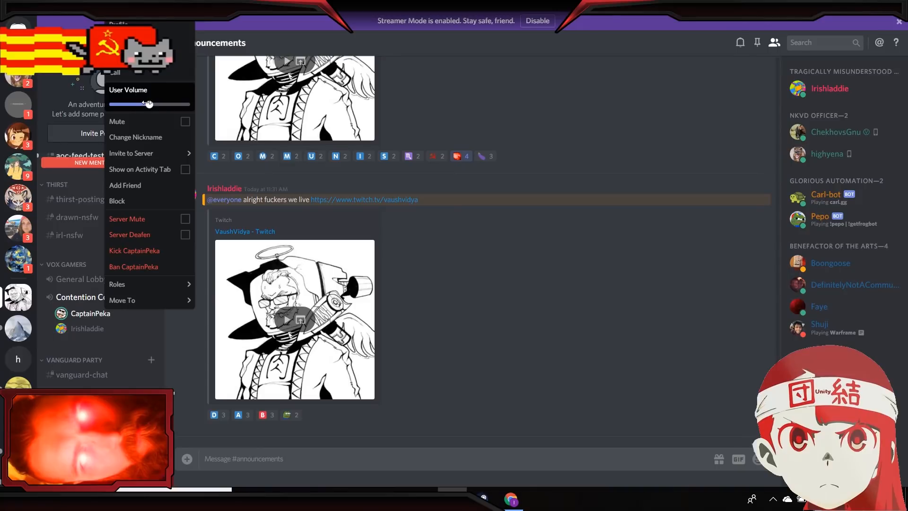
pyautogui.moveTo(148, 104); pyautogui.dragTo(125, 103)
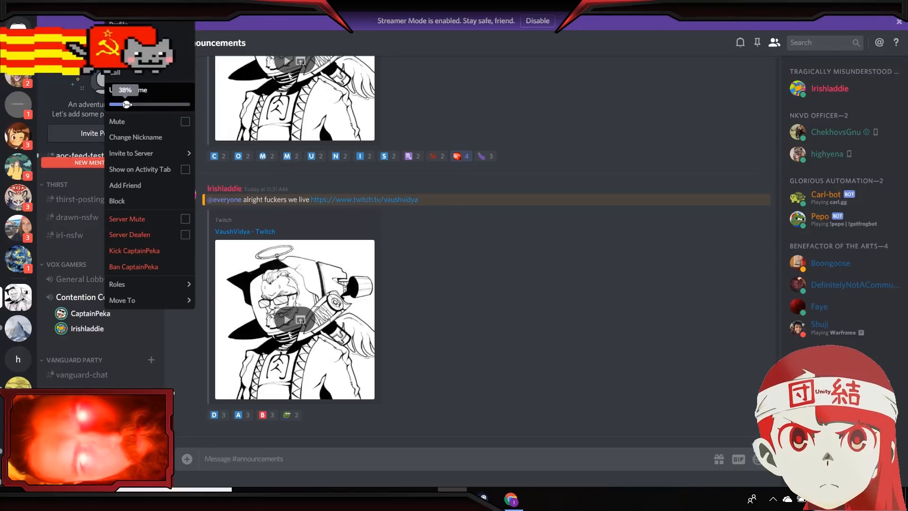
pyautogui.click(484, 371)
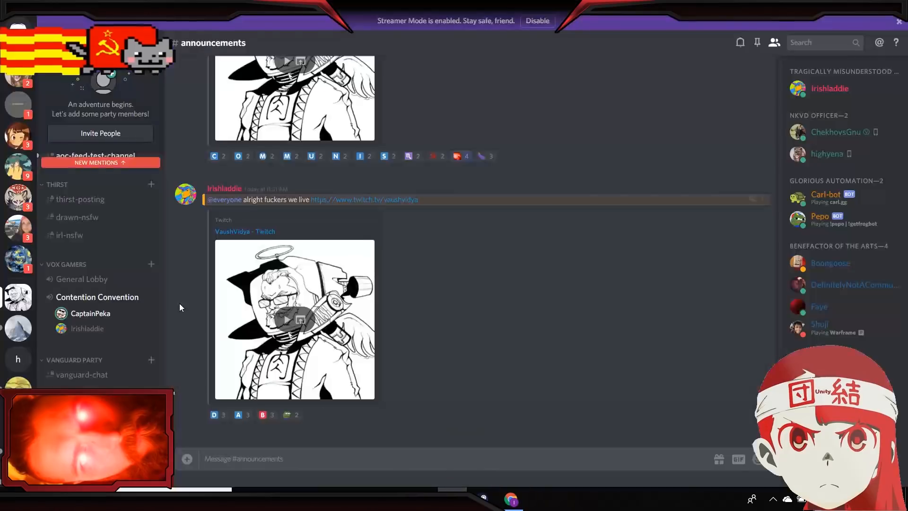
# Set the second voice-channel member's User Volume to 47%.
pyautogui.rightClick(90, 313)
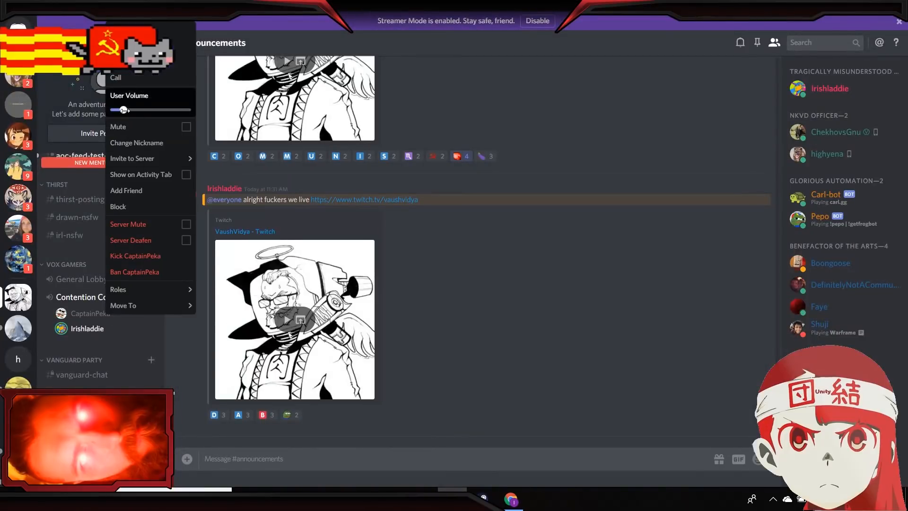
pyautogui.moveTo(123, 110); pyautogui.dragTo(129, 110)
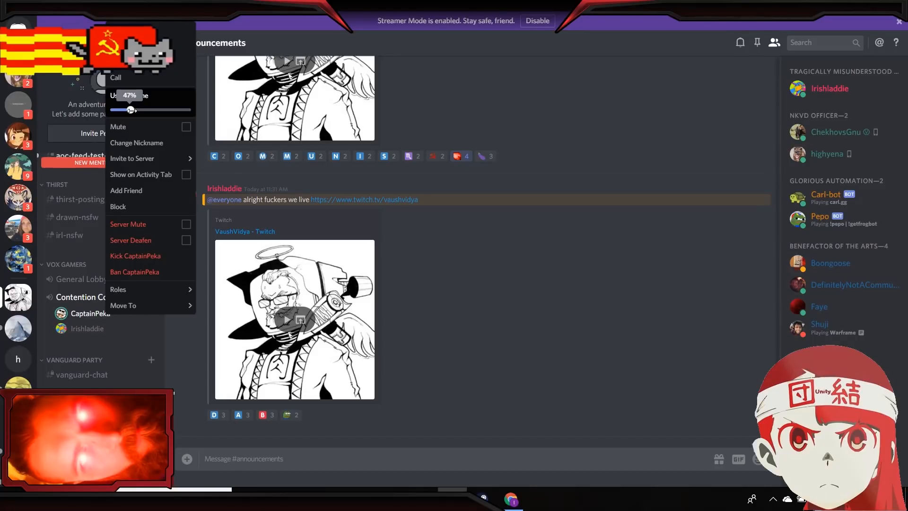
pyautogui.moveTo(131, 109); pyautogui.dragTo(123, 109)
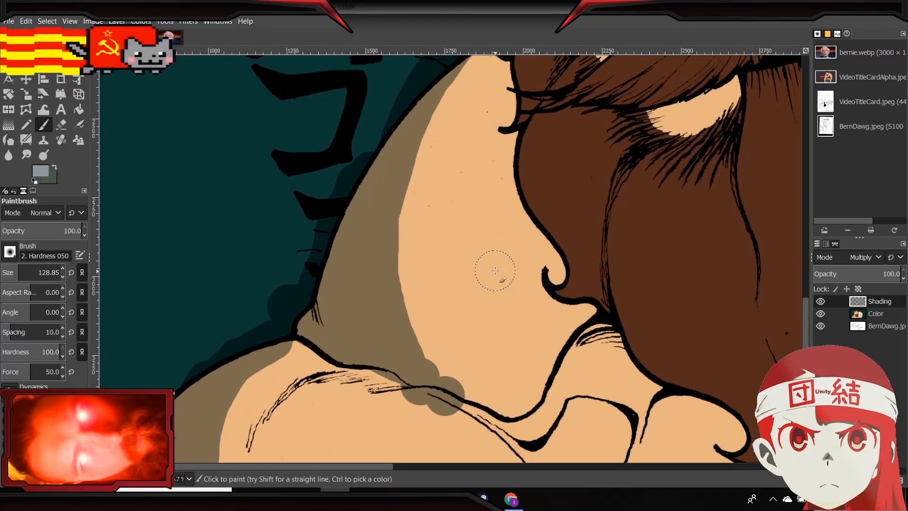
# Paint brown shading along the shoulder line, then erase the shading blob and trim the neck edge.
pyautogui.moveTo(495, 270); pyautogui.dragTo(411, 364)
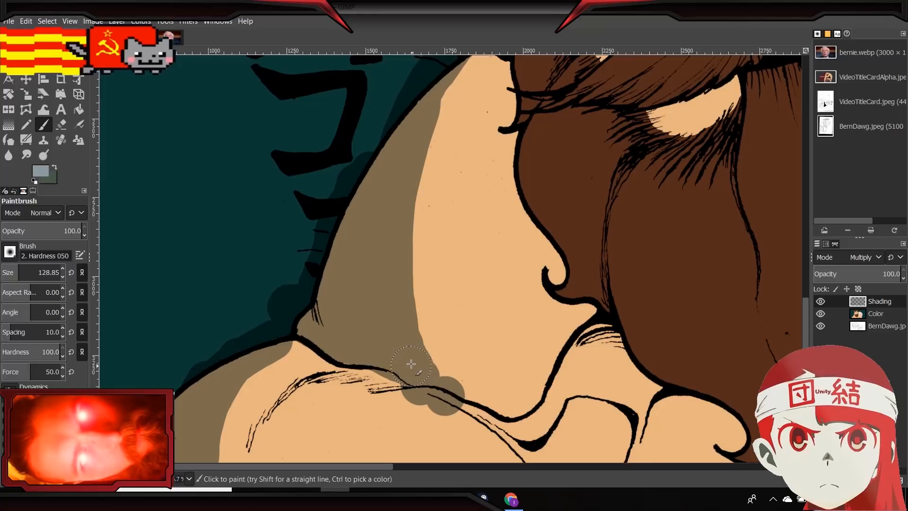
pyautogui.moveTo(432, 80)
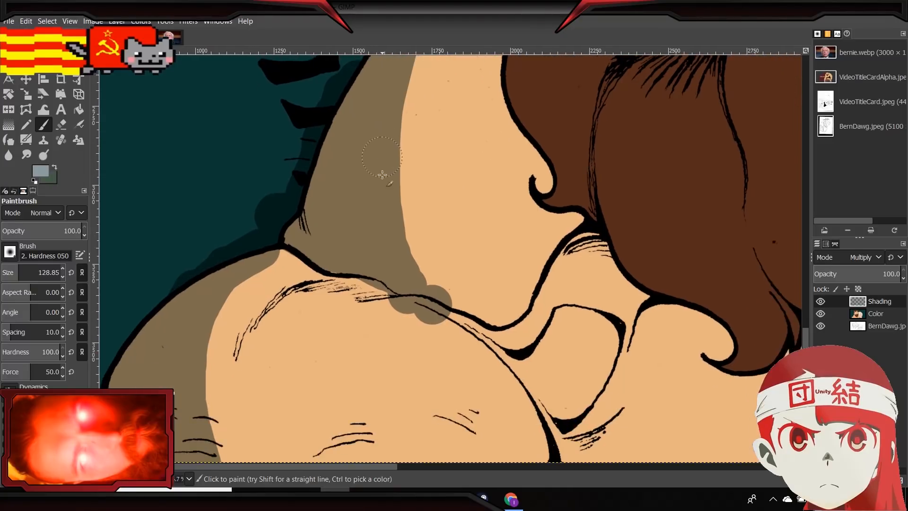
pyautogui.click(62, 125)
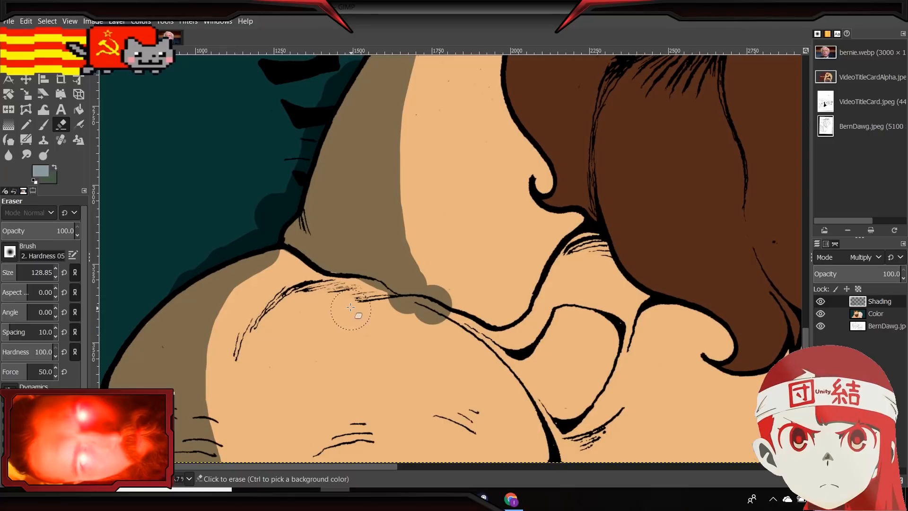
pyautogui.moveTo(354, 316); pyautogui.dragTo(470, 321)
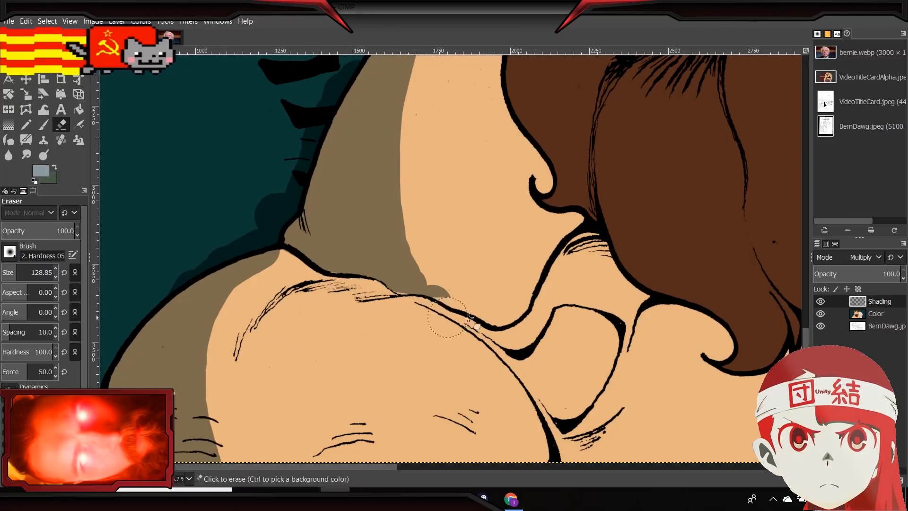
pyautogui.moveTo(475, 325); pyautogui.dragTo(356, 304)
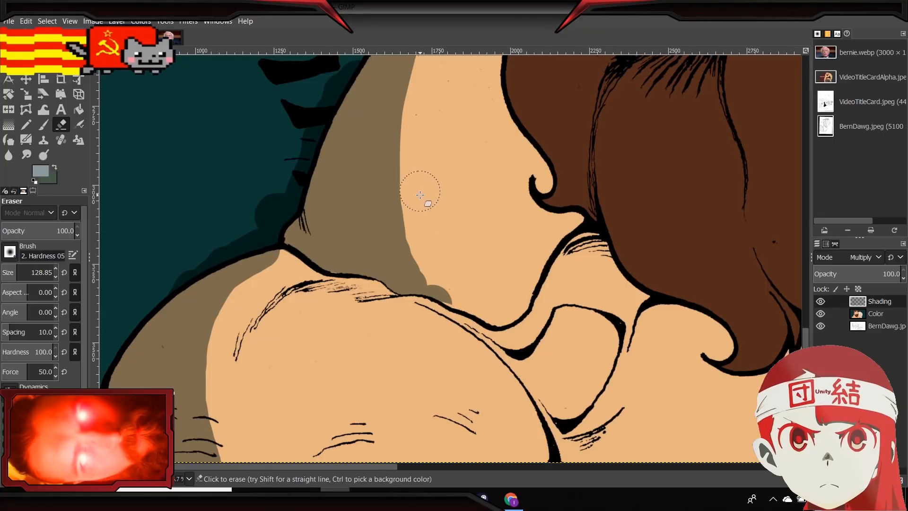
pyautogui.moveTo(420, 194); pyautogui.dragTo(469, 321)
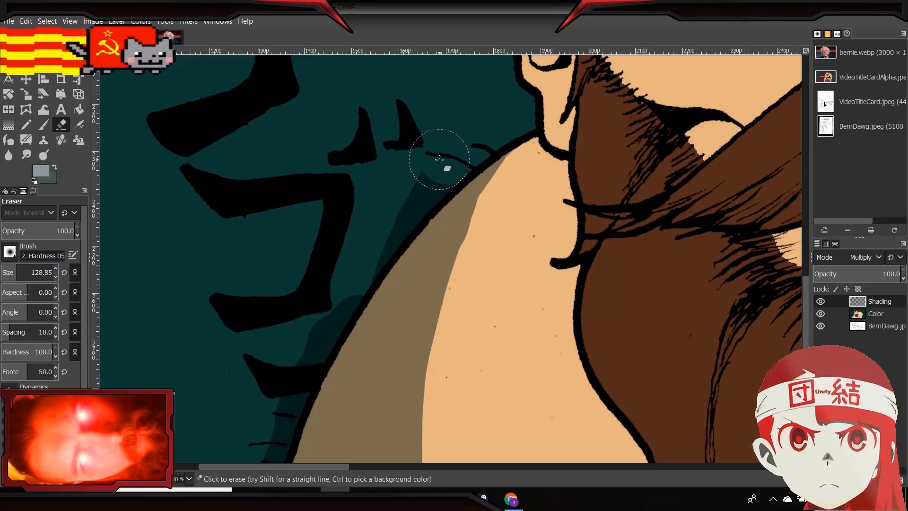
# Erase shading spilling onto the dark background outside the shoulder outline.
pyautogui.moveTo(441, 159); pyautogui.dragTo(411, 191)
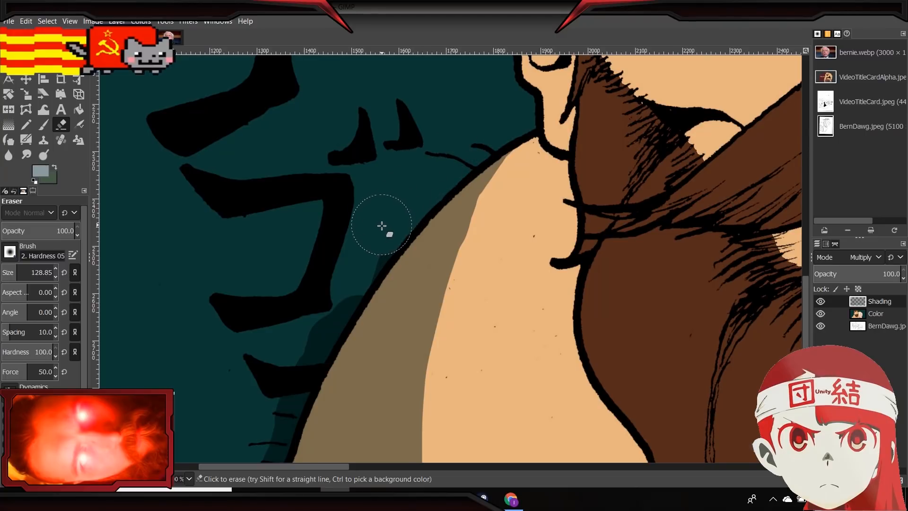
pyautogui.moveTo(381, 226); pyautogui.dragTo(372, 246)
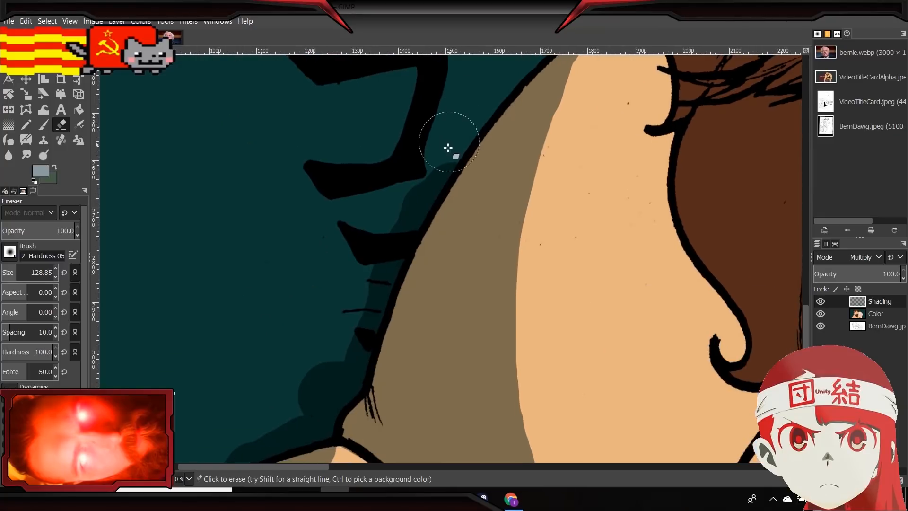
pyautogui.moveTo(447, 148); pyautogui.dragTo(402, 209)
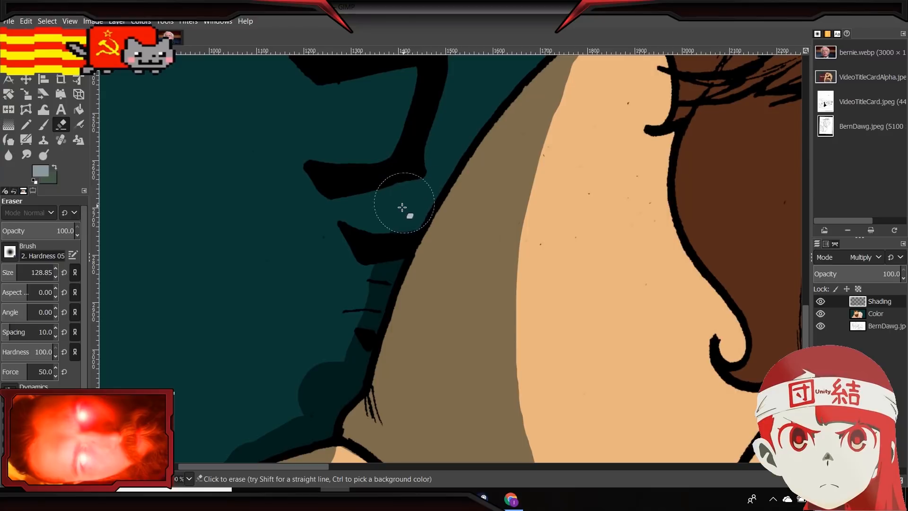
pyautogui.moveTo(403, 208); pyautogui.dragTo(344, 352)
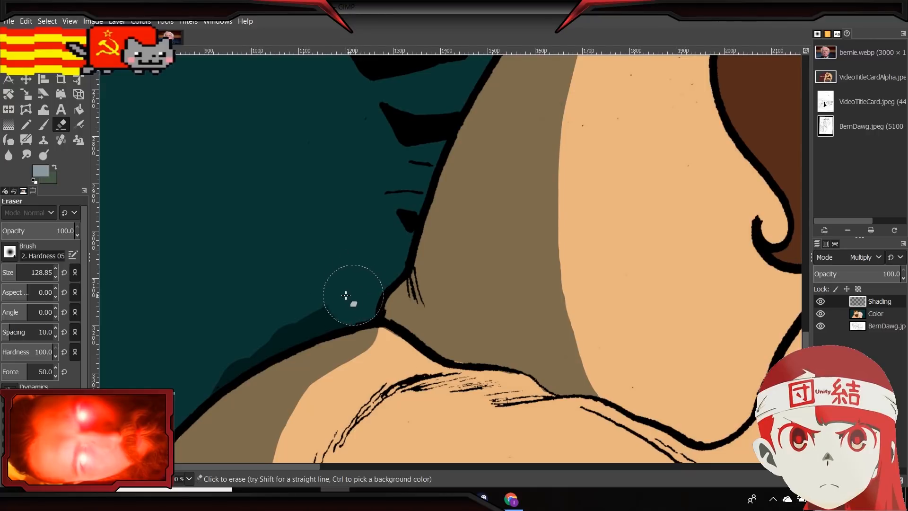
pyautogui.moveTo(353, 296); pyautogui.dragTo(272, 327)
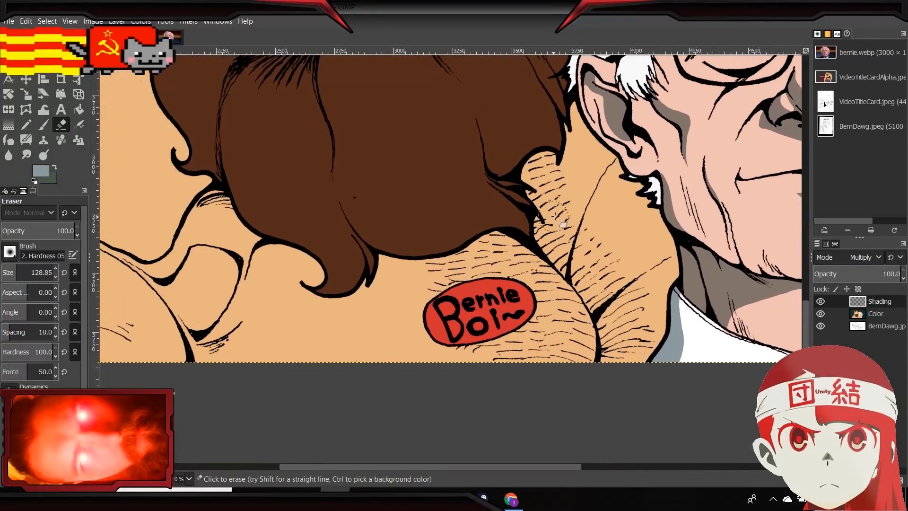
pyautogui.moveTo(165, 261)
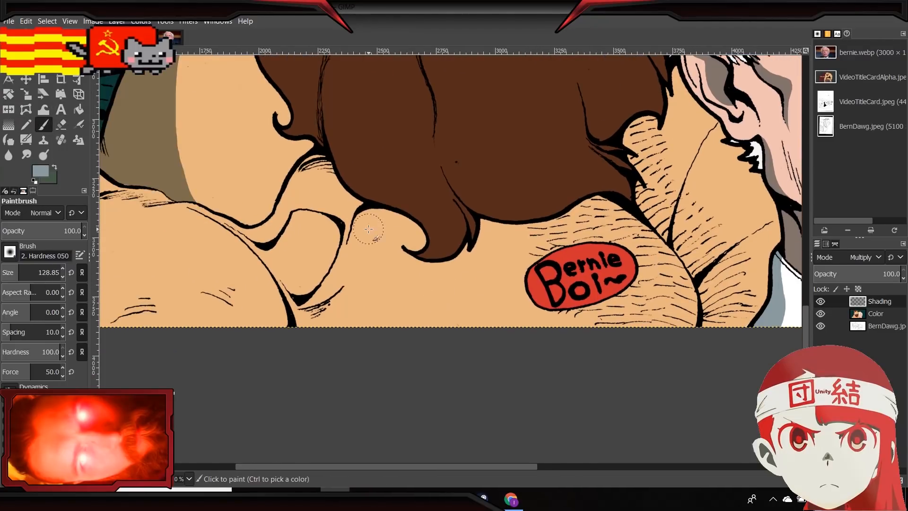
pyautogui.moveTo(366, 225)
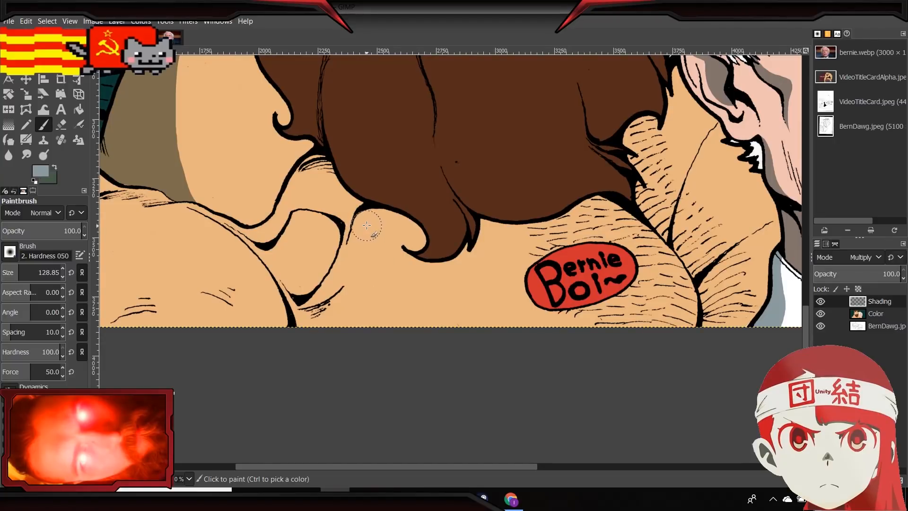
pyautogui.moveTo(449, 268)
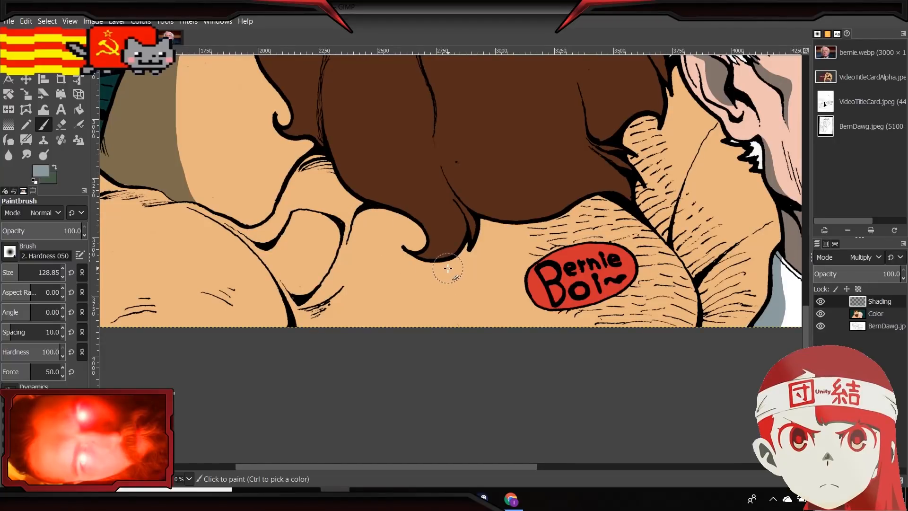
# Paint brown shading under the curled hair, down the neck and along the skin folds.
pyautogui.moveTo(447, 268); pyautogui.dragTo(365, 229)
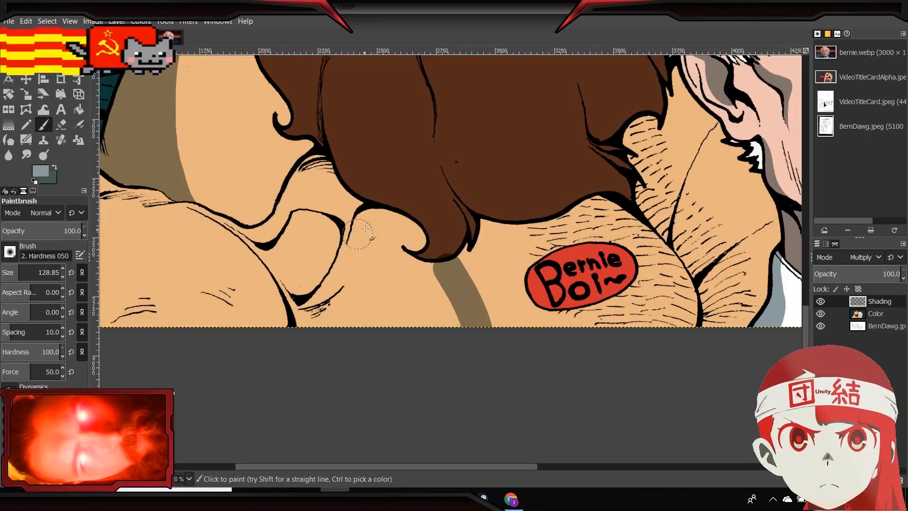
pyautogui.moveTo(362, 229); pyautogui.dragTo(449, 328)
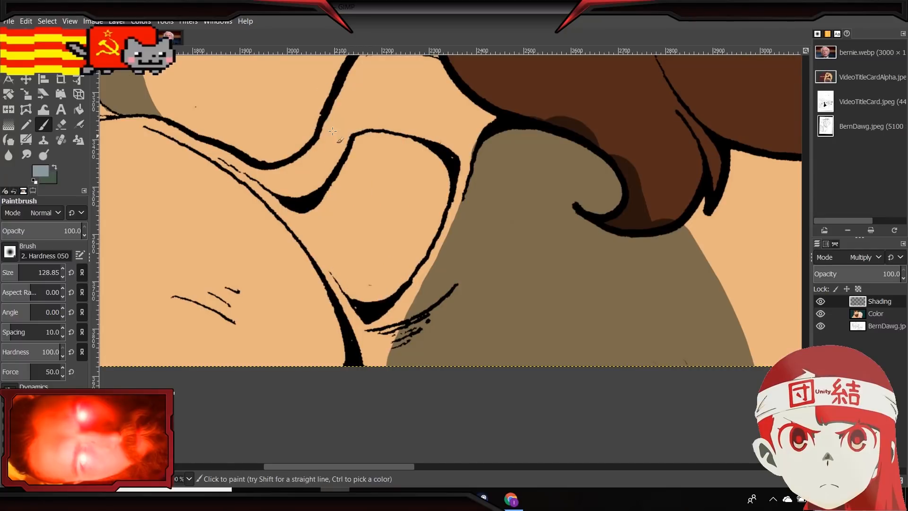
pyautogui.moveTo(333, 131); pyautogui.dragTo(358, 292)
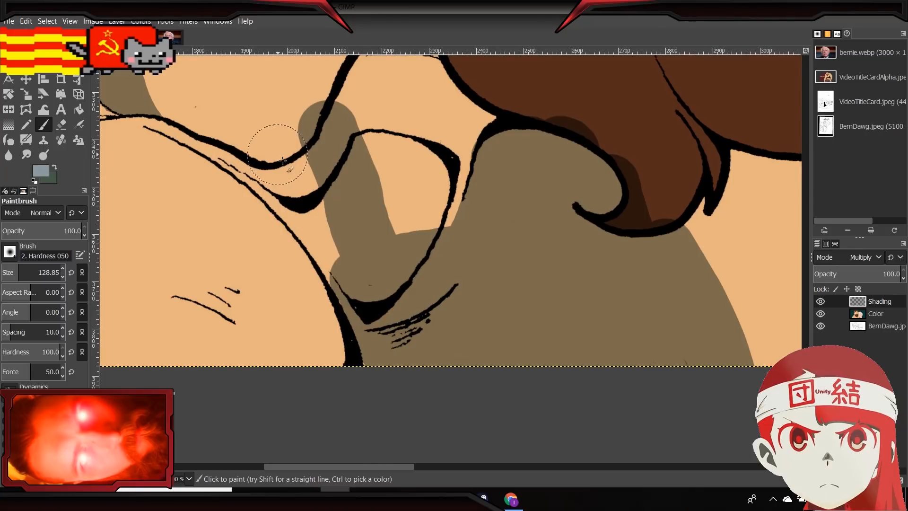
pyautogui.moveTo(284, 162); pyautogui.dragTo(241, 145)
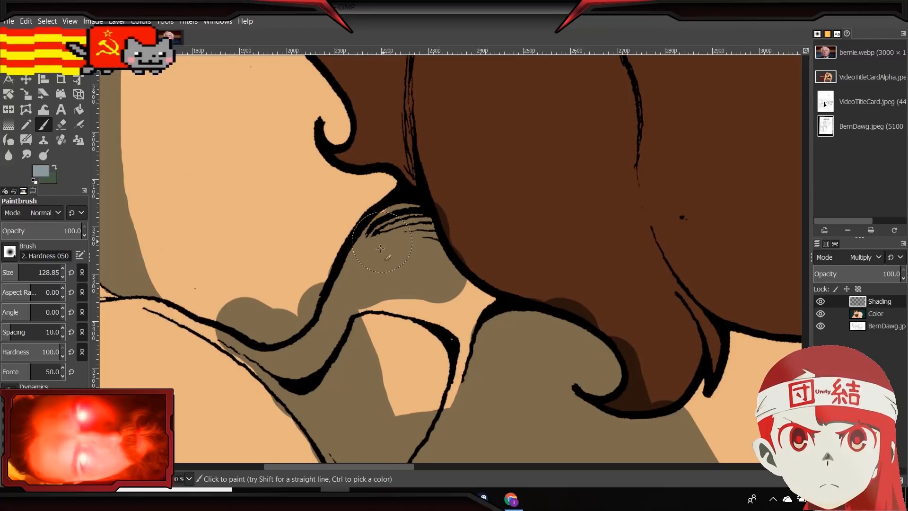
pyautogui.moveTo(381, 249); pyautogui.dragTo(502, 276)
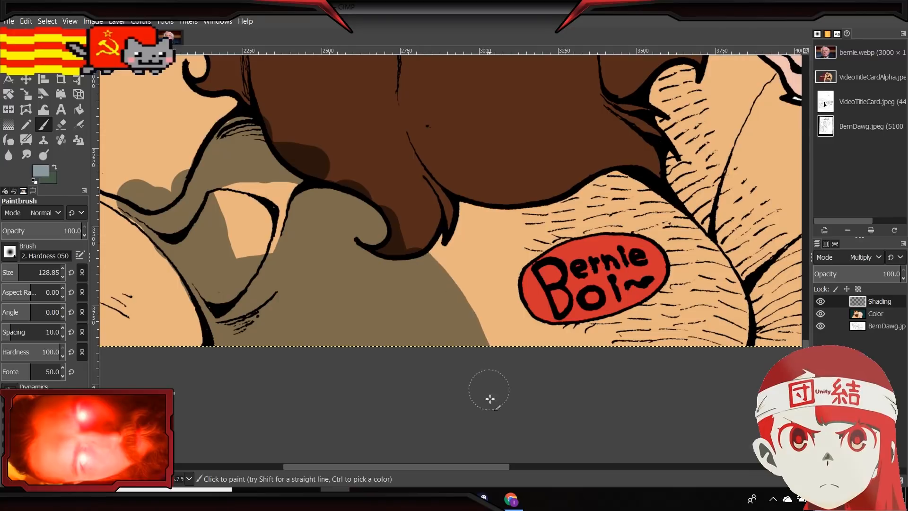
pyautogui.moveTo(509, 456)
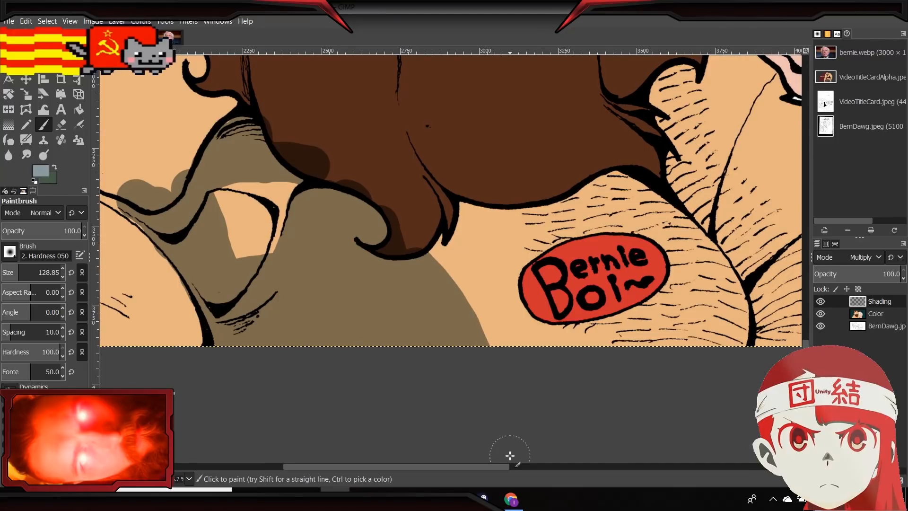
pyautogui.moveTo(404, 300)
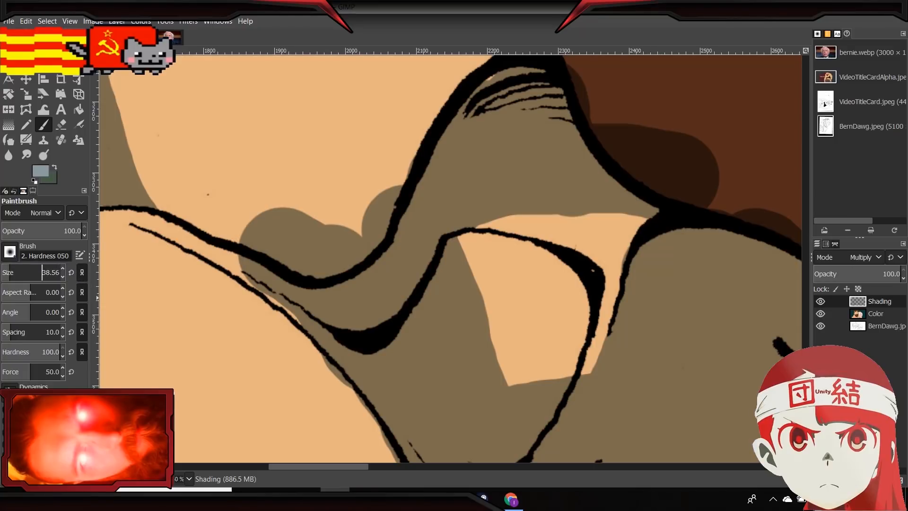
pyautogui.moveTo(230, 208)
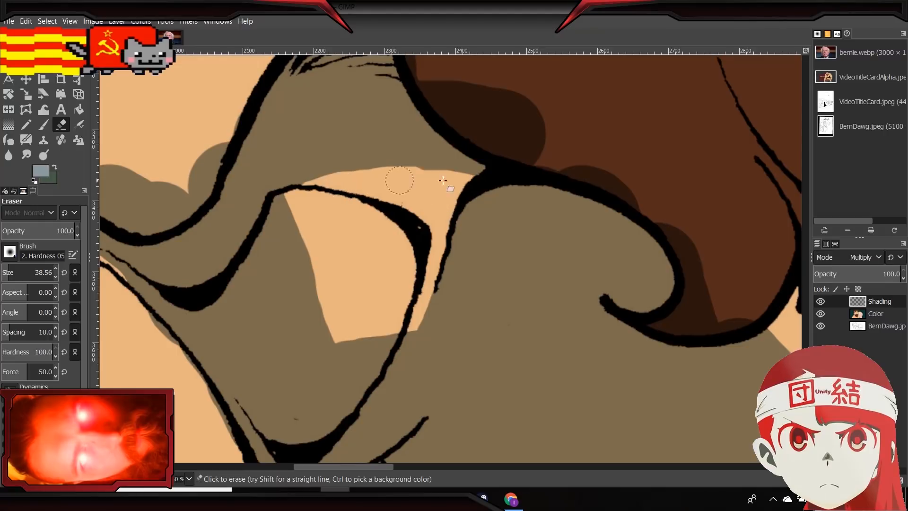
# Erase brown shading off the light skin patch and along its upper outline.
pyautogui.moveTo(400, 180); pyautogui.dragTo(614, 203)
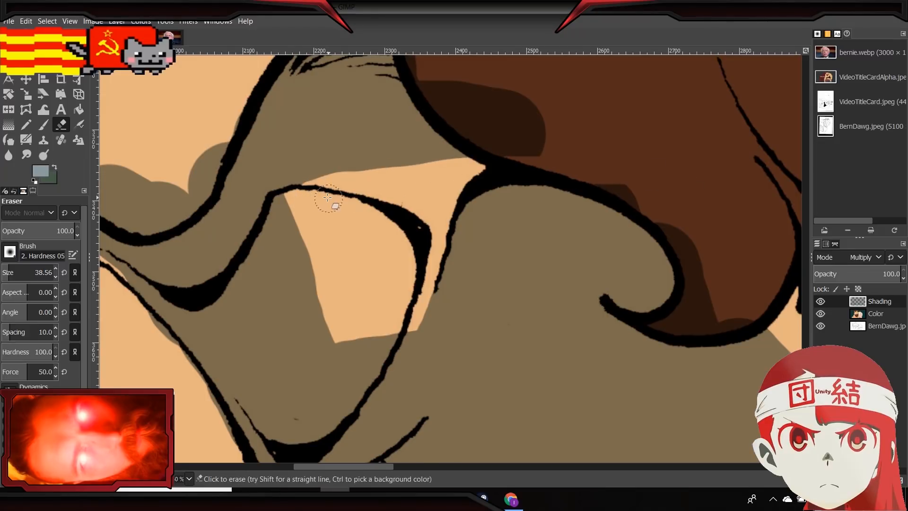
pyautogui.moveTo(330, 200); pyautogui.dragTo(429, 173)
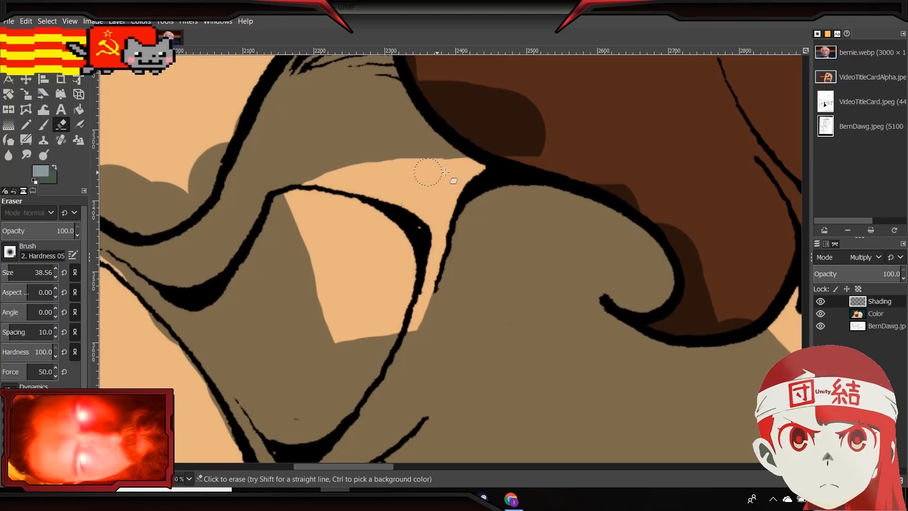
pyautogui.moveTo(429, 174); pyautogui.dragTo(382, 209)
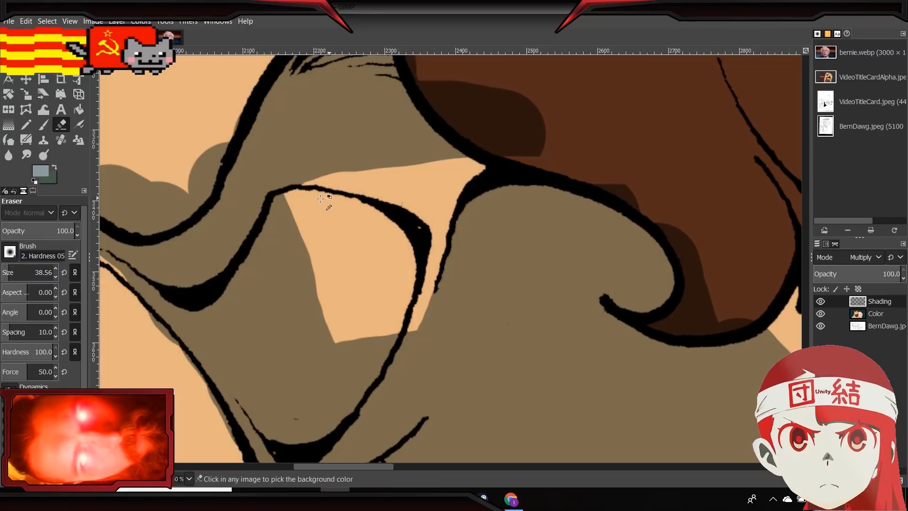
pyautogui.moveTo(446, 180)
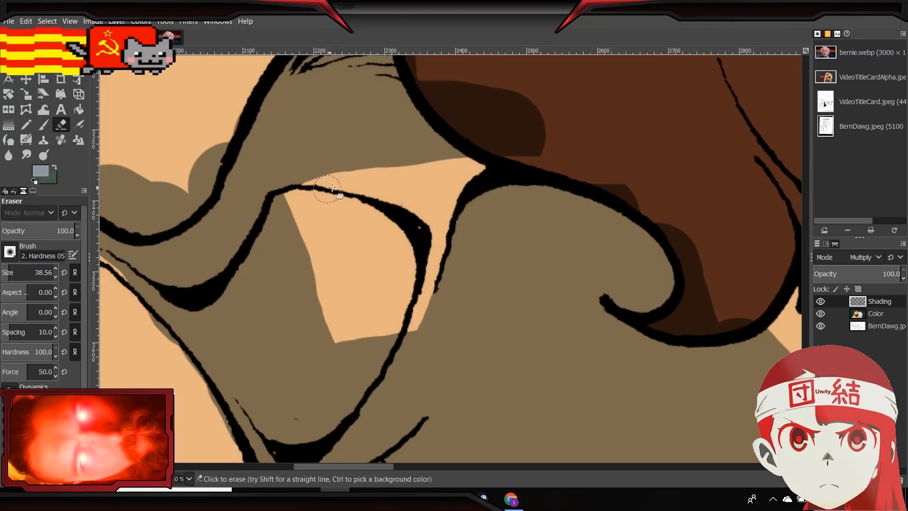
pyautogui.moveTo(330, 189); pyautogui.dragTo(560, 173)
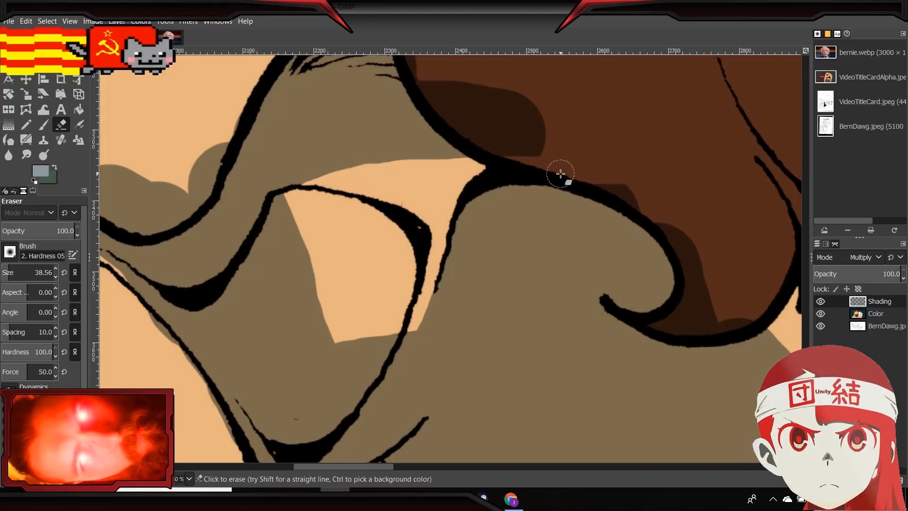
pyautogui.moveTo(544, 194)
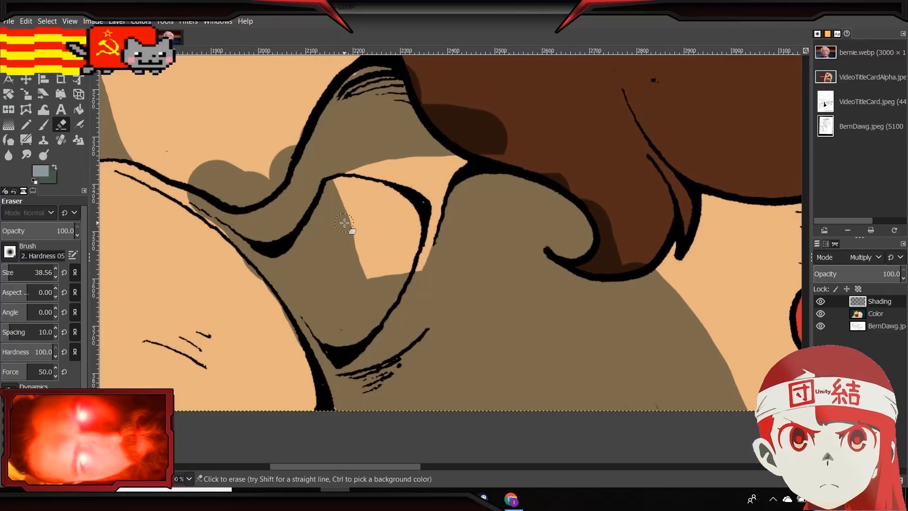
pyautogui.moveTo(327, 229)
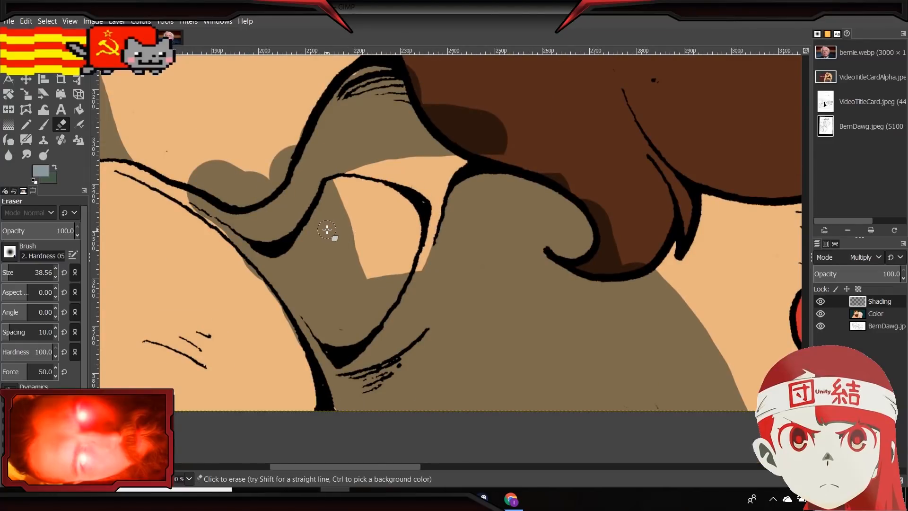
pyautogui.moveTo(457, 230)
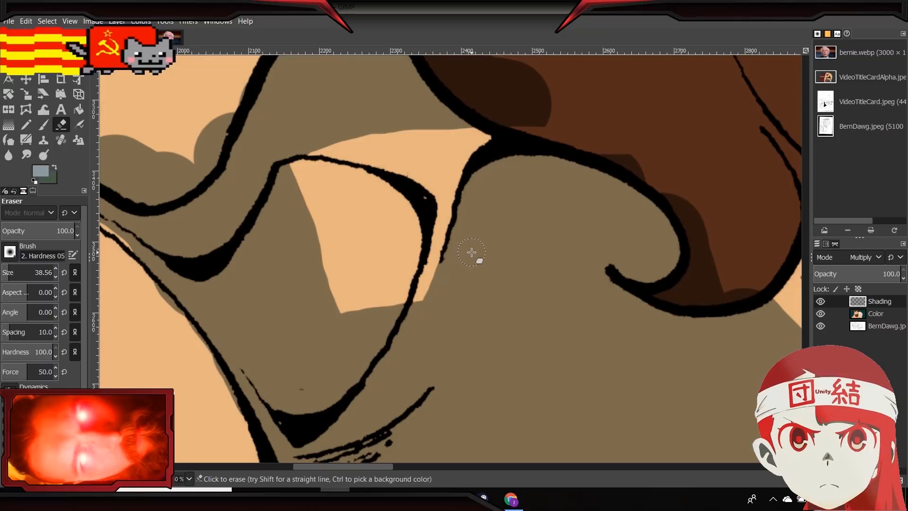
pyautogui.moveTo(392, 304)
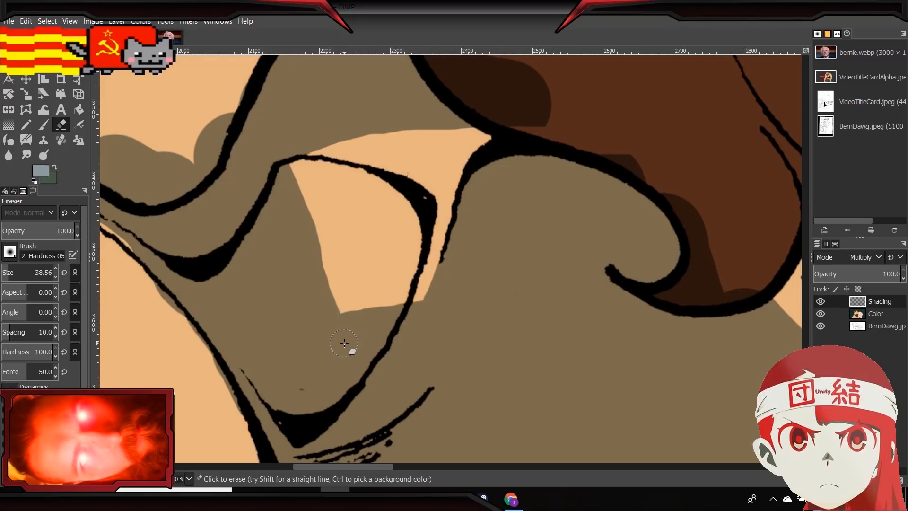
pyautogui.moveTo(325, 353)
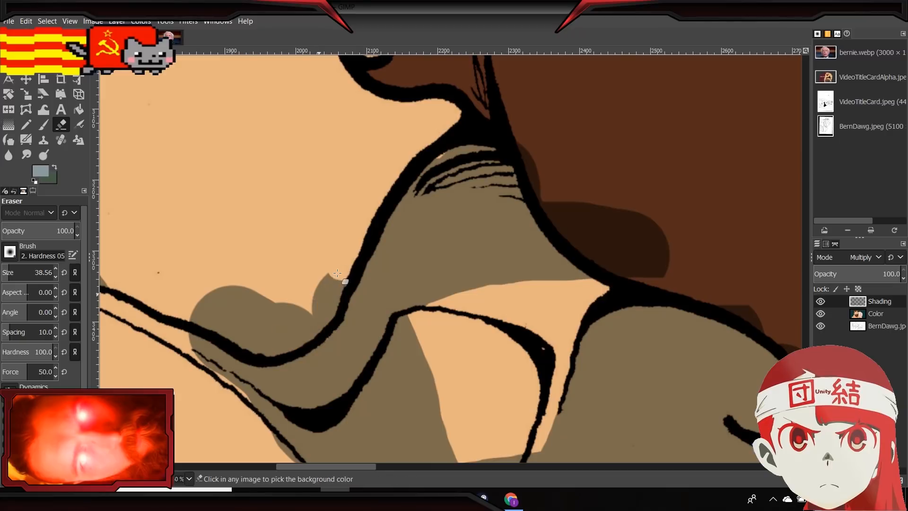
# Erase the shading bump over the lower skin and clean shading along the outline.
pyautogui.moveTo(344, 282); pyautogui.dragTo(321, 304)
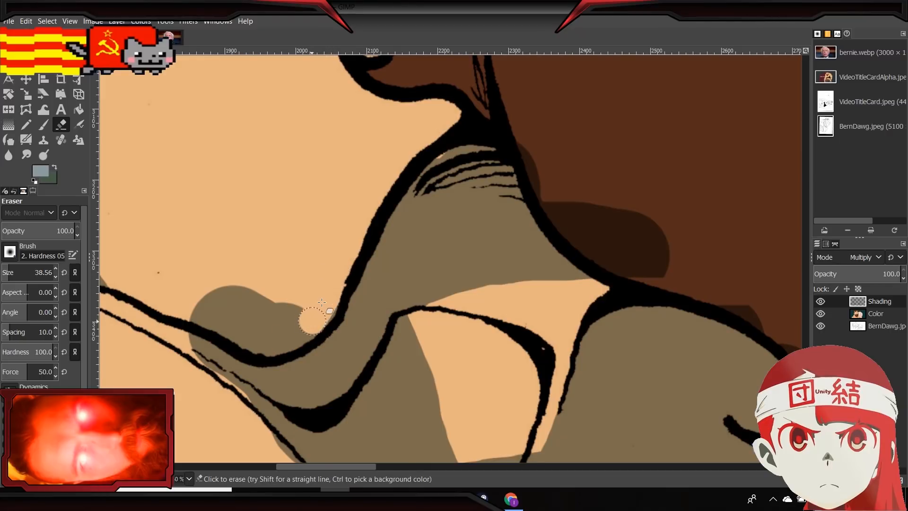
pyautogui.moveTo(322, 318); pyautogui.dragTo(283, 341)
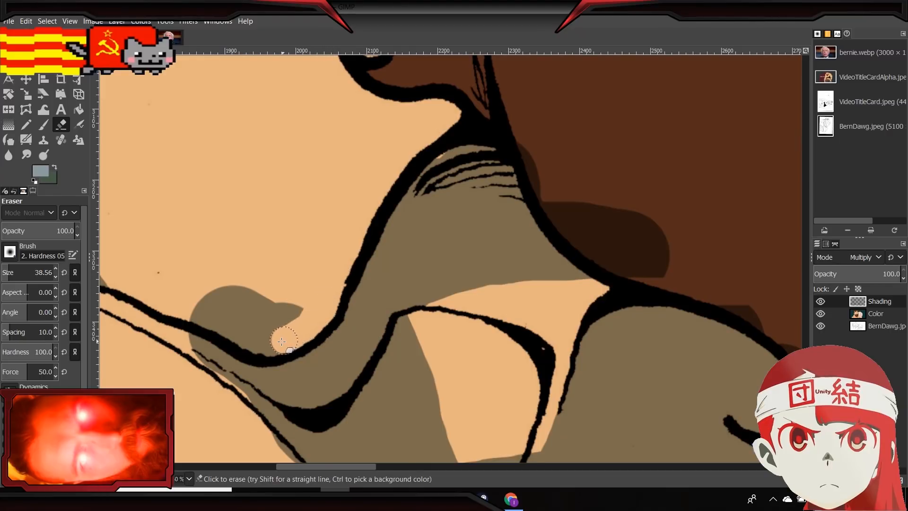
pyautogui.moveTo(284, 341); pyautogui.dragTo(263, 324)
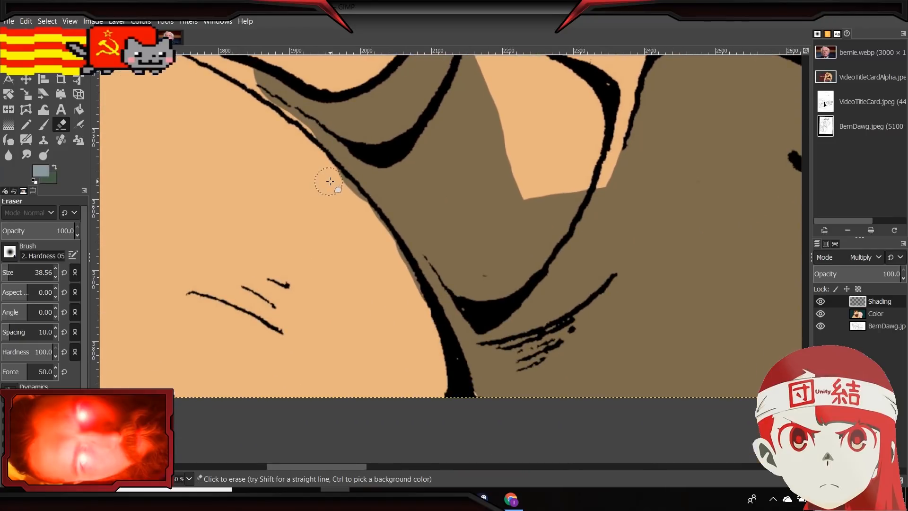
pyautogui.moveTo(330, 181); pyautogui.dragTo(375, 230)
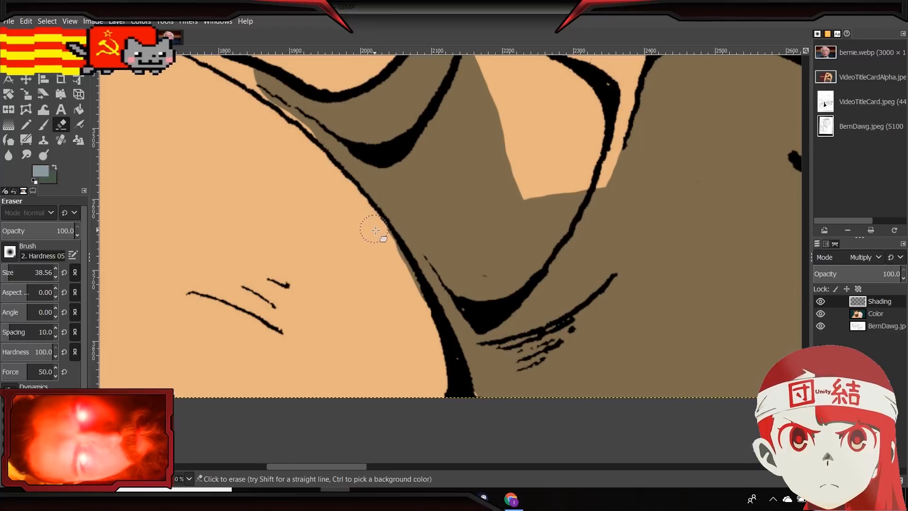
pyautogui.moveTo(376, 230); pyautogui.dragTo(449, 369)
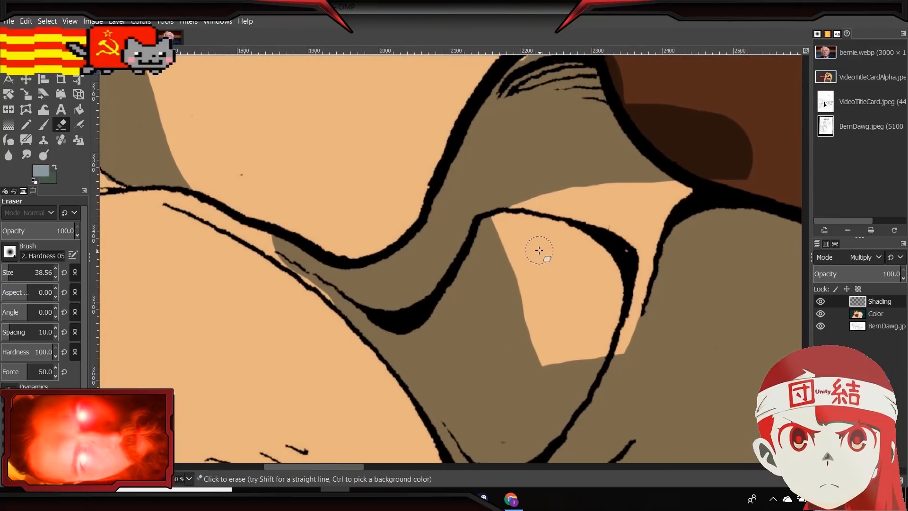
pyautogui.moveTo(565, 261)
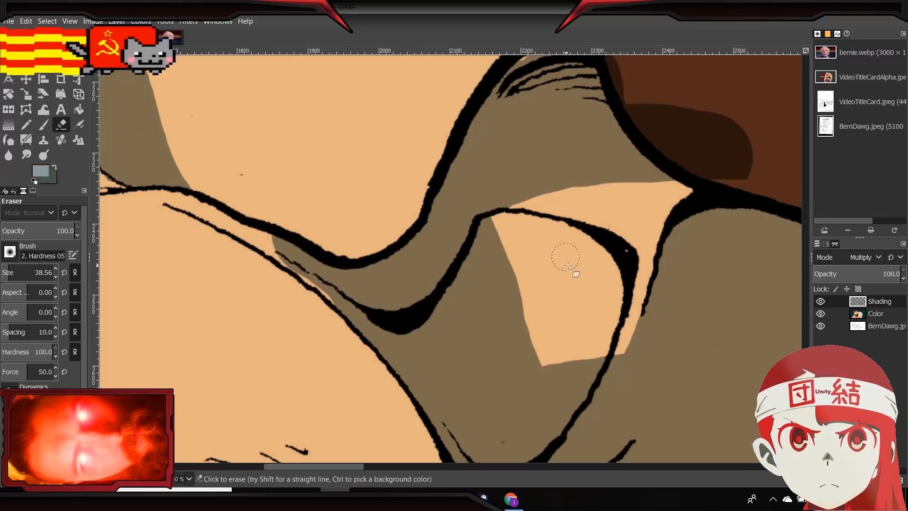
pyautogui.moveTo(597, 348)
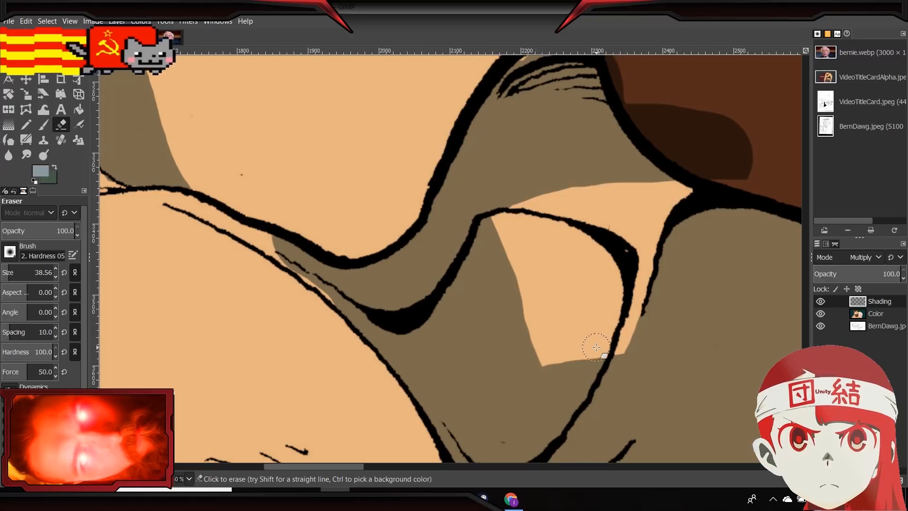
# Shape the lit skin patch into a rounded highlight and clear shading along its top outline.
pyautogui.moveTo(597, 348); pyautogui.dragTo(532, 354)
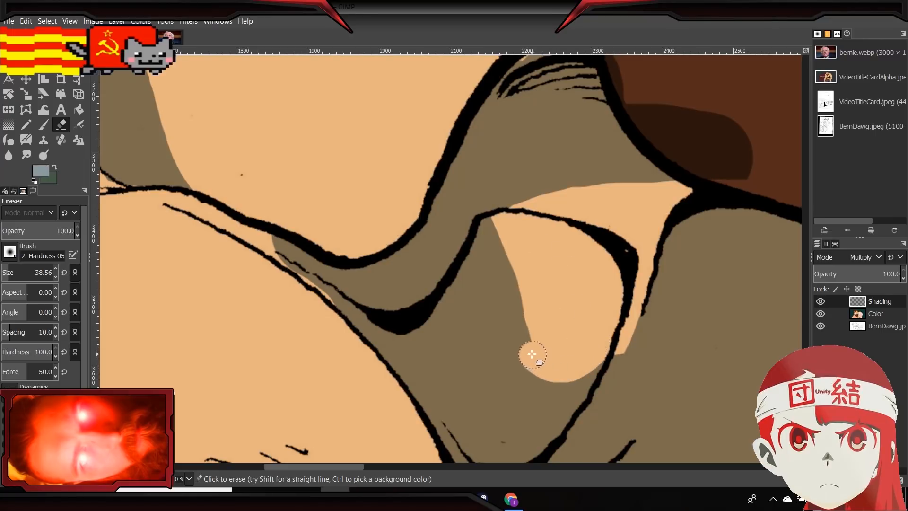
pyautogui.moveTo(533, 356); pyautogui.dragTo(496, 227)
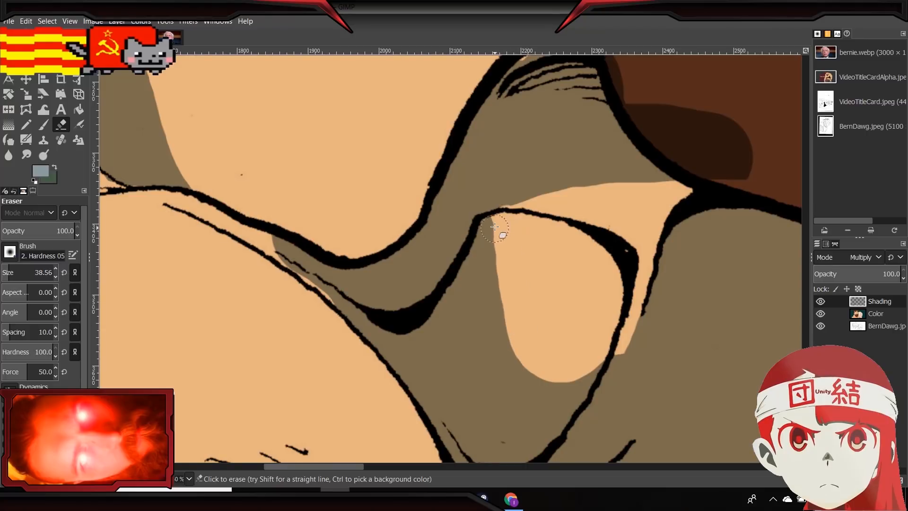
pyautogui.moveTo(495, 226); pyautogui.dragTo(521, 342)
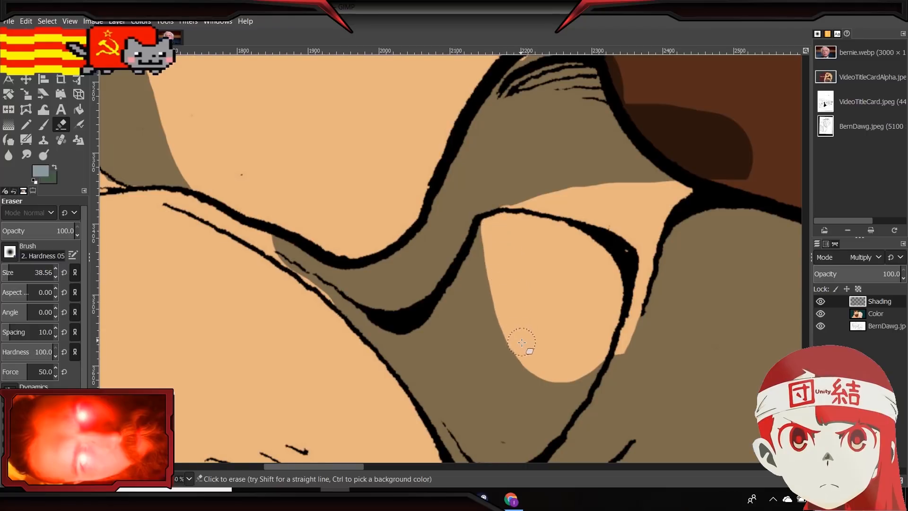
pyautogui.moveTo(522, 341); pyautogui.dragTo(587, 358)
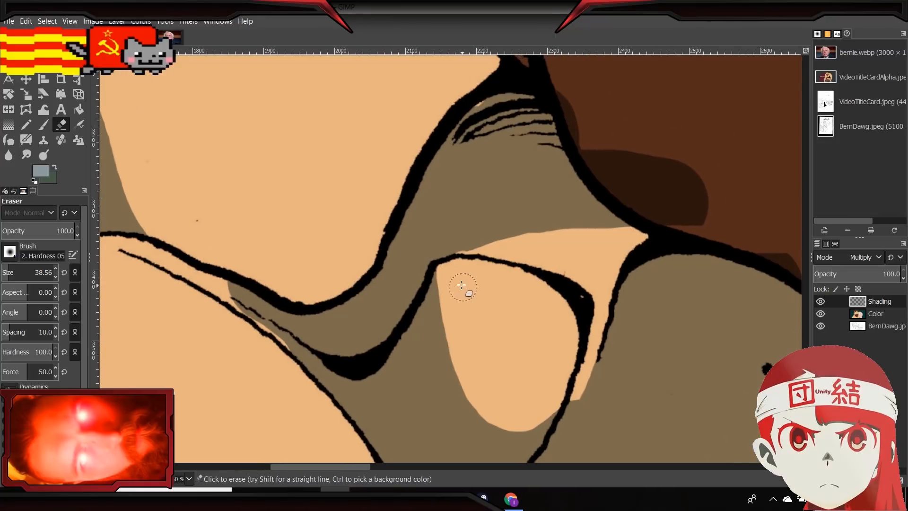
pyautogui.moveTo(461, 288); pyautogui.dragTo(490, 260)
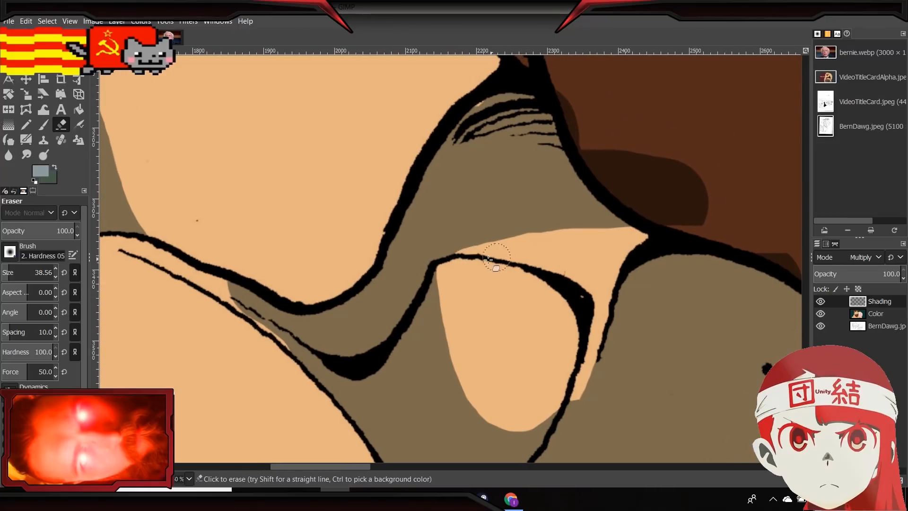
pyautogui.moveTo(495, 260); pyautogui.dragTo(631, 237)
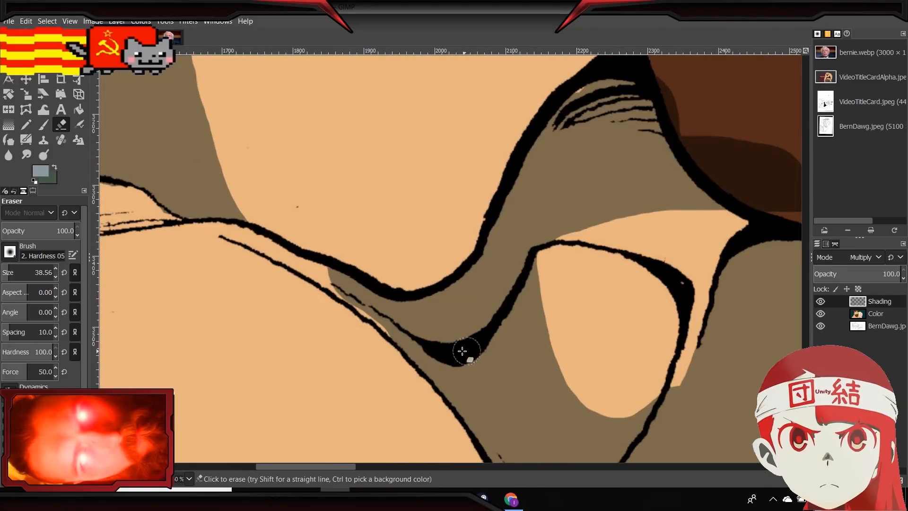
# Clear remaining shading from the skin beneath the curved outline and trim its upper edge.
pyautogui.moveTo(464, 354); pyautogui.dragTo(387, 352)
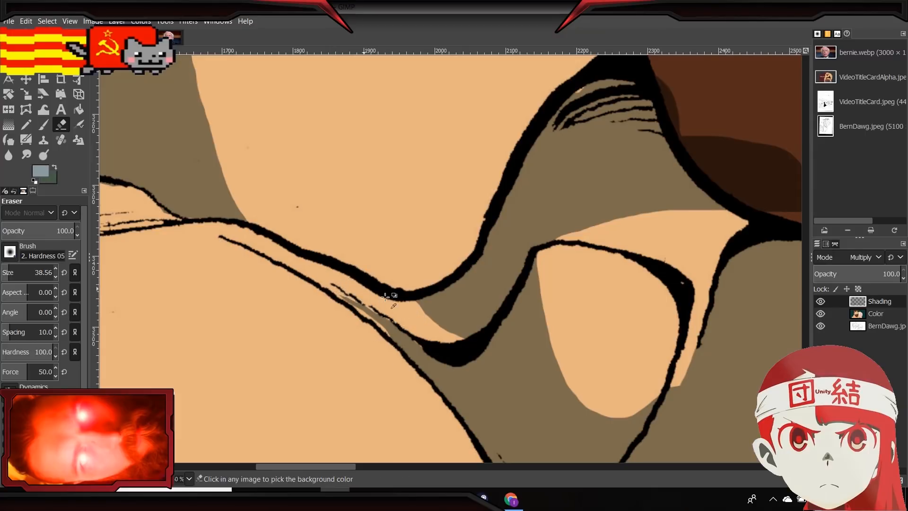
pyautogui.click(379, 292)
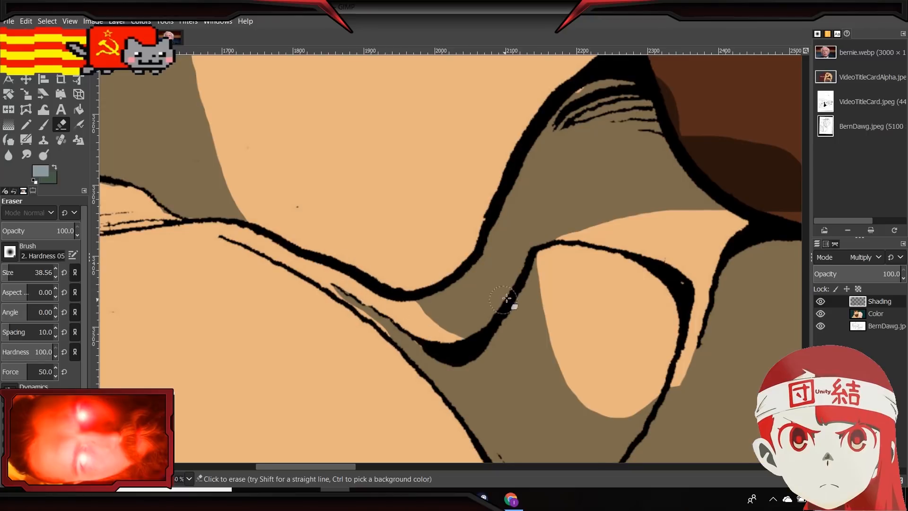
pyautogui.moveTo(505, 307)
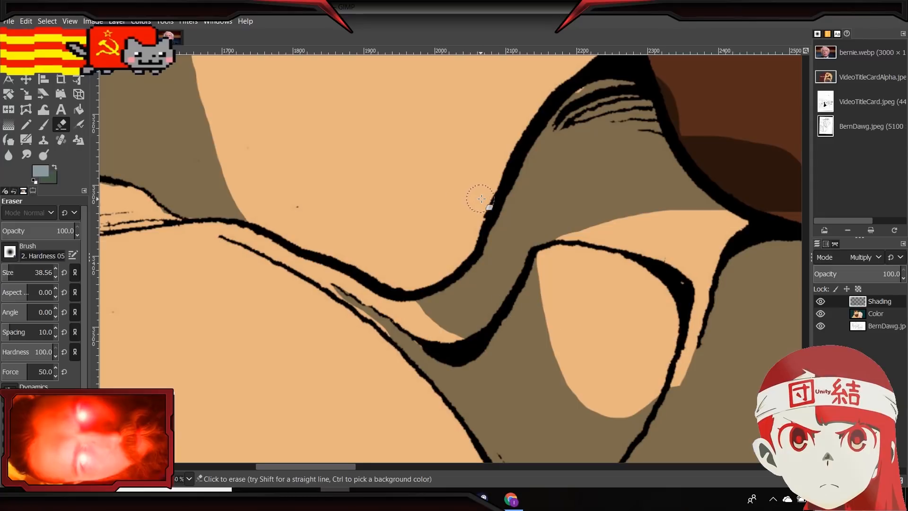
pyautogui.moveTo(482, 199); pyautogui.dragTo(413, 300)
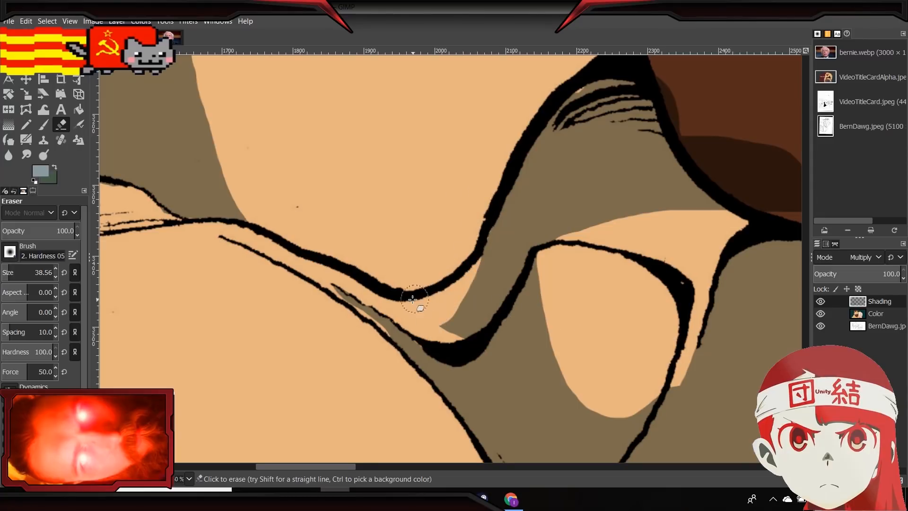
pyautogui.moveTo(414, 299); pyautogui.dragTo(480, 222)
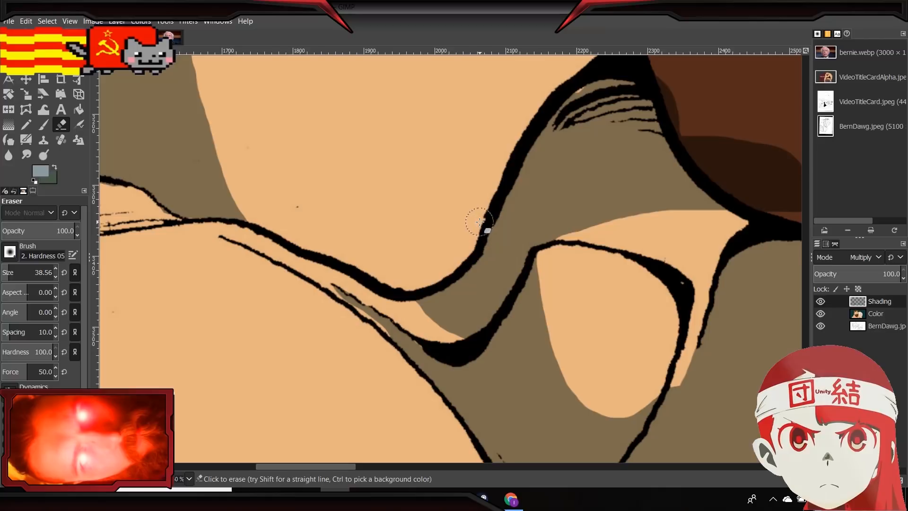
pyautogui.moveTo(480, 221); pyautogui.dragTo(428, 260)
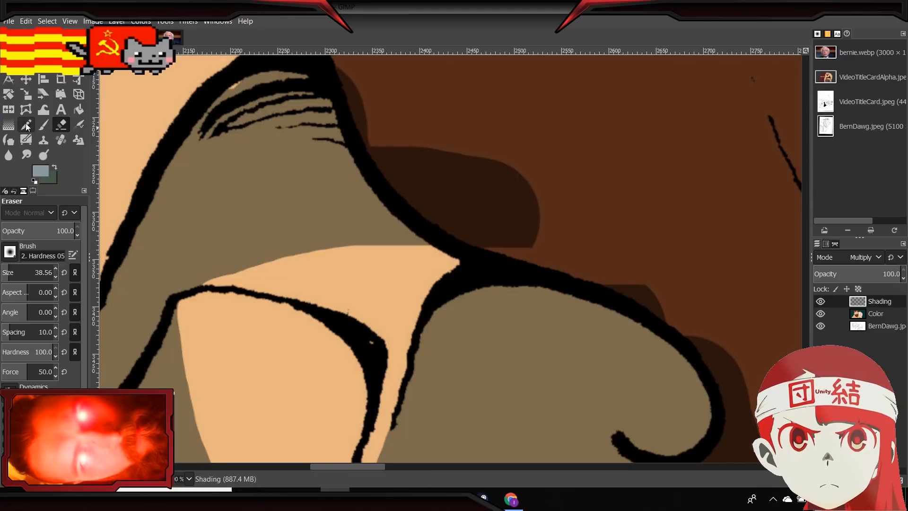
# Return to the Paintbrush and add brown shading beside the hair outline.
pyautogui.click(26, 124)
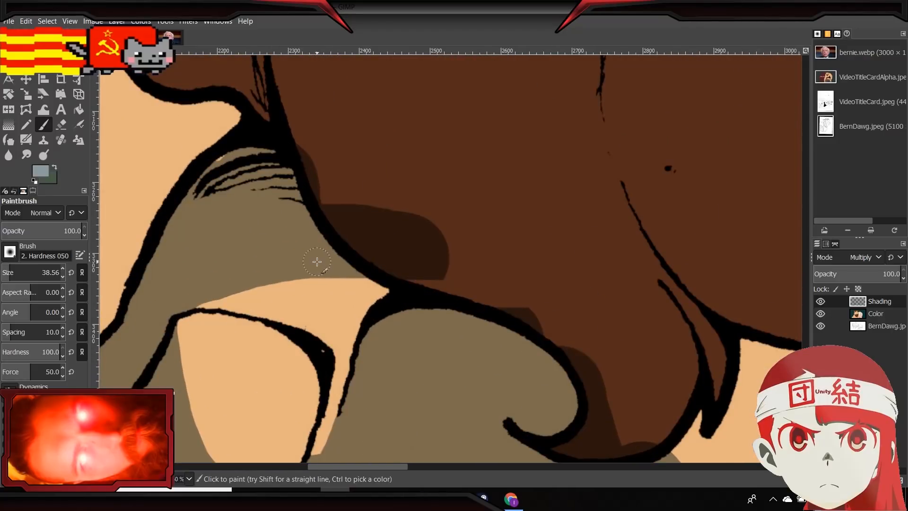
pyautogui.moveTo(317, 261); pyautogui.dragTo(376, 299)
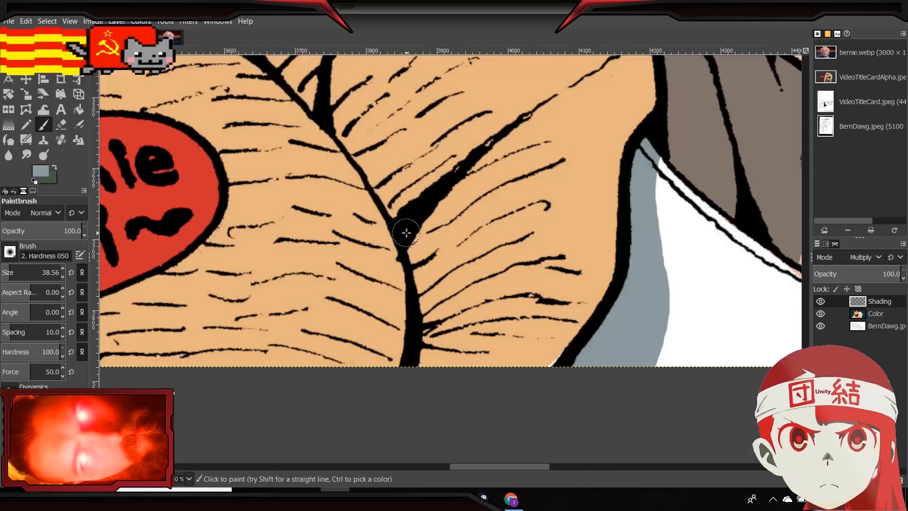
# Paint a brown shadow strip along the central chest line and erase back its right edge.
pyautogui.moveTo(407, 233); pyautogui.dragTo(469, 365)
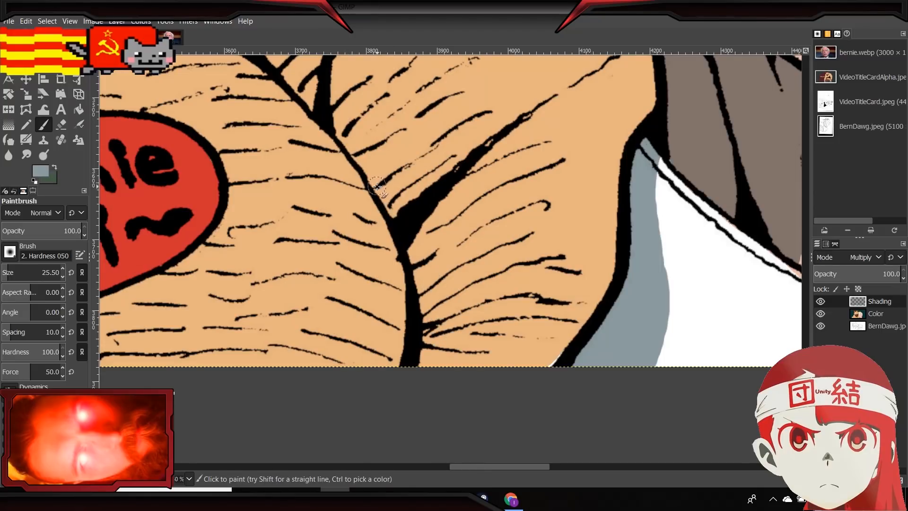
pyautogui.moveTo(376, 185); pyautogui.dragTo(458, 365)
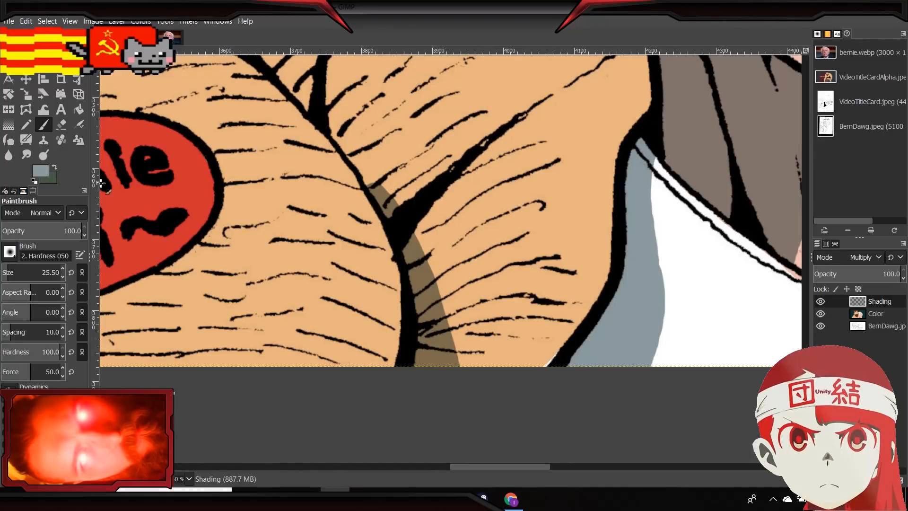
pyautogui.click(61, 125)
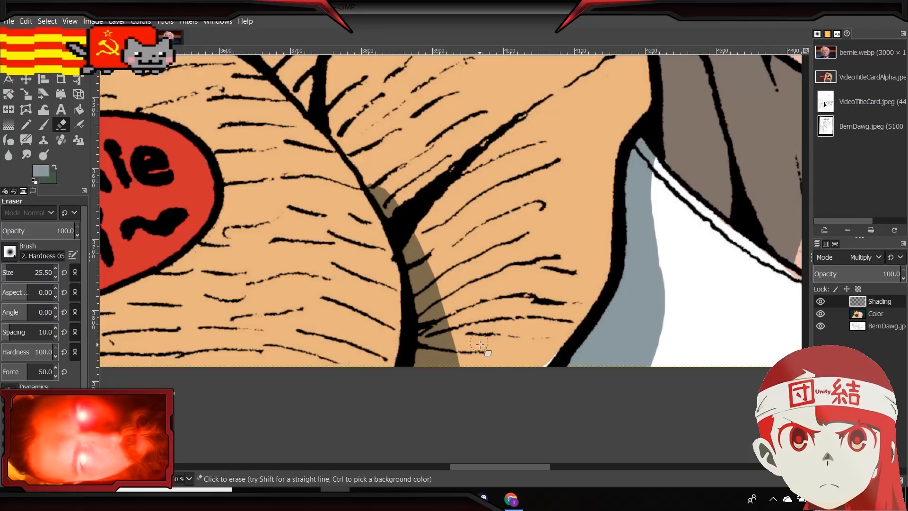
pyautogui.moveTo(478, 345); pyautogui.dragTo(432, 281)
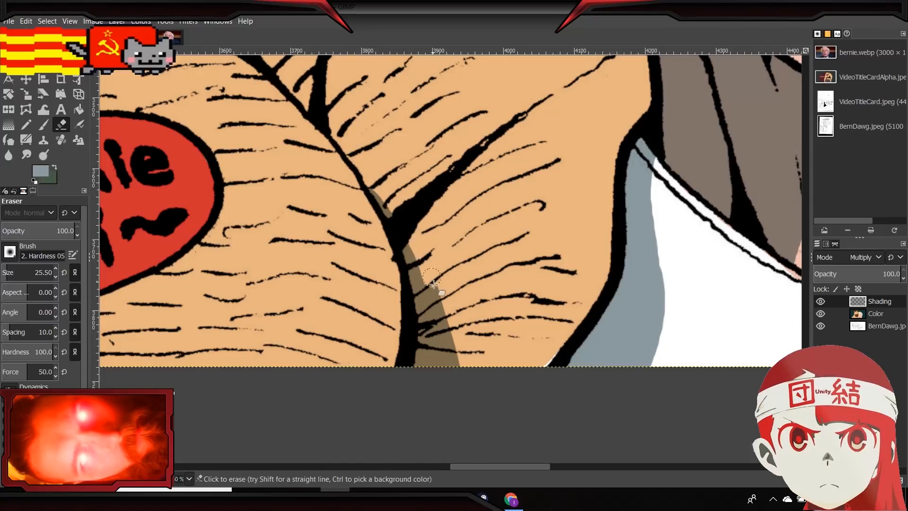
pyautogui.moveTo(432, 281); pyautogui.dragTo(449, 335)
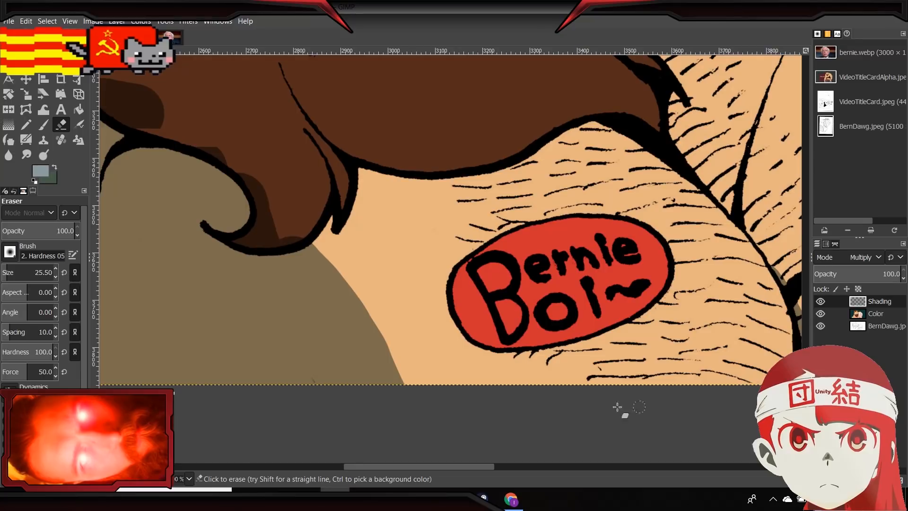
pyautogui.moveTo(261, 125)
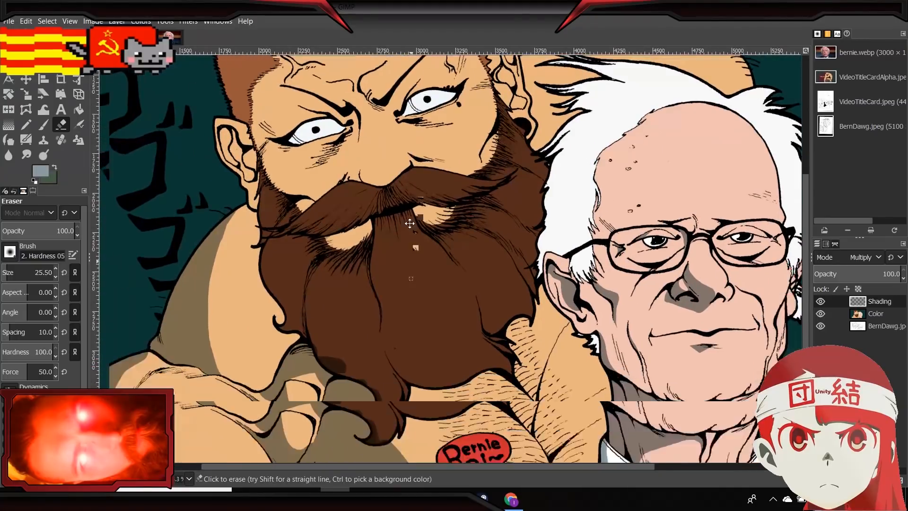
# Scroll the canvas down to the chest area below the beard.
pyautogui.scroll(-3)
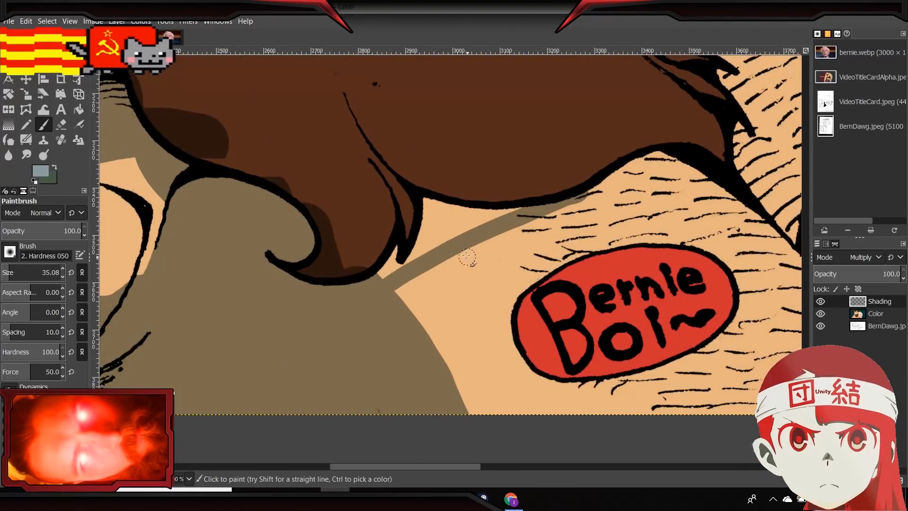
pyautogui.moveTo(447, 239)
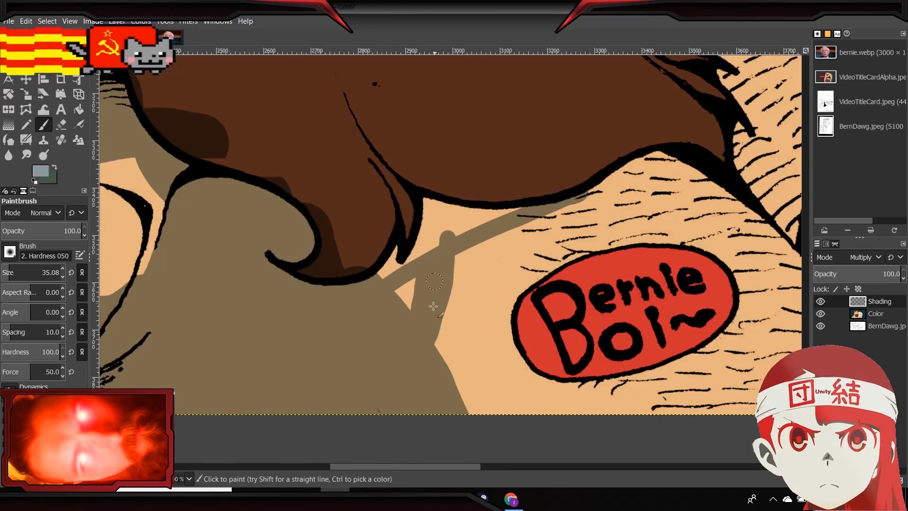
# Paint the beard's cast shadow across the chest, filling it up to the beard's underside and tip.
pyautogui.click(394, 276)
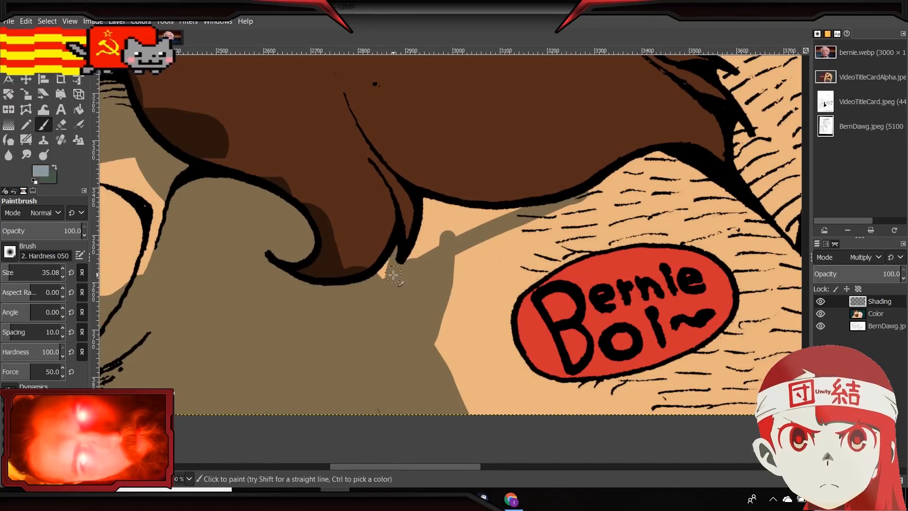
pyautogui.moveTo(394, 276); pyautogui.dragTo(504, 220)
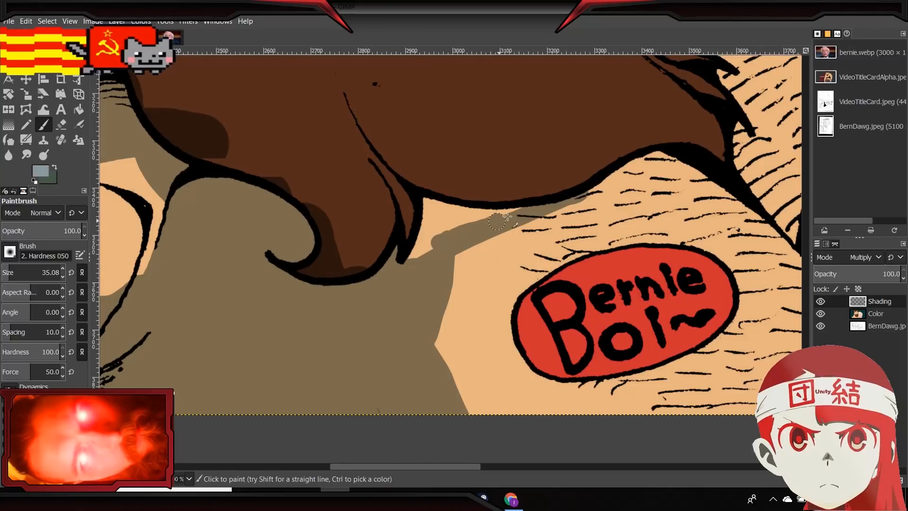
pyautogui.moveTo(510, 220); pyautogui.dragTo(425, 206)
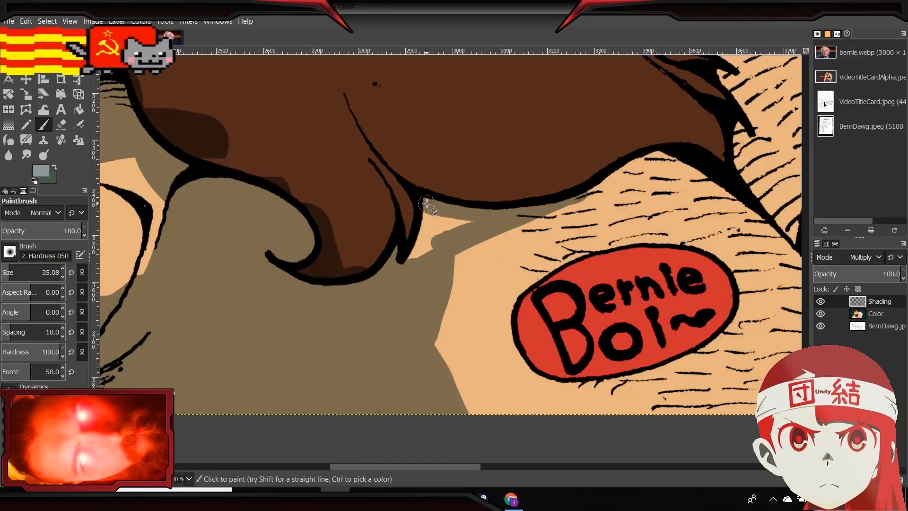
pyautogui.moveTo(428, 206); pyautogui.dragTo(466, 223)
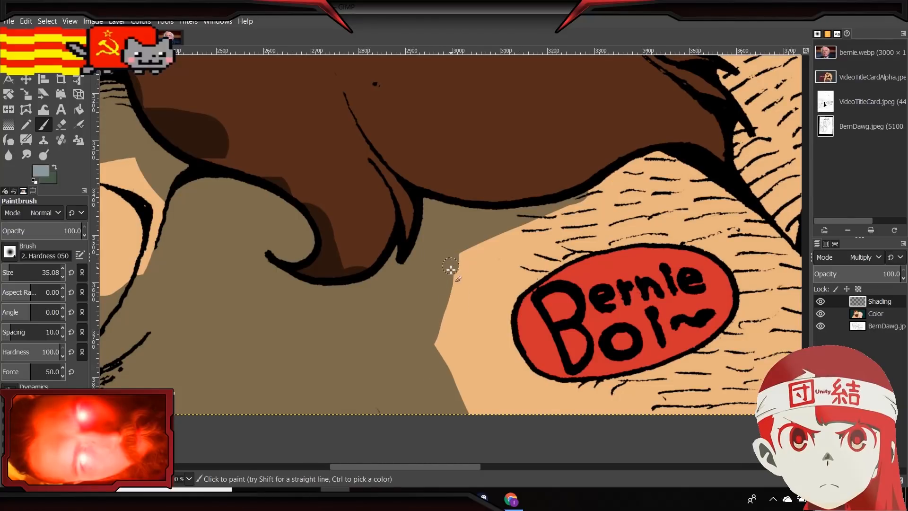
pyautogui.moveTo(451, 268); pyautogui.dragTo(456, 364)
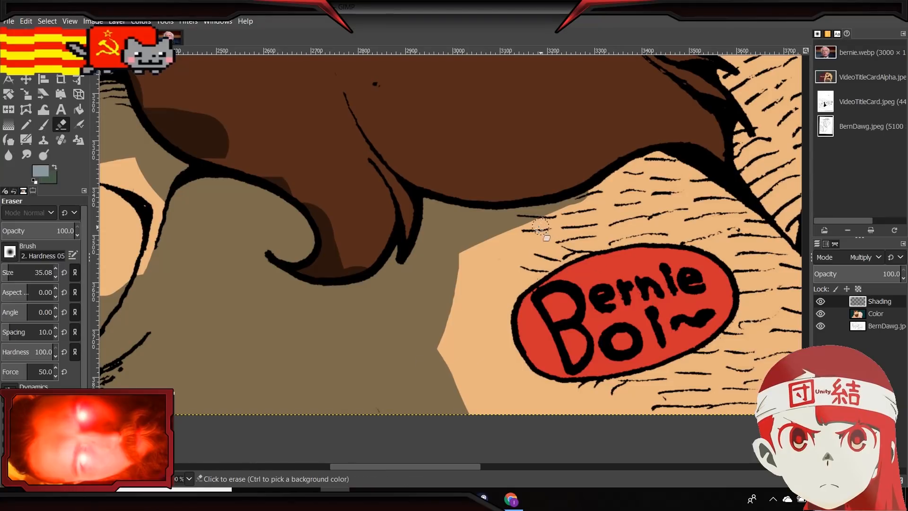
pyautogui.moveTo(603, 226)
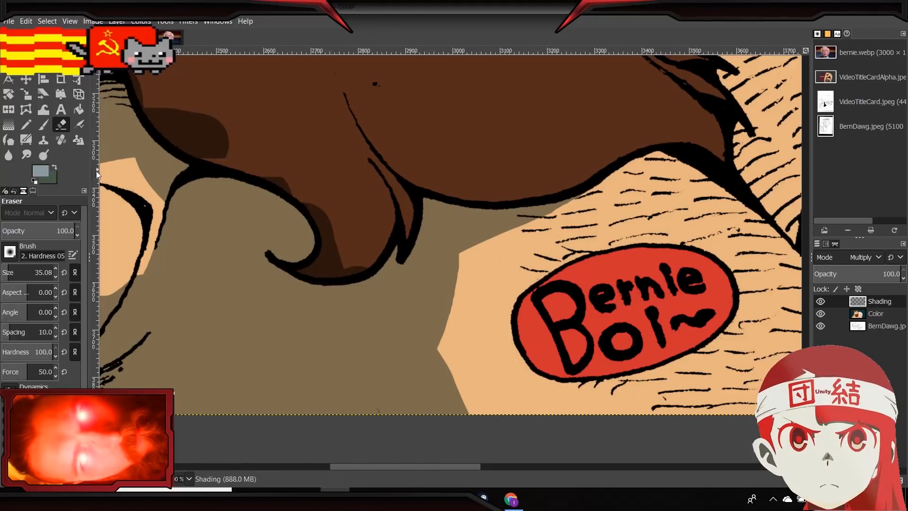
pyautogui.click(44, 124)
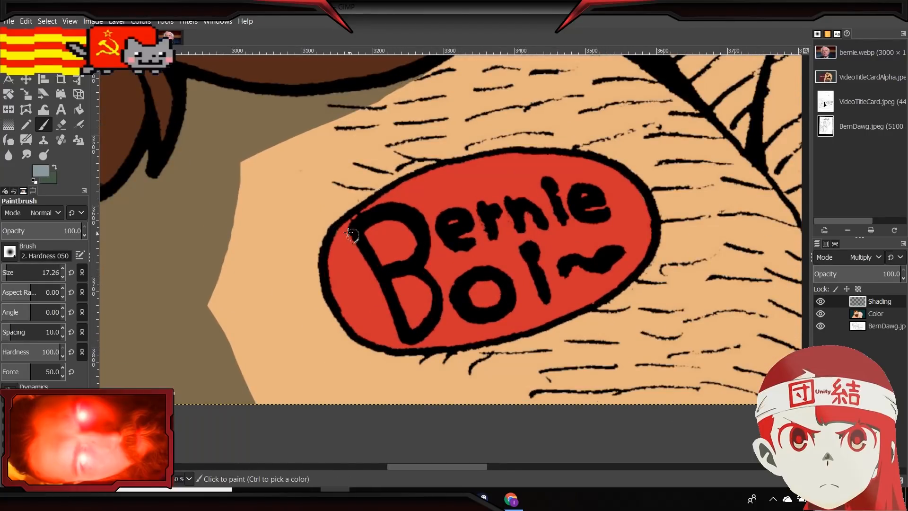
# Paint a darker red crescent of shading along the badge's lower-left rim.
pyautogui.moveTo(347, 235); pyautogui.dragTo(478, 341)
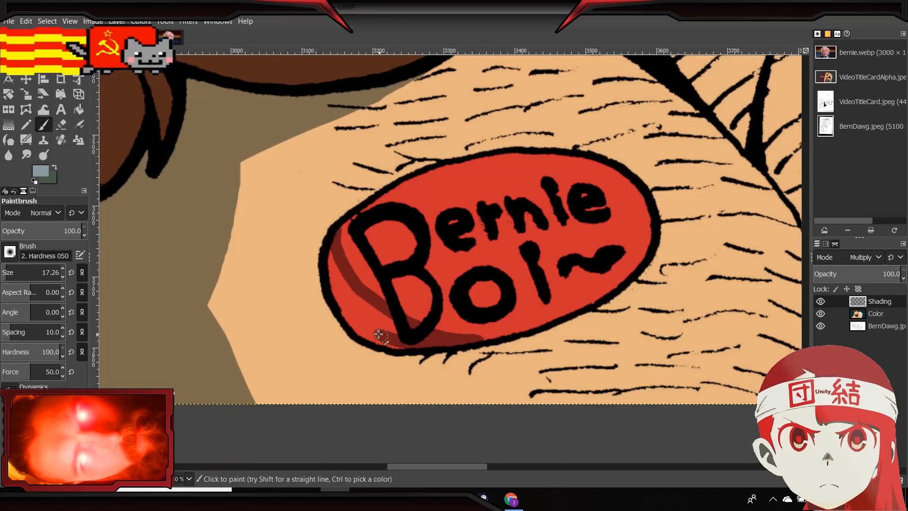
pyautogui.moveTo(385, 338); pyautogui.dragTo(336, 299)
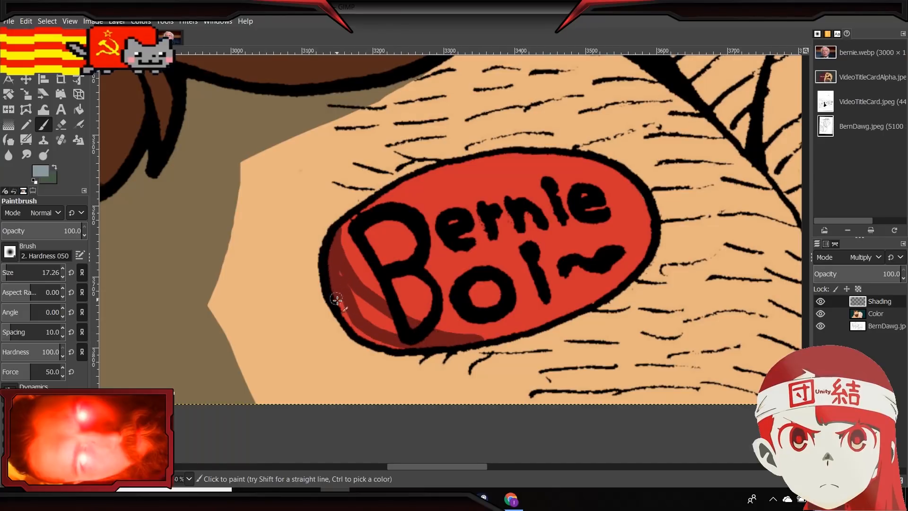
pyautogui.moveTo(338, 299); pyautogui.dragTo(370, 307)
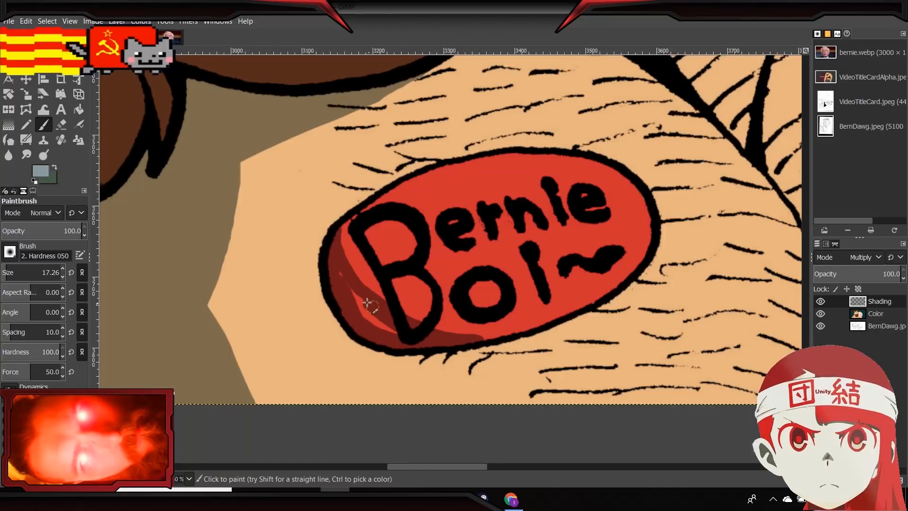
pyautogui.moveTo(368, 304); pyautogui.dragTo(399, 333)
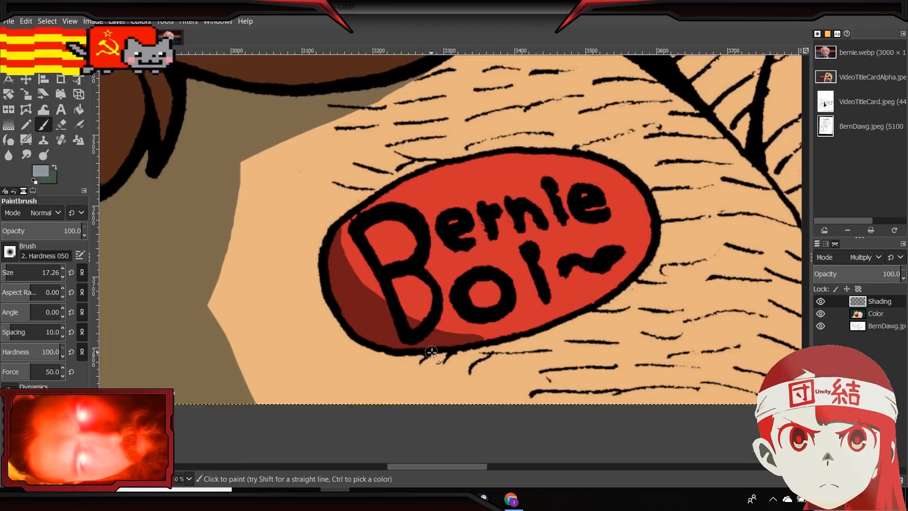
pyautogui.moveTo(483, 343)
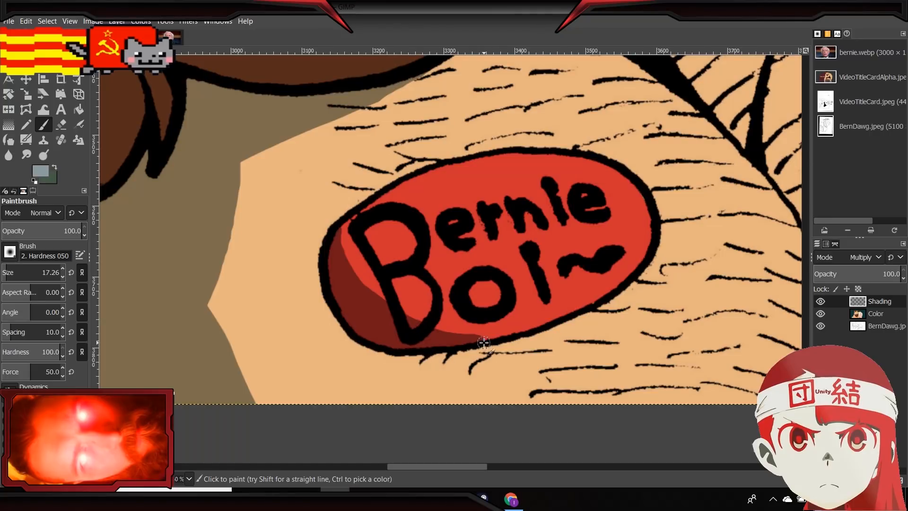
pyautogui.moveTo(635, 384)
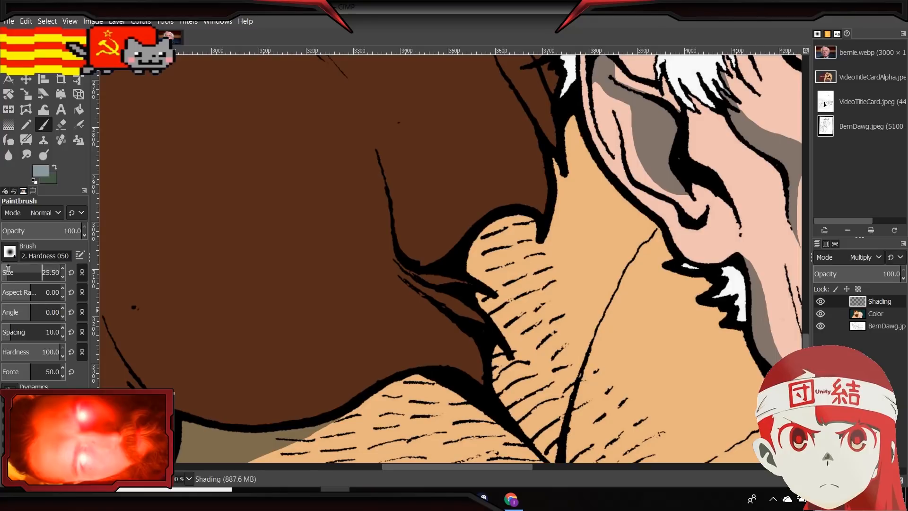
# Paint a short brown shadow stroke under the beard edge on the chest skin.
pyautogui.click(516, 258)
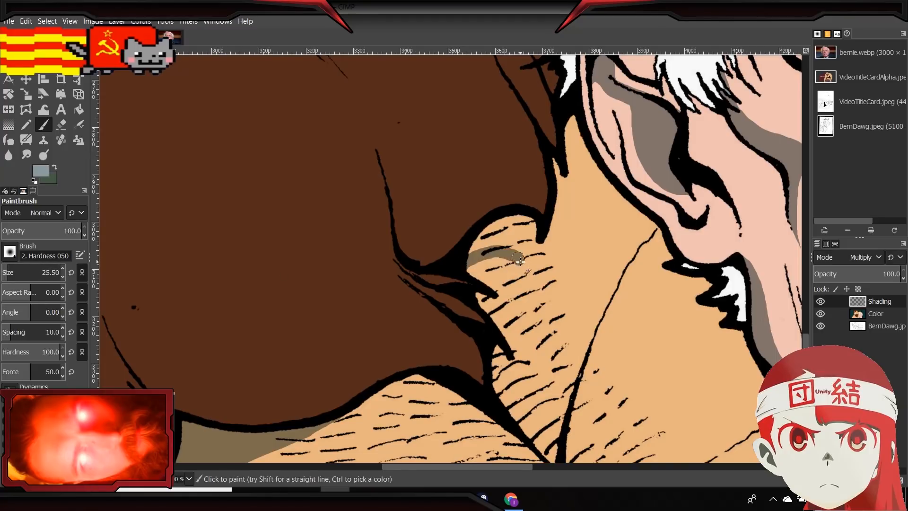
pyautogui.moveTo(519, 258); pyautogui.dragTo(486, 232)
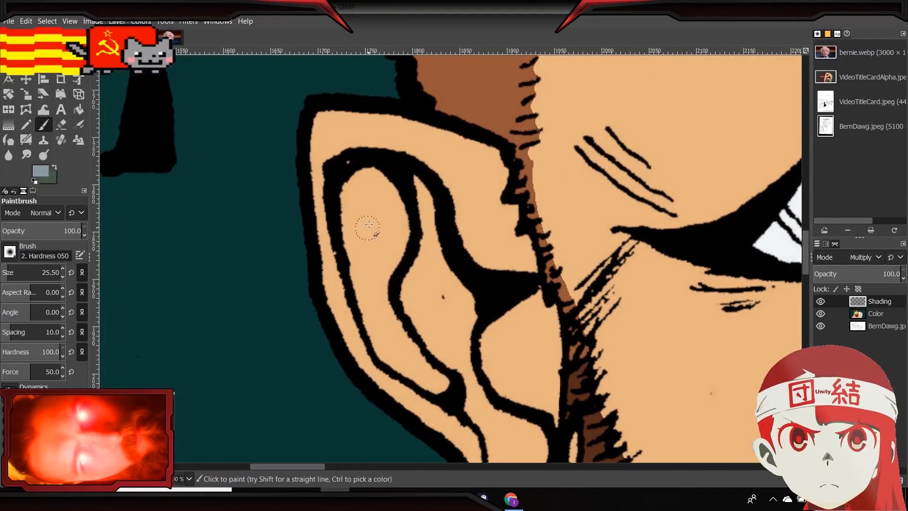
# Paint brown multiply shadow into the upper hollow and inner ridge of the ear.
pyautogui.moveTo(368, 226); pyautogui.dragTo(340, 232)
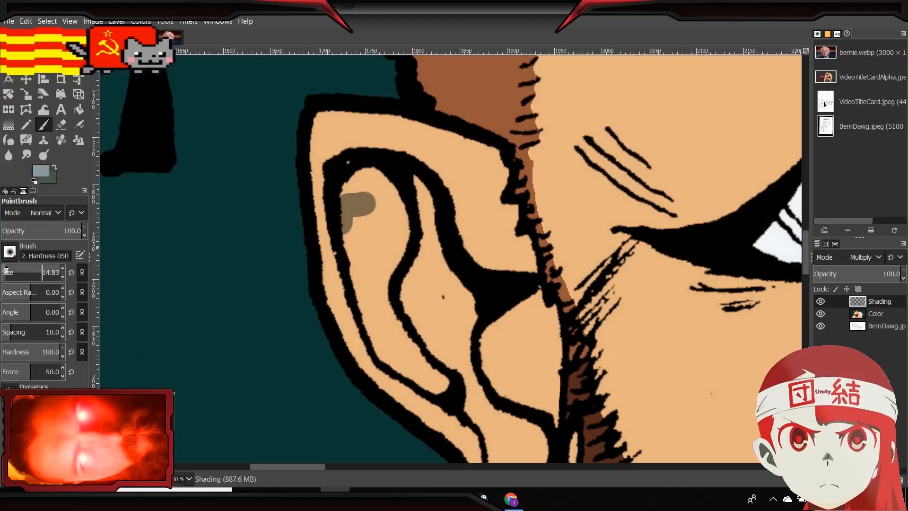
pyautogui.moveTo(354, 227)
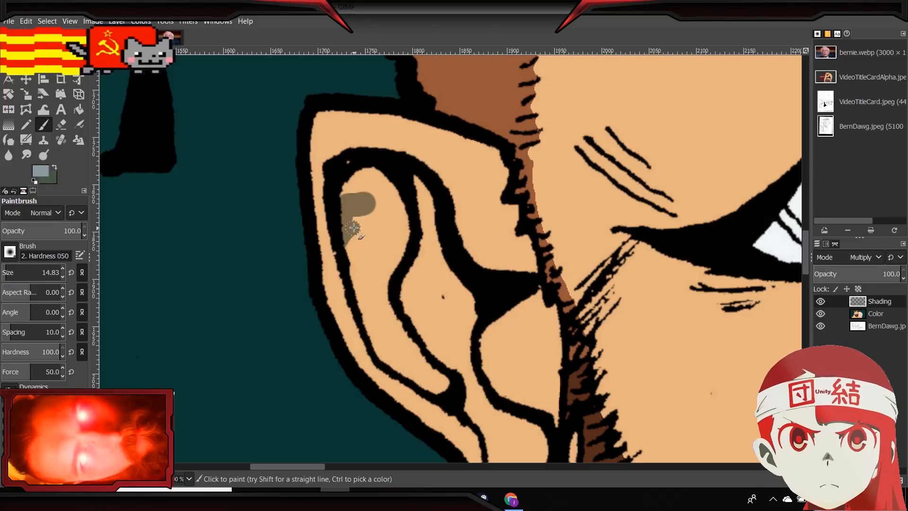
pyautogui.moveTo(356, 203); pyautogui.dragTo(411, 238)
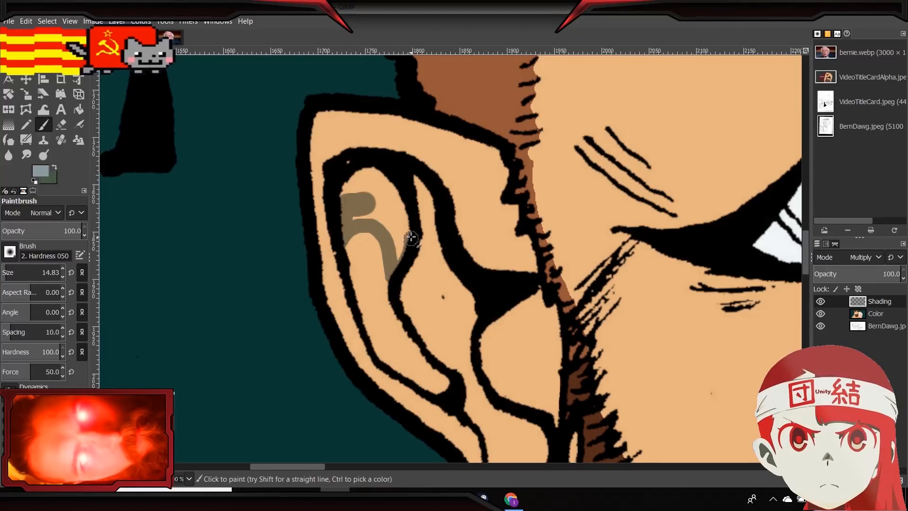
pyautogui.moveTo(411, 238); pyautogui.dragTo(368, 219)
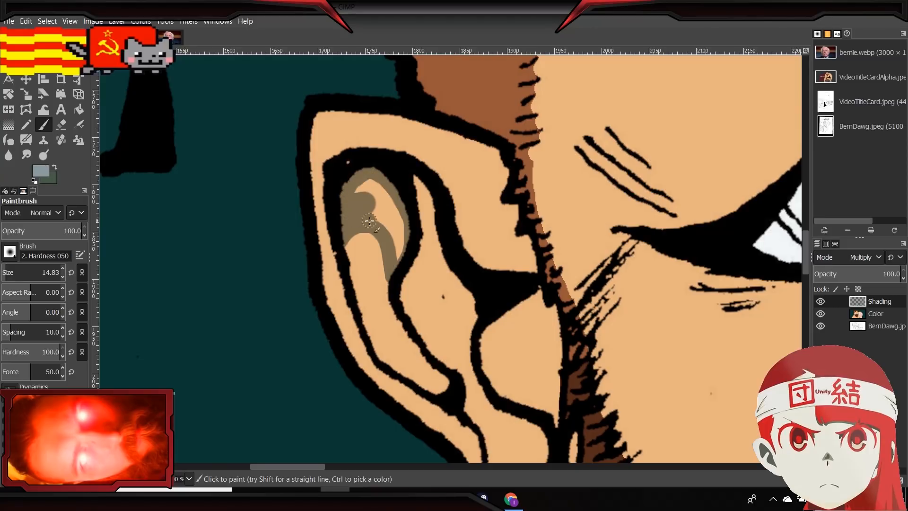
pyautogui.moveTo(368, 220); pyautogui.dragTo(386, 229)
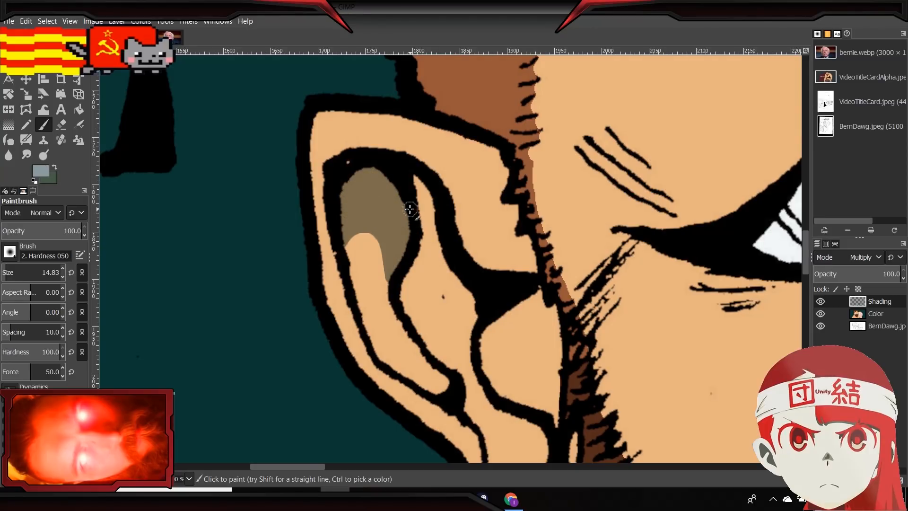
pyautogui.moveTo(411, 209); pyautogui.dragTo(452, 281)
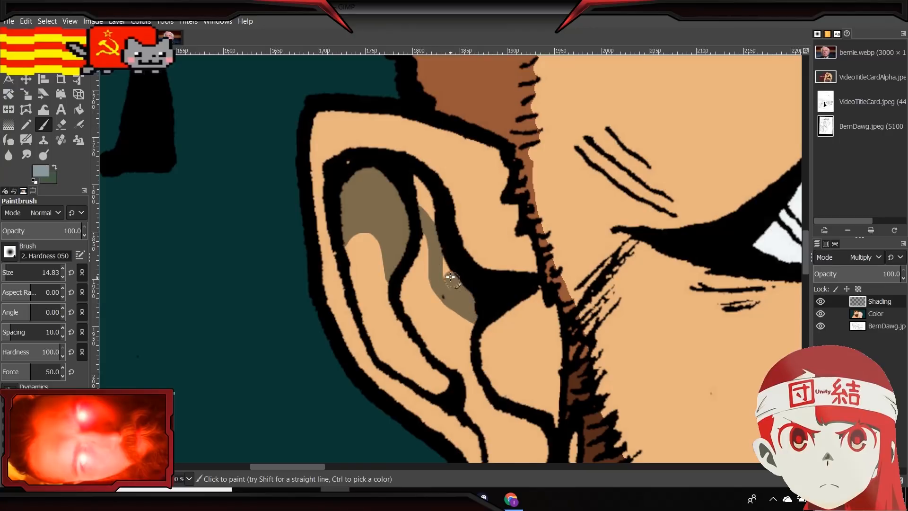
pyautogui.moveTo(423, 209)
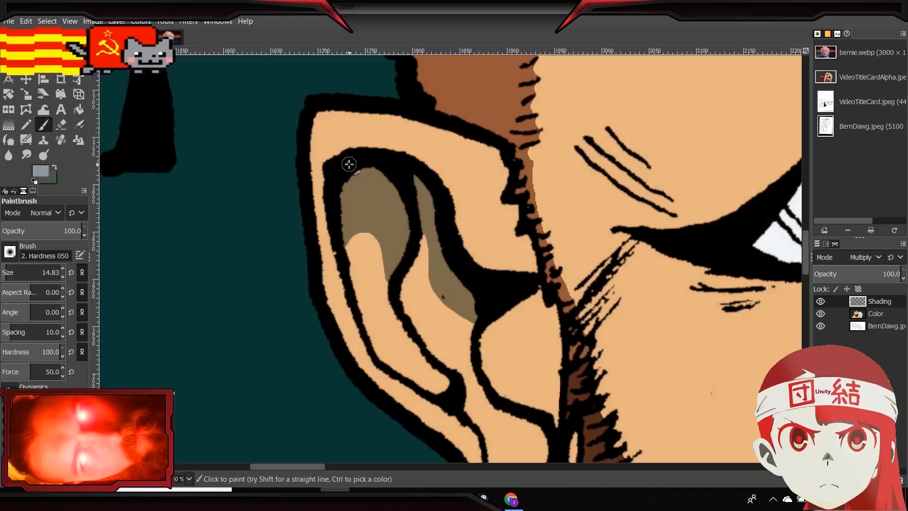
# Carry the shadow down the lower ear fold to the lobe and fill the gaps.
pyautogui.scroll(-3)
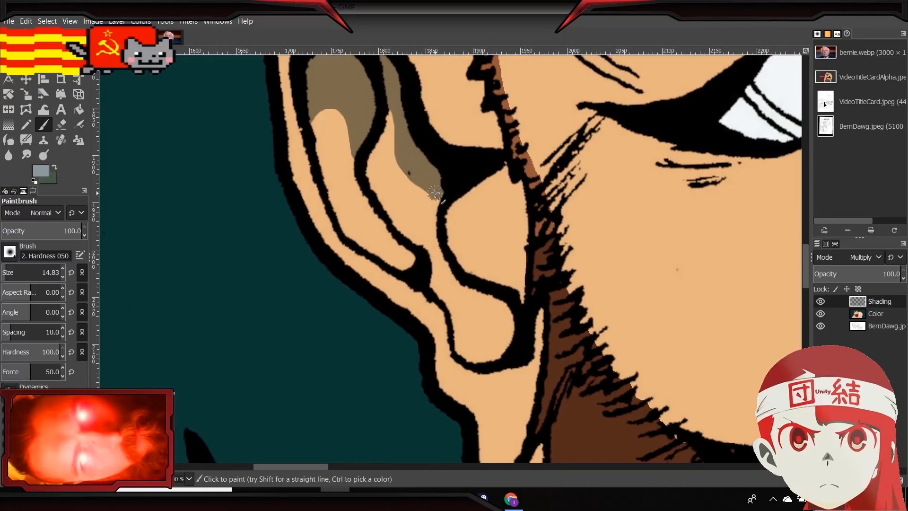
pyautogui.moveTo(434, 191); pyautogui.dragTo(513, 310)
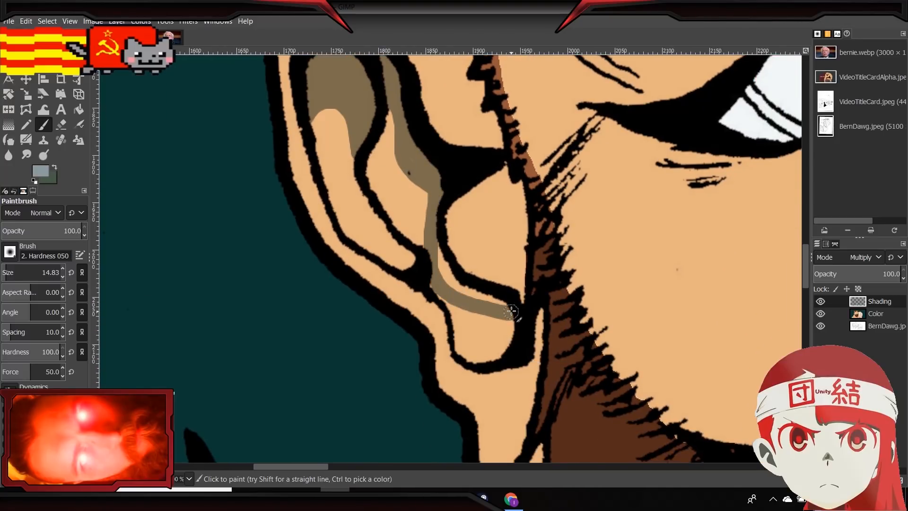
pyautogui.moveTo(513, 312); pyautogui.dragTo(431, 194)
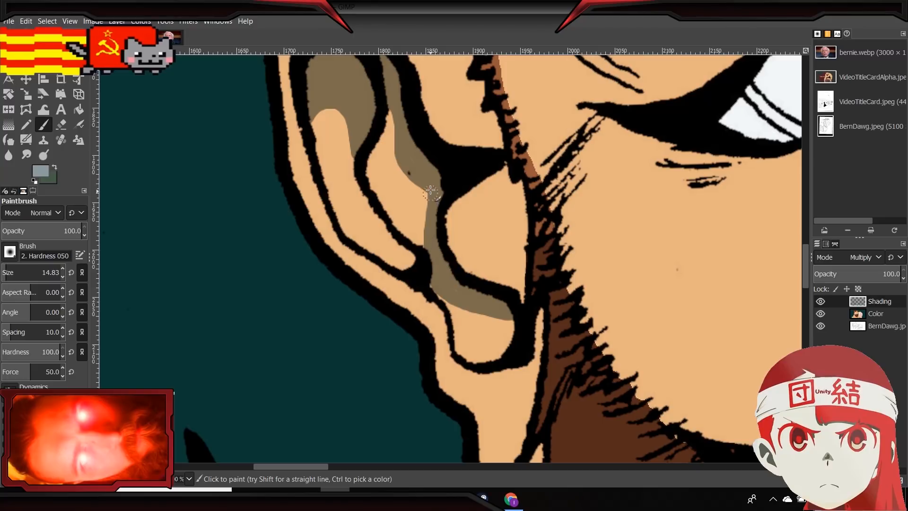
pyautogui.moveTo(431, 191); pyautogui.dragTo(499, 318)
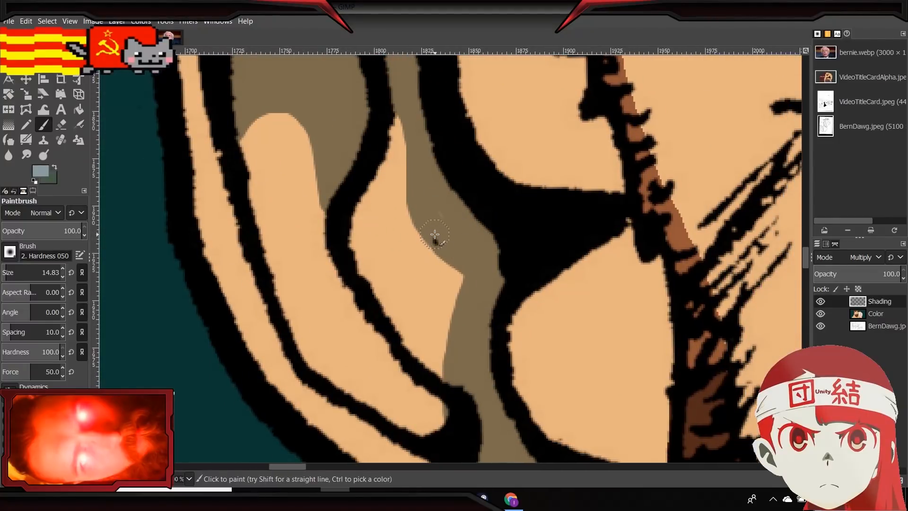
pyautogui.moveTo(434, 235); pyautogui.dragTo(458, 313)
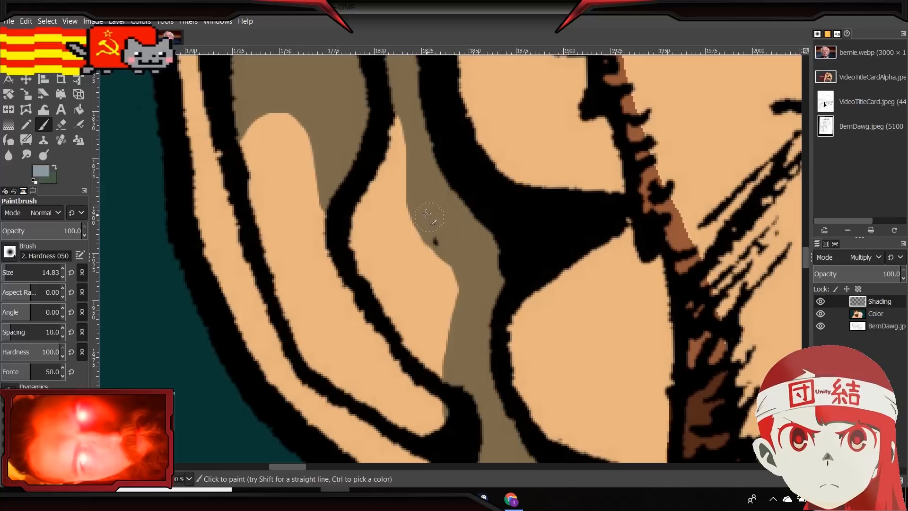
pyautogui.moveTo(429, 214); pyautogui.dragTo(452, 281)
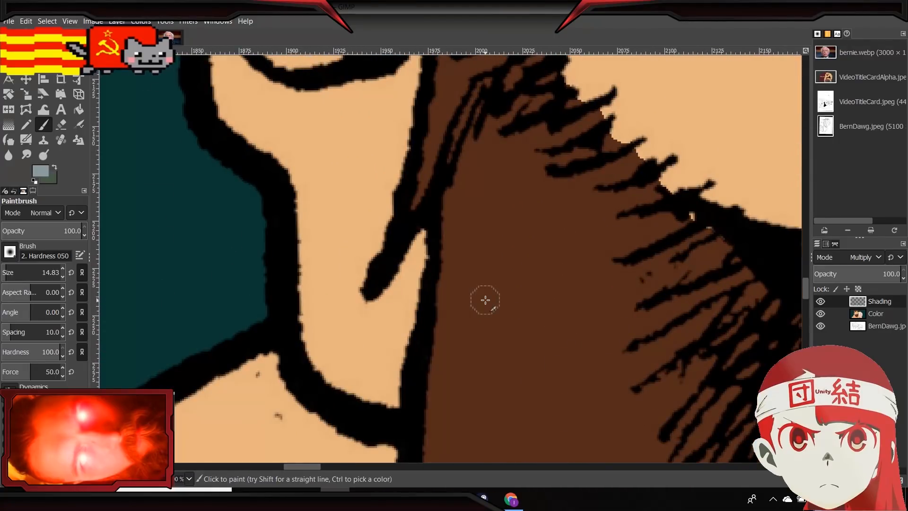
pyautogui.moveTo(472, 304)
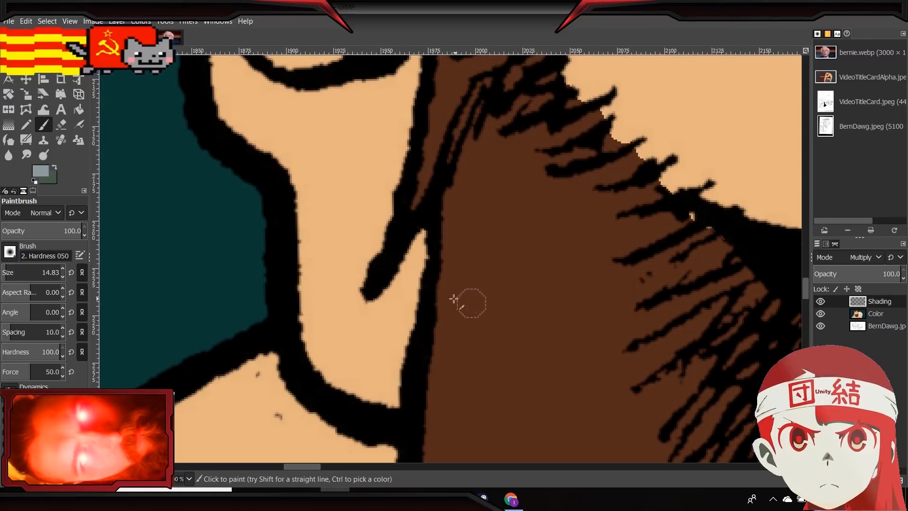
# Paint a brown shadow wedge on the jaw skin where it meets the hair.
pyautogui.moveTo(472, 302); pyautogui.dragTo(391, 400)
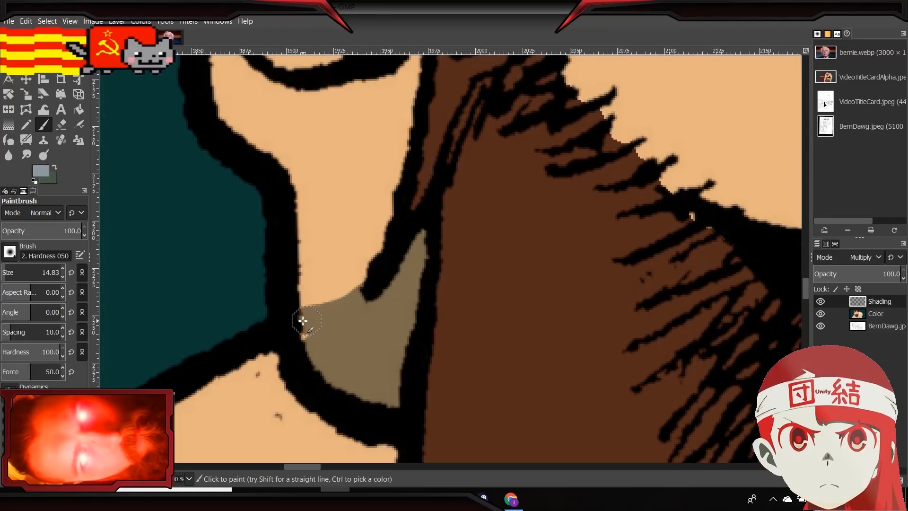
pyautogui.moveTo(395, 295)
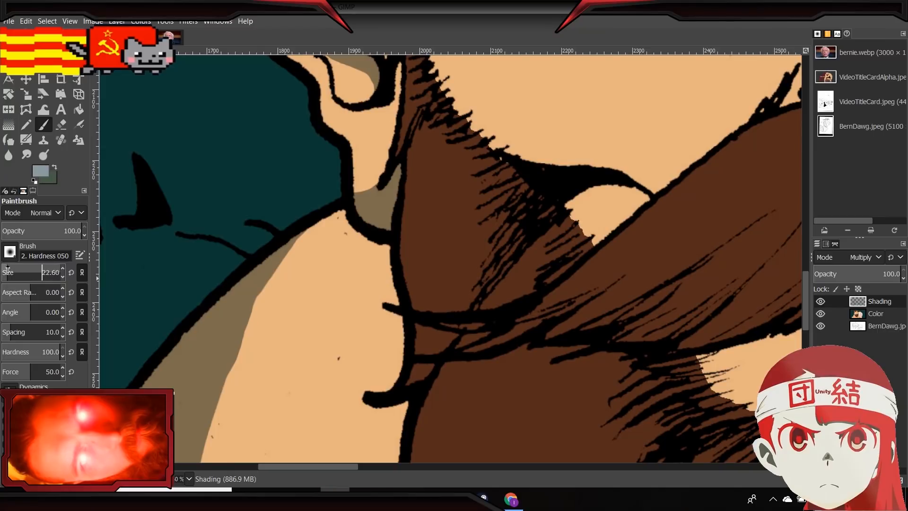
pyautogui.moveTo(165, 255)
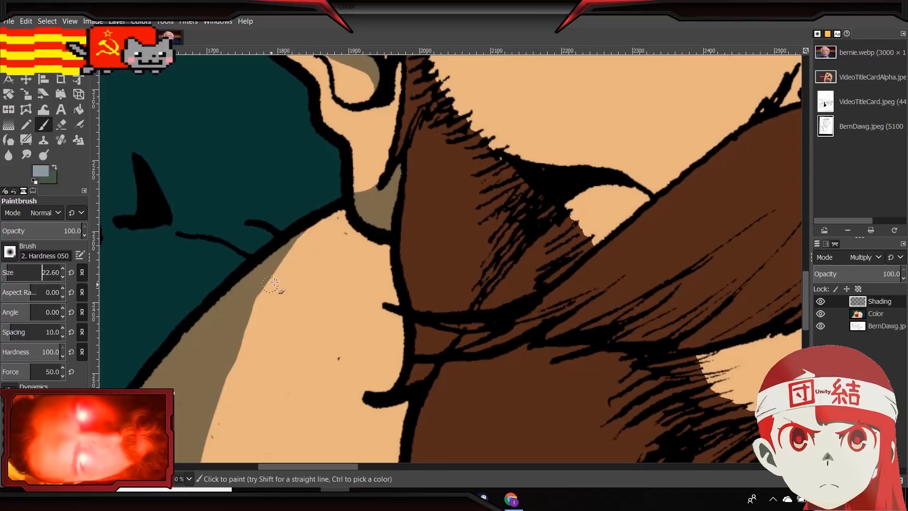
pyautogui.moveTo(246, 325)
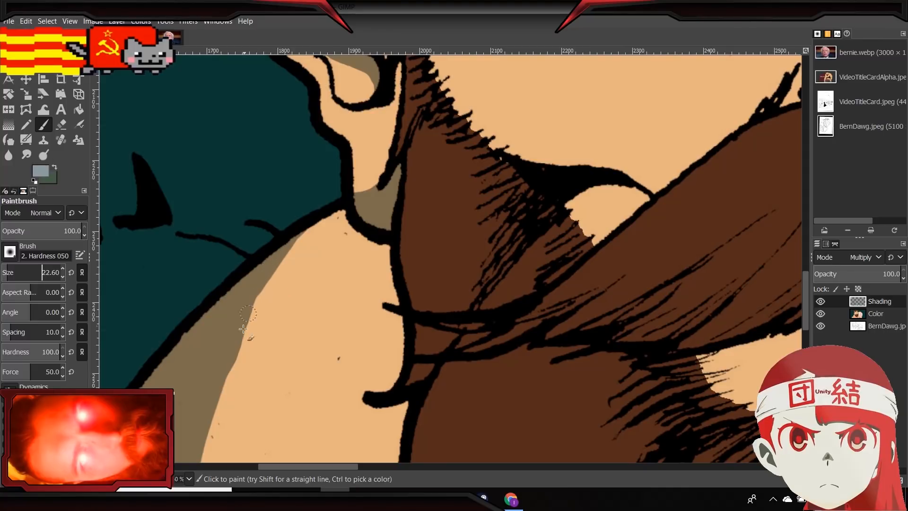
# Paint a brown shadow band along the shoulder's upper outline up to the neck corner.
pyautogui.moveTo(249, 325); pyautogui.dragTo(399, 333)
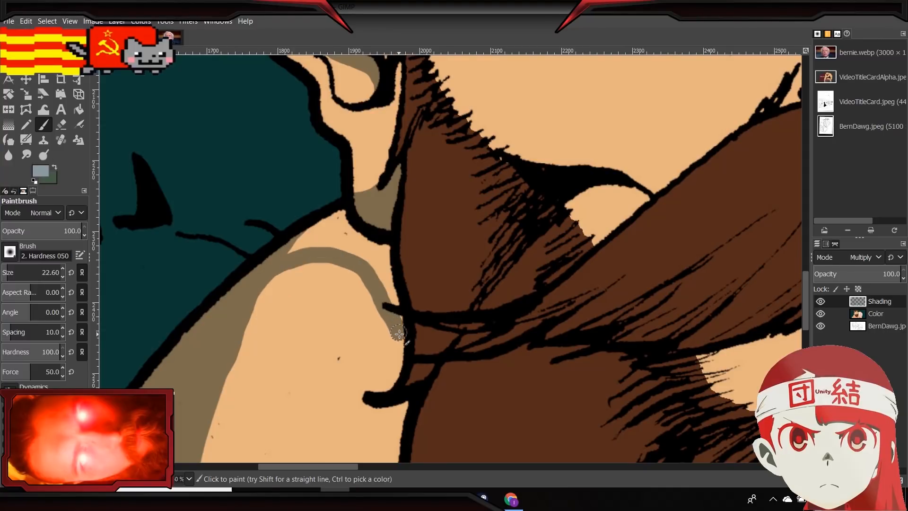
pyautogui.moveTo(399, 333); pyautogui.dragTo(328, 263)
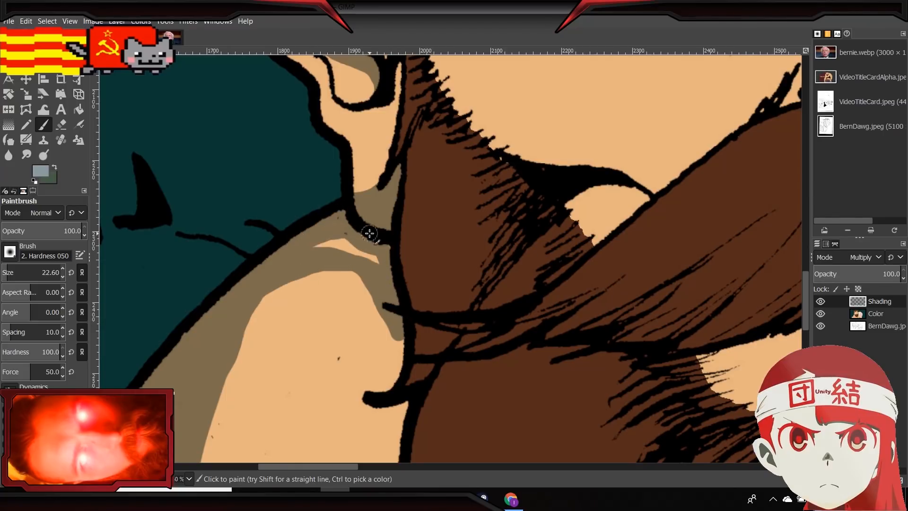
pyautogui.click(371, 238)
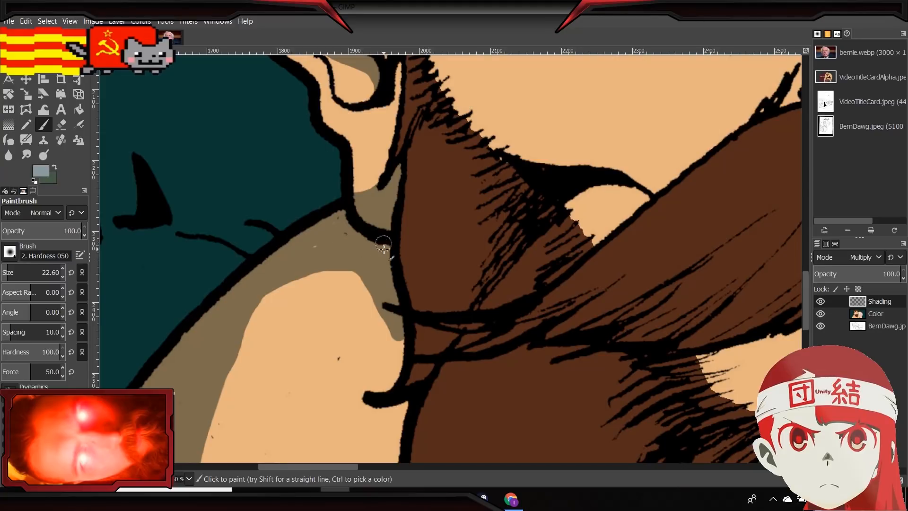
pyautogui.moveTo(309, 251)
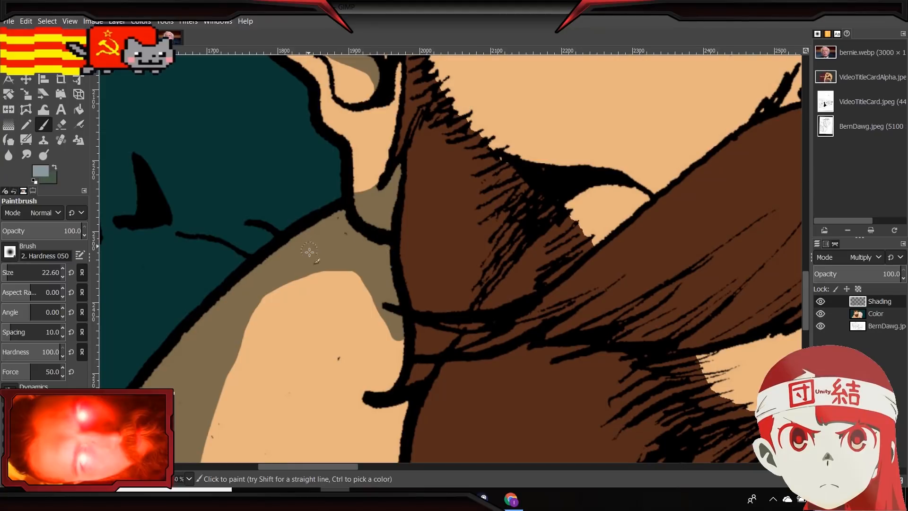
pyautogui.moveTo(310, 251); pyautogui.dragTo(398, 353)
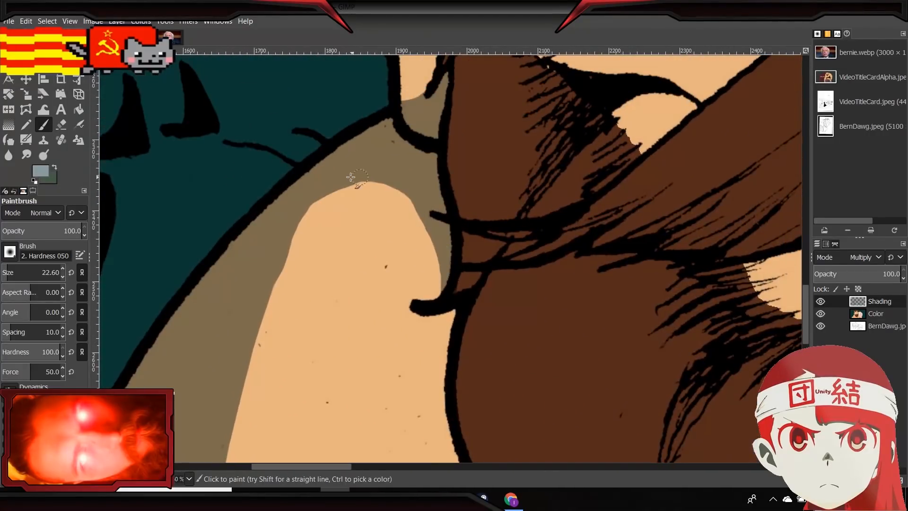
pyautogui.moveTo(353, 177); pyautogui.dragTo(429, 229)
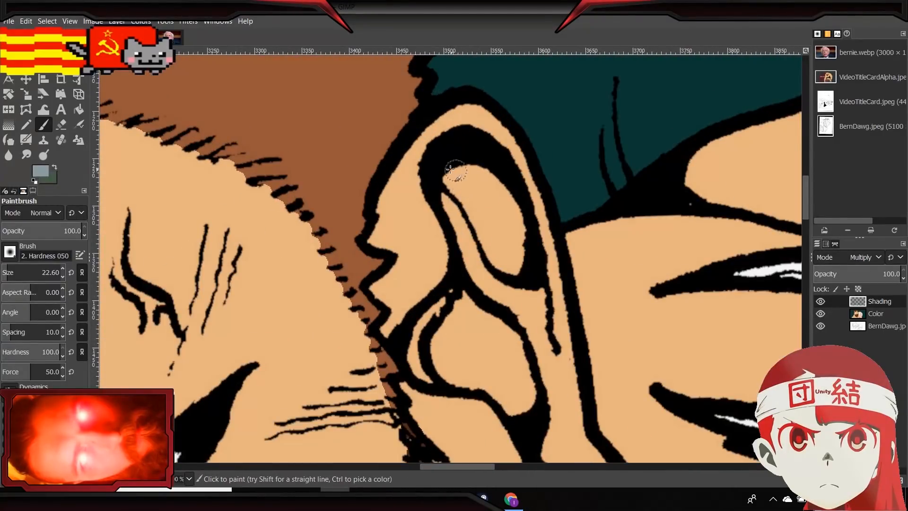
# Shade the ear's upper inner curve and, with a smaller brush, its lower inner fold.
pyautogui.moveTo(454, 170); pyautogui.dragTo(516, 217)
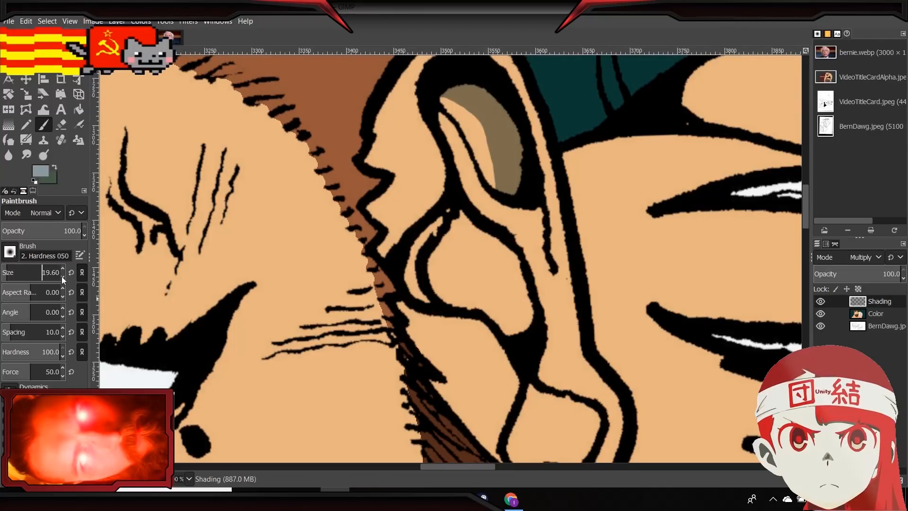
pyautogui.click(519, 318)
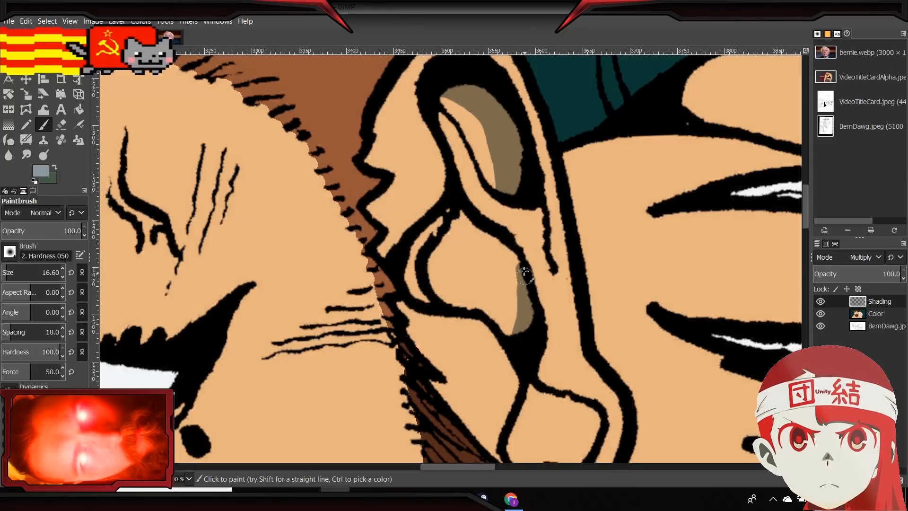
pyautogui.moveTo(524, 272); pyautogui.dragTo(513, 336)
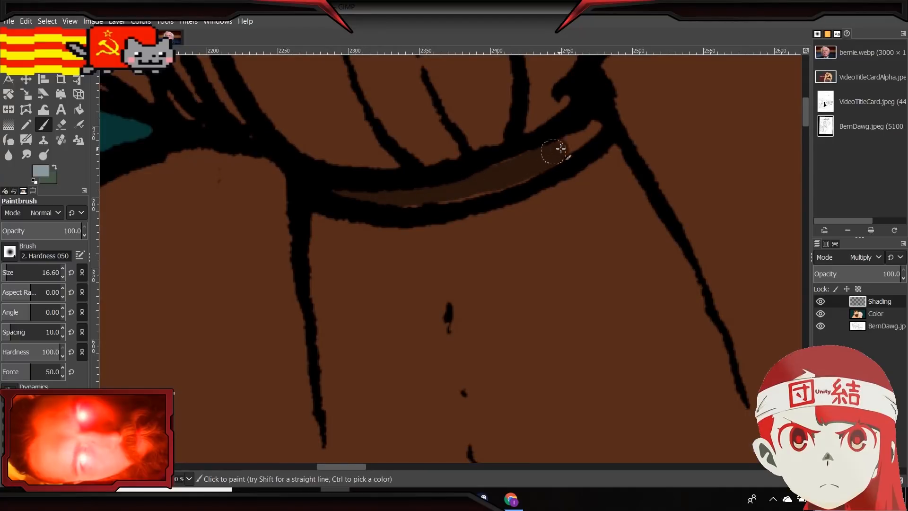
# Darken under the curved outline, the hair's top edge and down the left strand.
pyautogui.moveTo(557, 149); pyautogui.dragTo(460, 180)
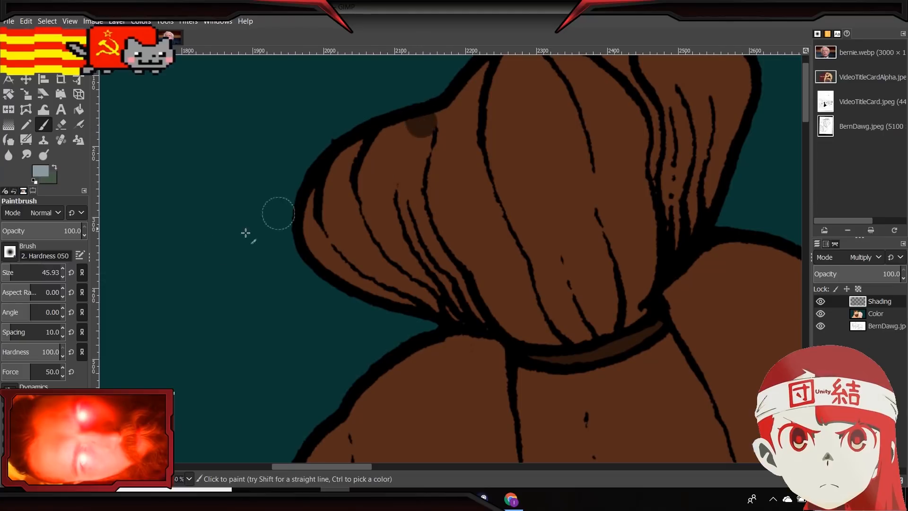
pyautogui.moveTo(46, 272); pyautogui.dragTo(29, 272)
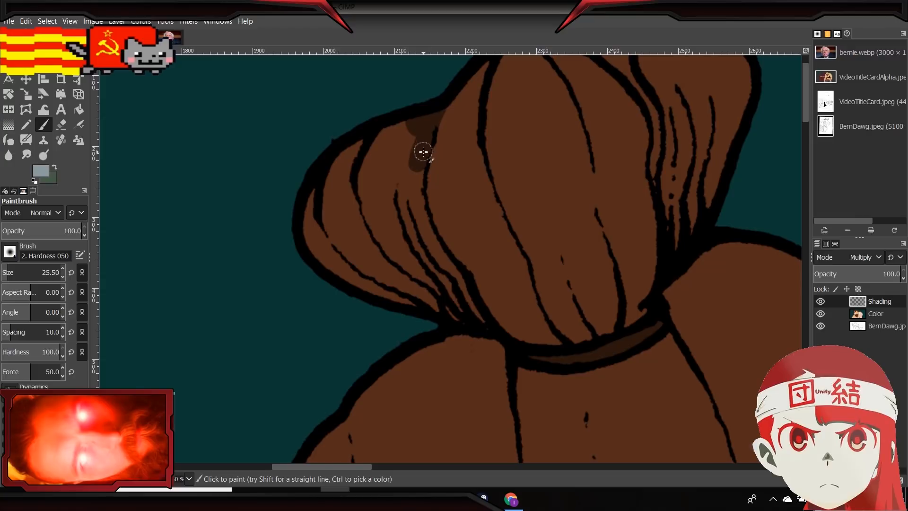
pyautogui.moveTo(423, 152); pyautogui.dragTo(424, 231)
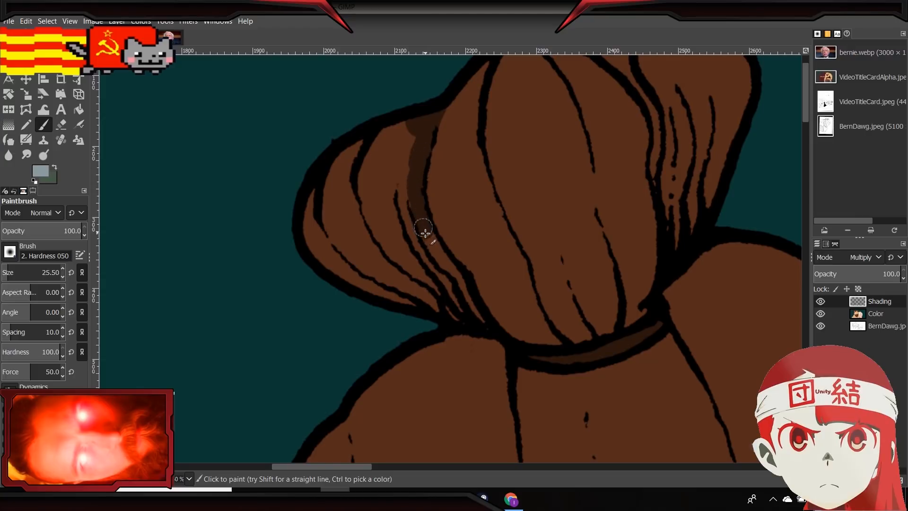
pyautogui.moveTo(423, 227); pyautogui.dragTo(457, 281)
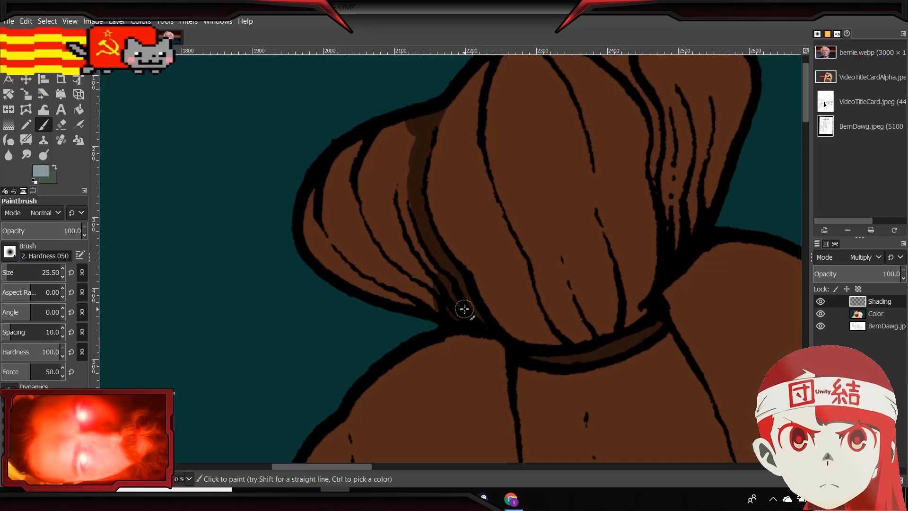
pyautogui.moveTo(463, 309); pyautogui.dragTo(347, 279)
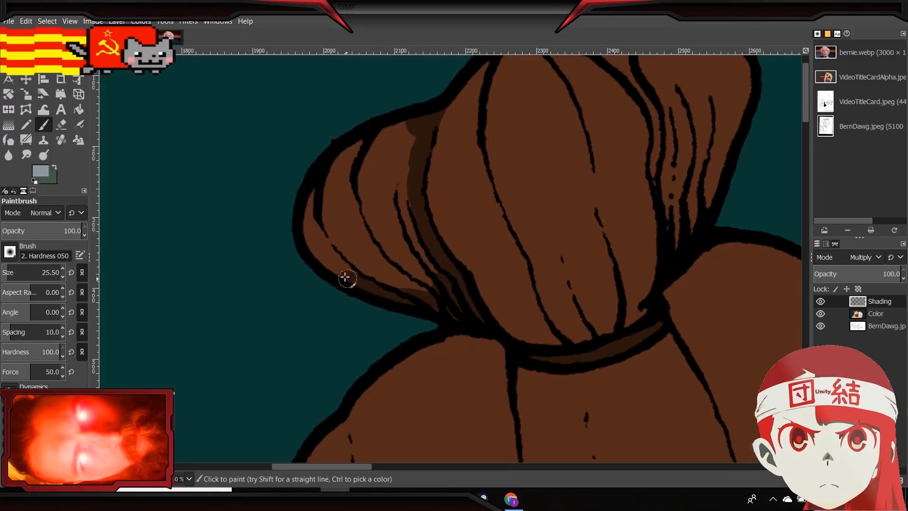
# Fill darker shadow along the hair's outer left edge and under its top curve.
pyautogui.moveTo(346, 278); pyautogui.dragTo(394, 140)
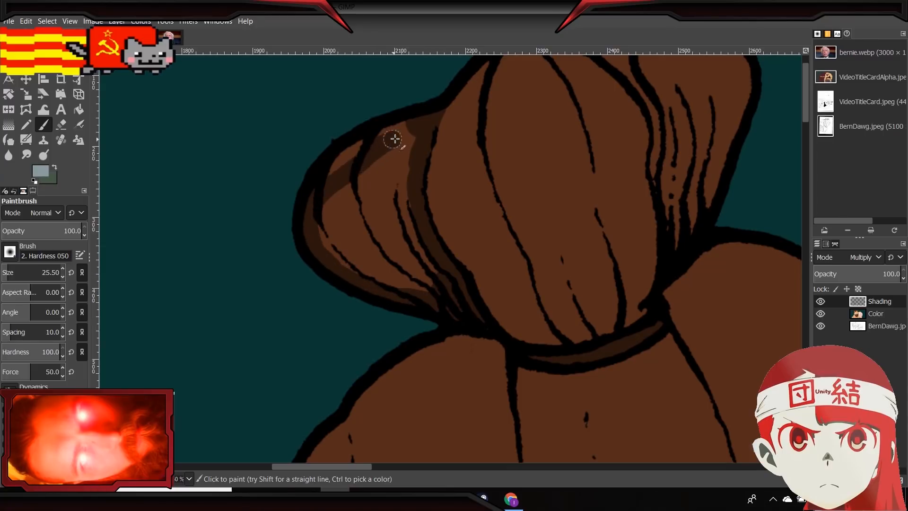
pyautogui.moveTo(394, 140); pyautogui.dragTo(335, 179)
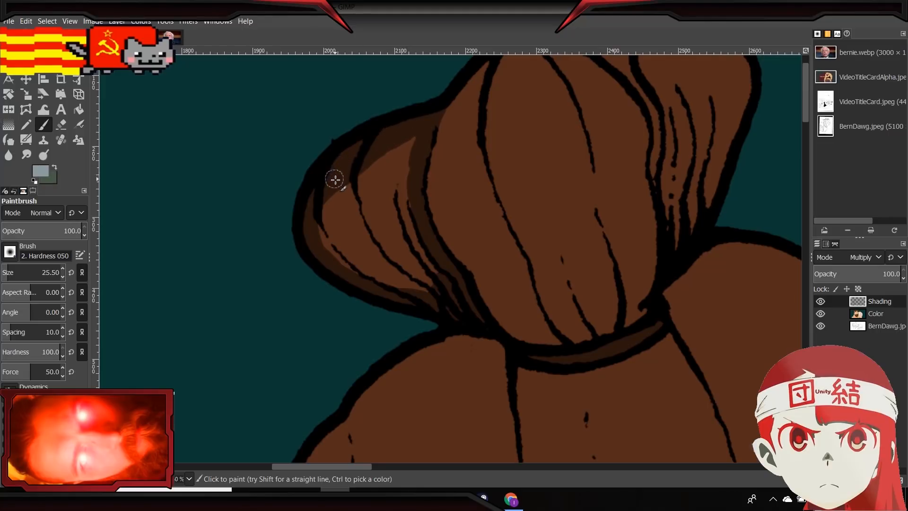
pyautogui.moveTo(335, 178); pyautogui.dragTo(386, 156)
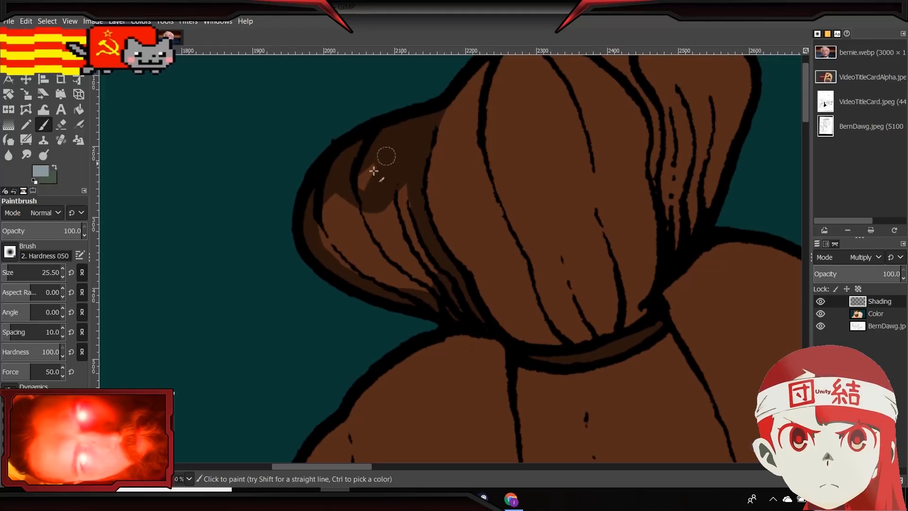
pyautogui.moveTo(374, 170); pyautogui.dragTo(345, 201)
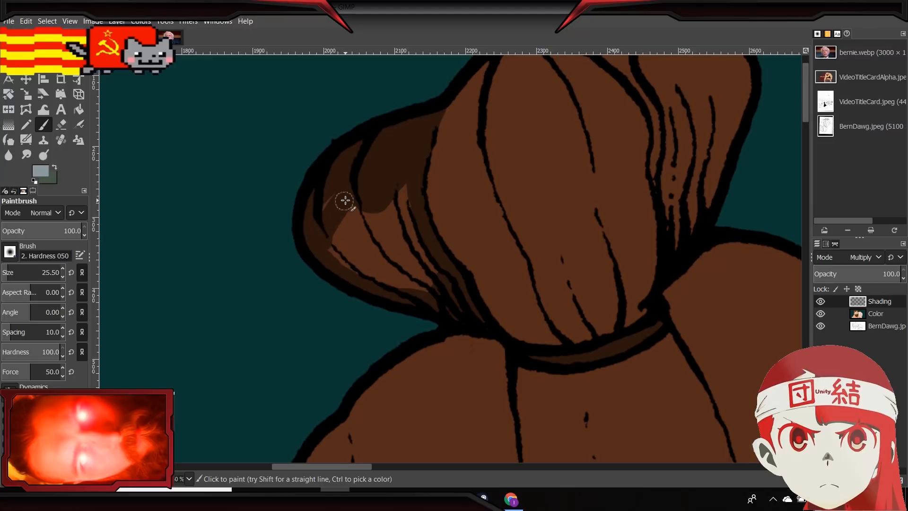
pyautogui.moveTo(345, 201); pyautogui.dragTo(354, 262)
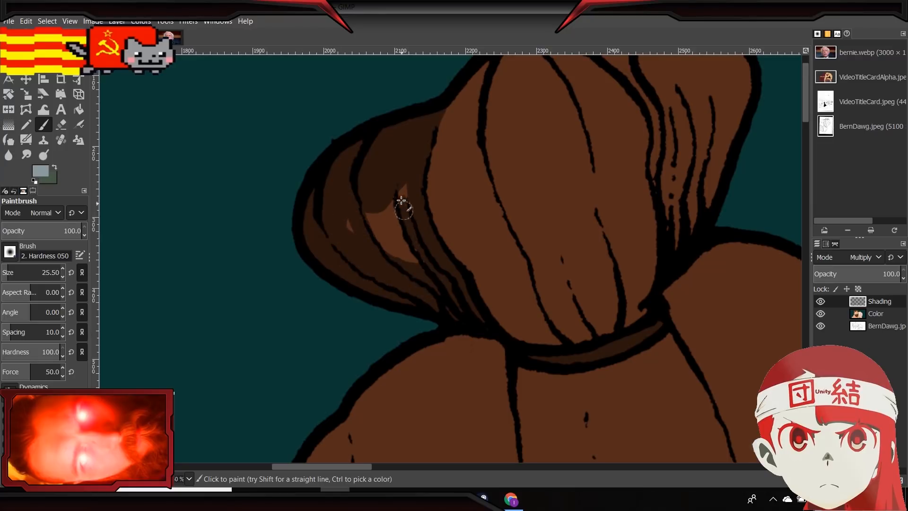
pyautogui.moveTo(403, 209); pyautogui.dragTo(362, 226)
pyautogui.write('6.8')
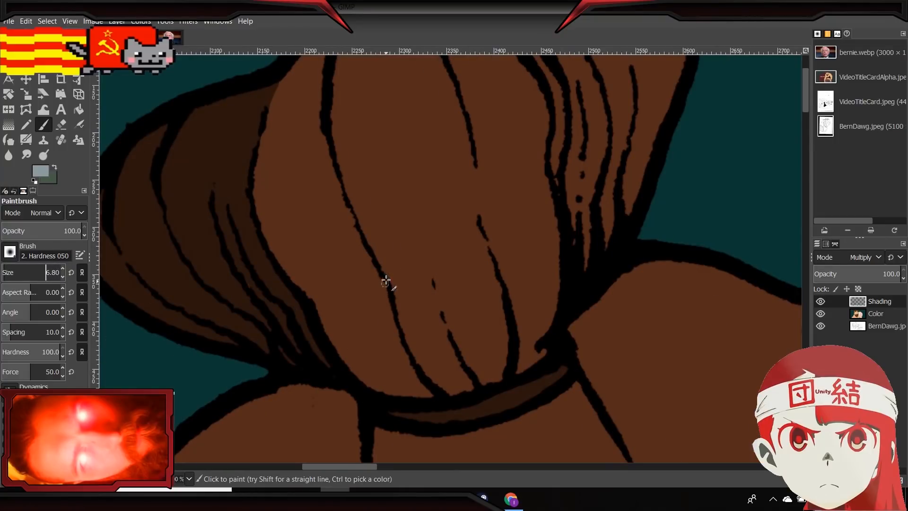
# Draw thin dark shadow lines beside the hair strands running downward.
pyautogui.moveTo(385, 281); pyautogui.dragTo(400, 380)
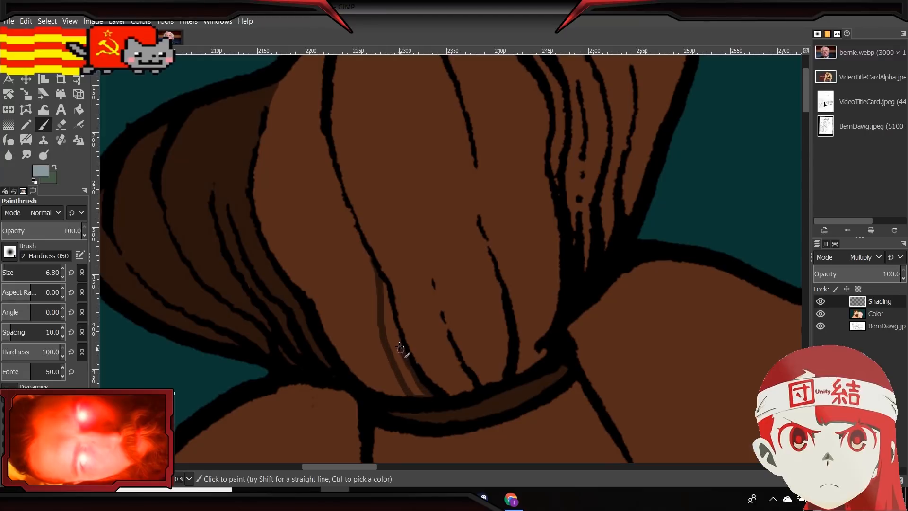
pyautogui.click(391, 345)
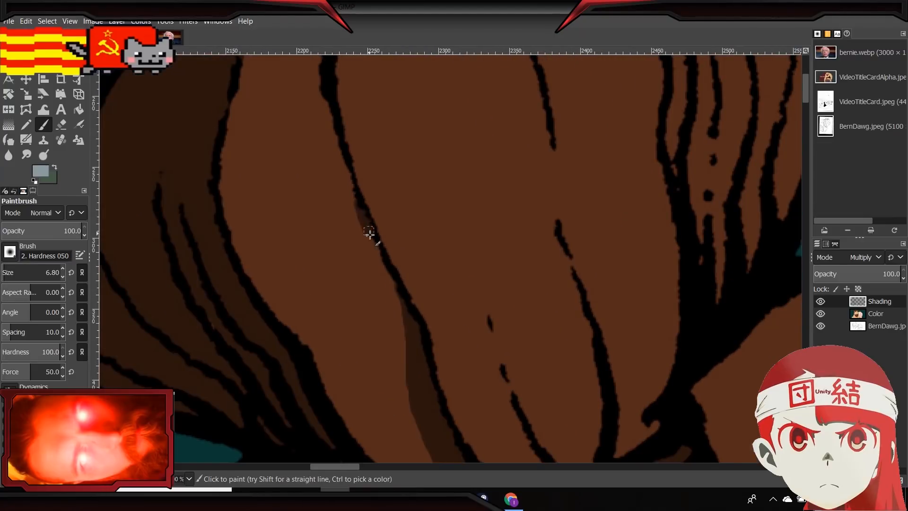
pyautogui.moveTo(369, 232); pyautogui.dragTo(394, 283)
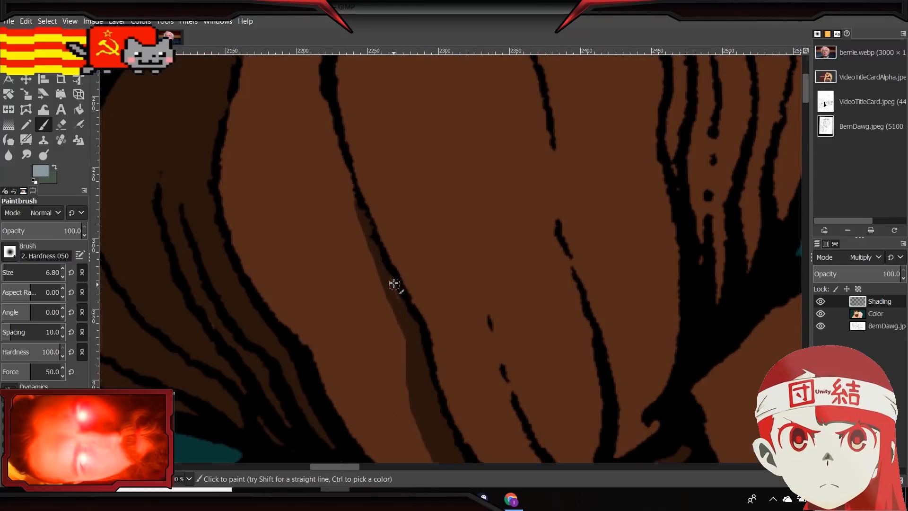
pyautogui.moveTo(395, 283); pyautogui.dragTo(406, 384)
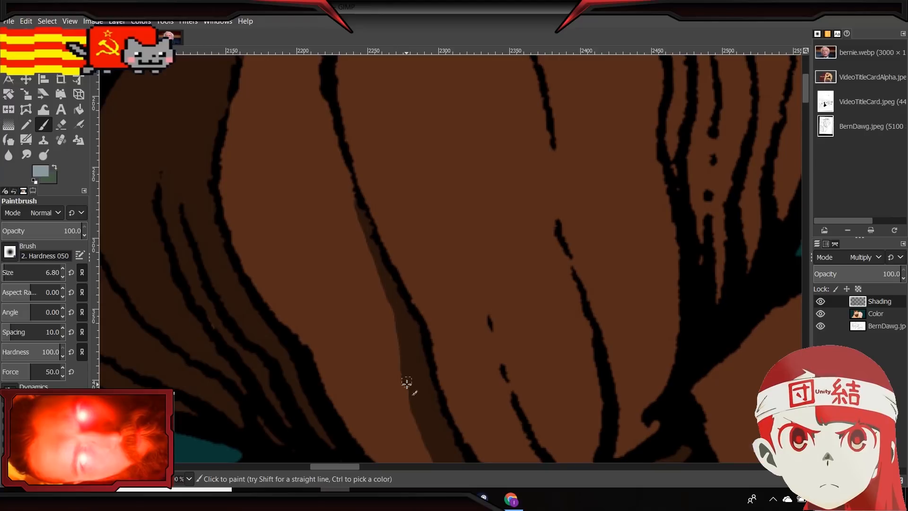
pyautogui.moveTo(407, 383); pyautogui.dragTo(402, 338)
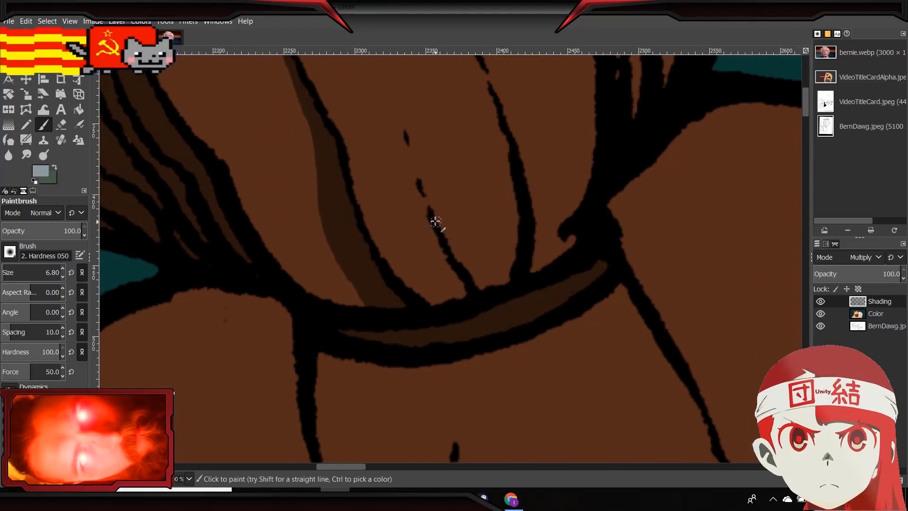
# Add thin strand shadows above the hair band and in the narrow section between outlines.
pyautogui.moveTo(434, 226); pyautogui.dragTo(453, 293)
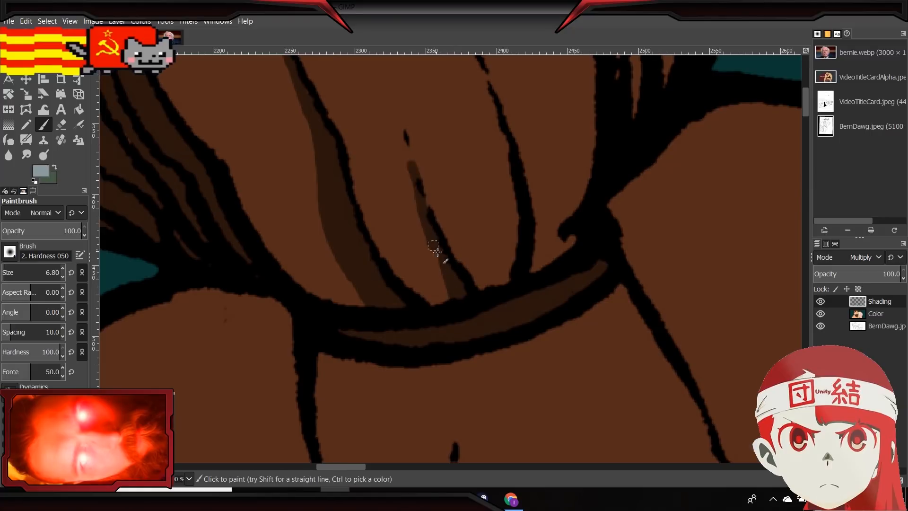
pyautogui.moveTo(436, 246); pyautogui.dragTo(425, 196)
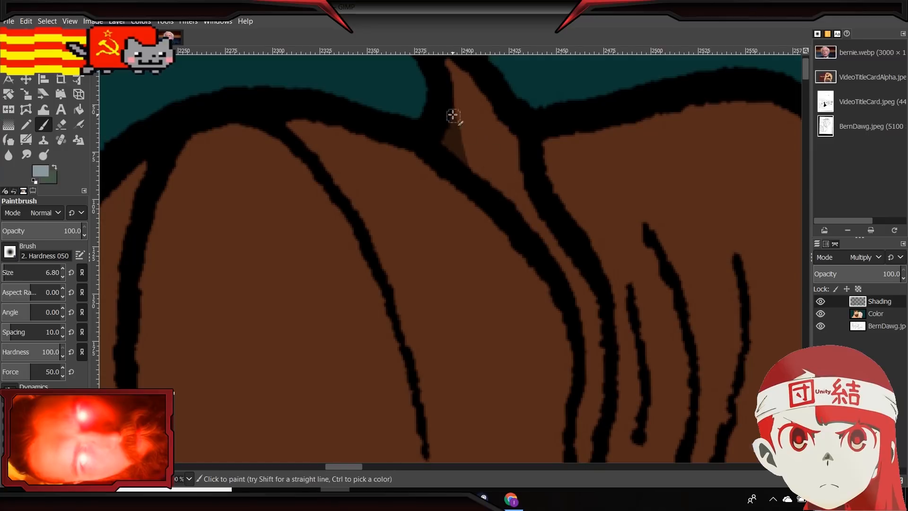
pyautogui.moveTo(453, 116); pyautogui.dragTo(468, 170)
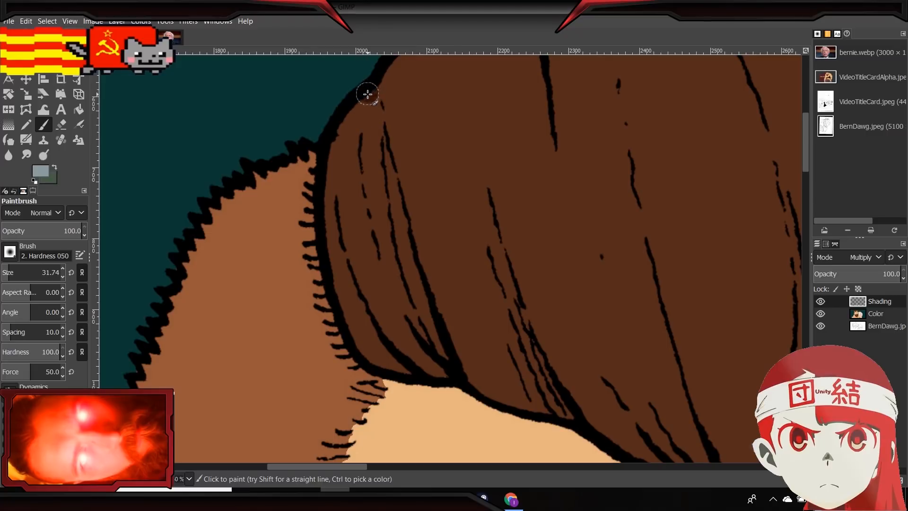
# Paint a dark brown stripe down the hair's left inner edge to its bottom curve and fill it in.
pyautogui.moveTo(367, 94); pyautogui.dragTo(437, 369)
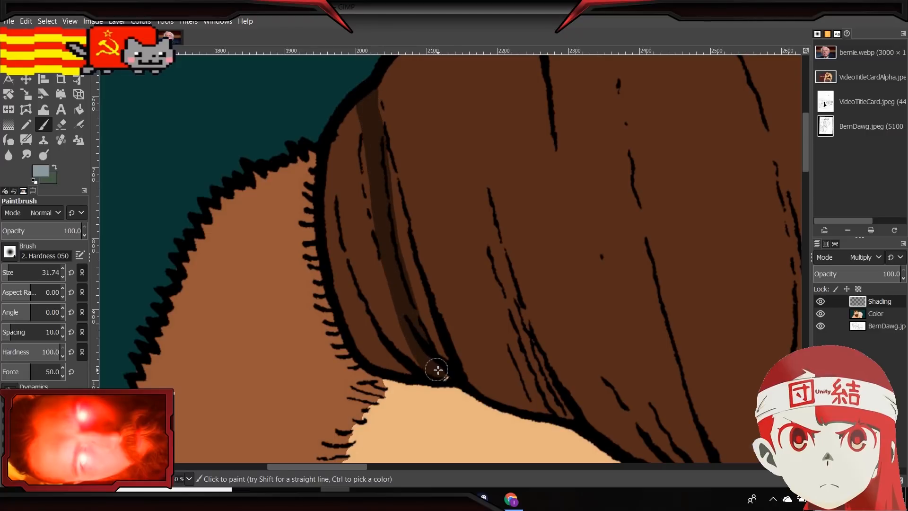
pyautogui.moveTo(437, 370); pyautogui.dragTo(386, 352)
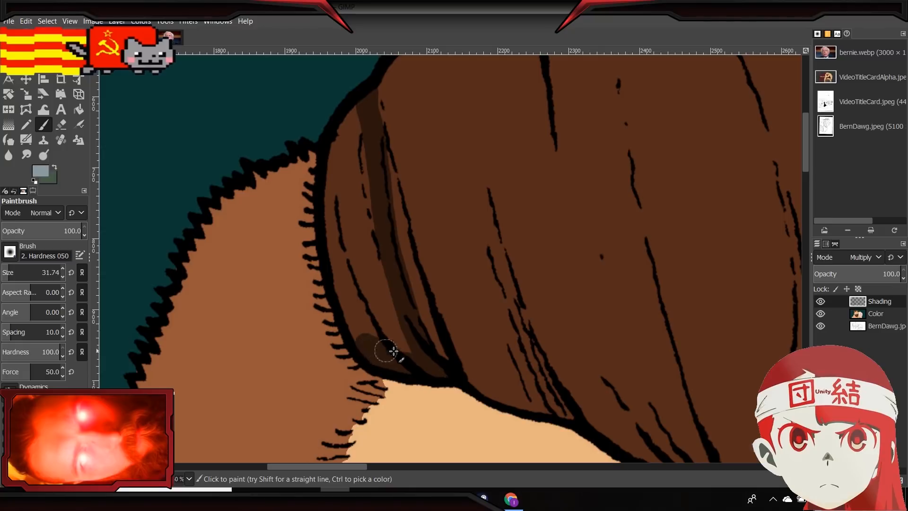
pyautogui.moveTo(393, 351); pyautogui.dragTo(353, 128)
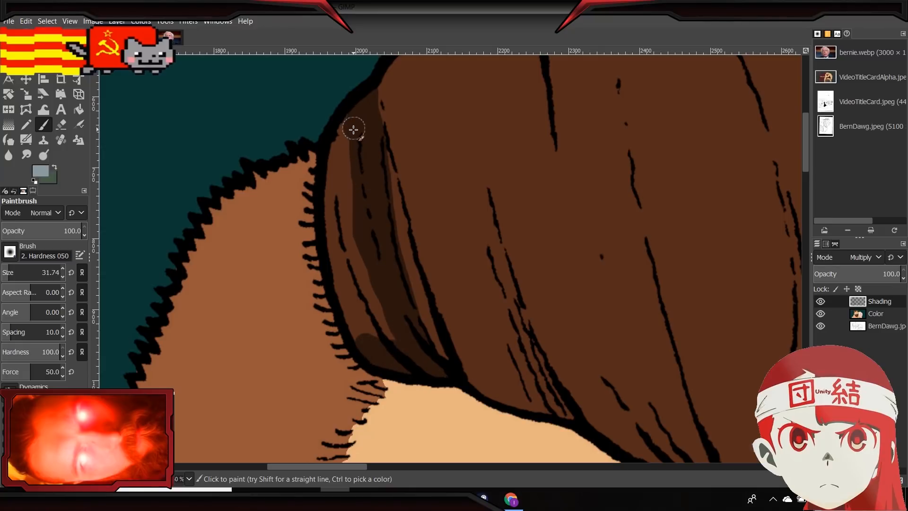
pyautogui.moveTo(354, 129); pyautogui.dragTo(335, 189)
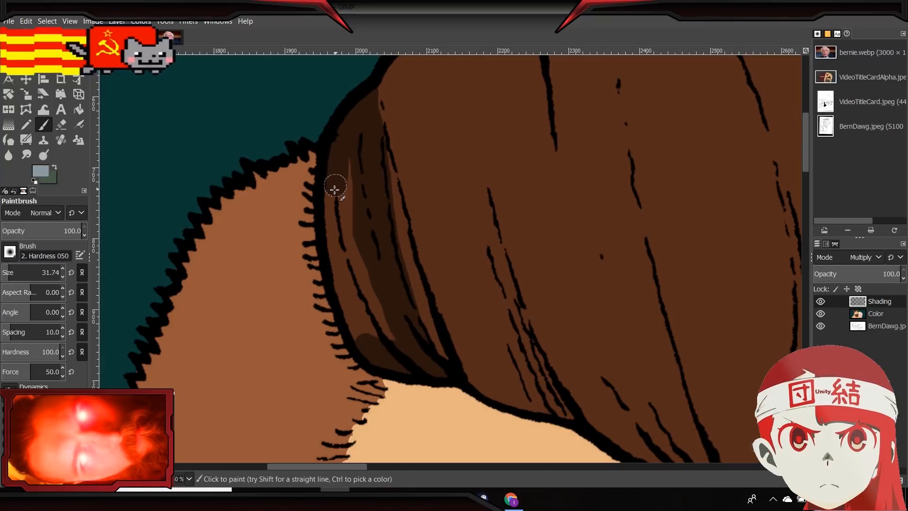
pyautogui.moveTo(336, 188); pyautogui.dragTo(362, 295)
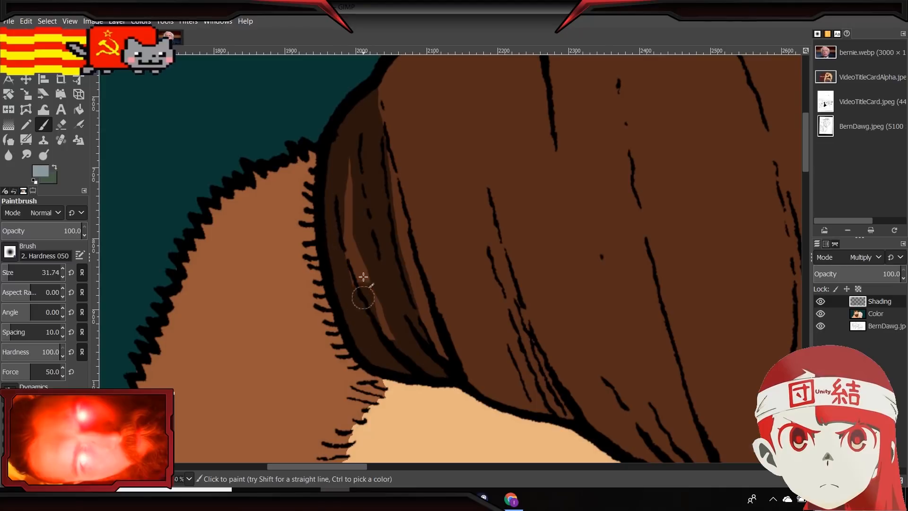
pyautogui.moveTo(362, 277); pyautogui.dragTo(379, 319)
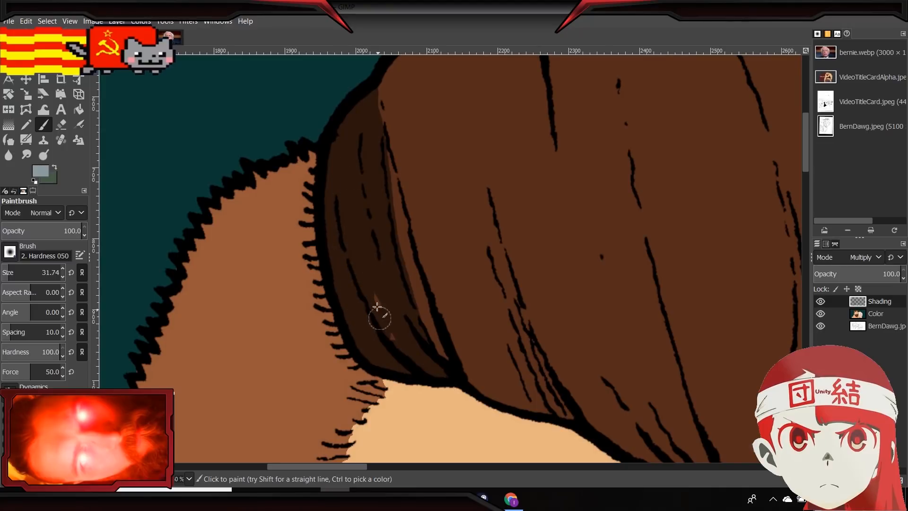
pyautogui.moveTo(437, 359)
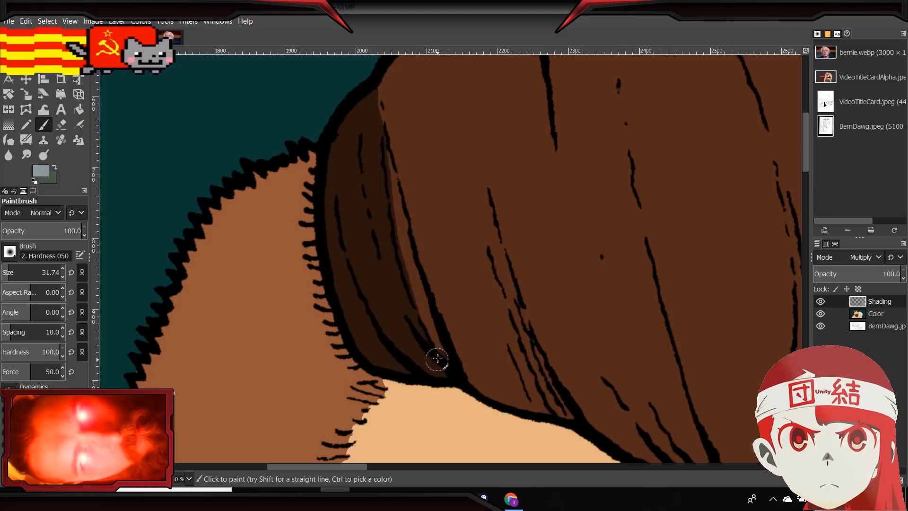
pyautogui.moveTo(437, 358); pyautogui.dragTo(417, 284)
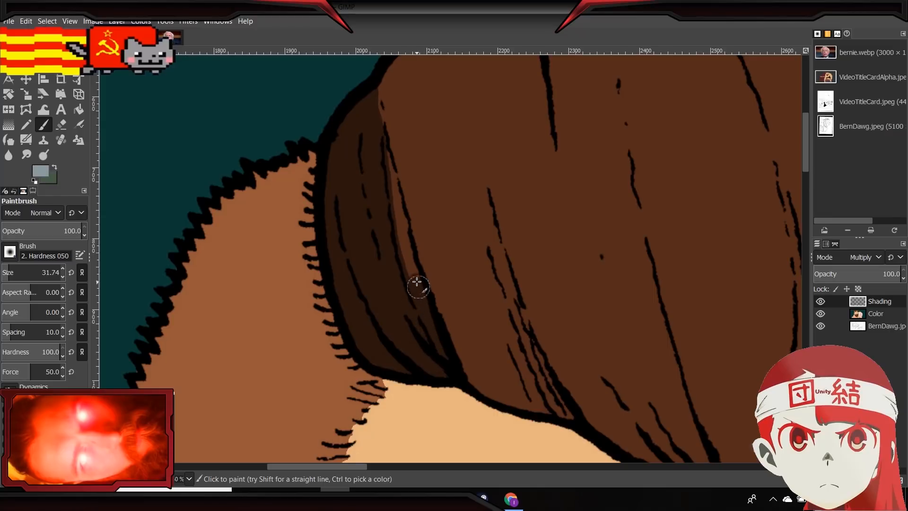
pyautogui.moveTo(417, 286); pyautogui.dragTo(384, 173)
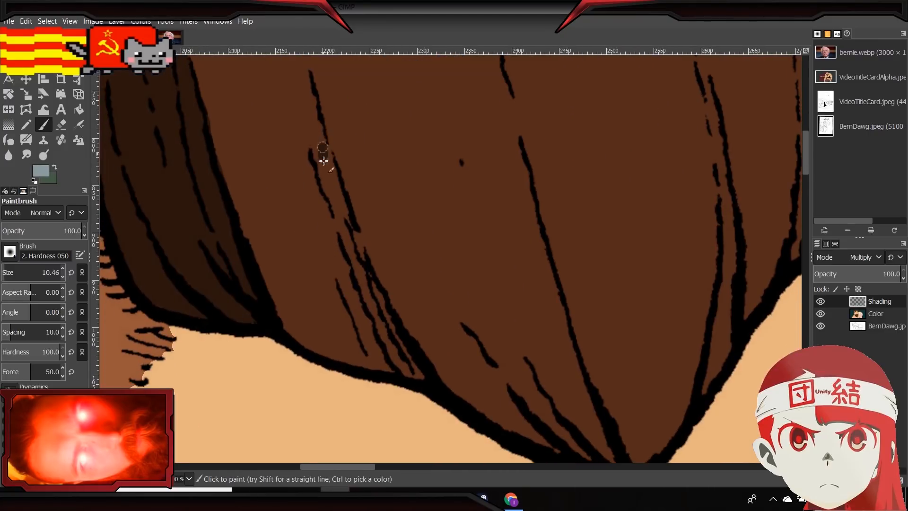
# Paint thin dark strips beside the strand lines in the lower hair.
pyautogui.moveTo(323, 147); pyautogui.dragTo(414, 362)
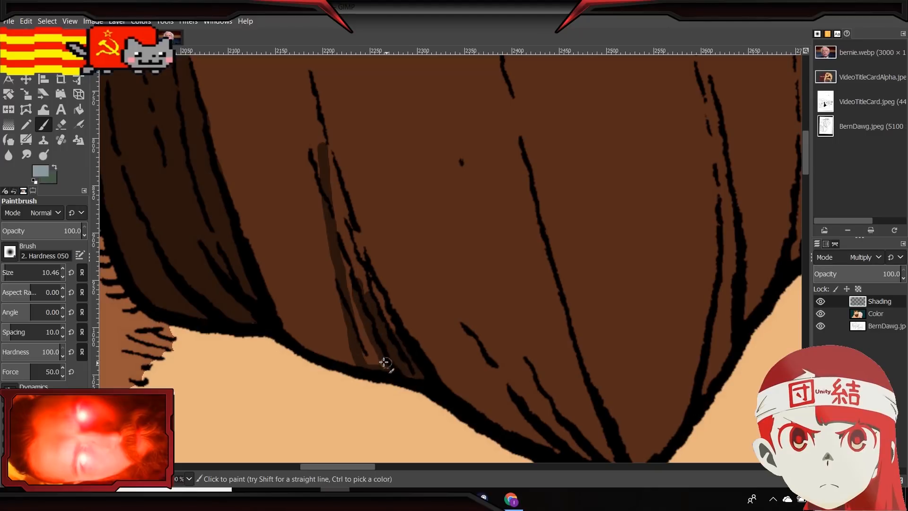
pyautogui.moveTo(385, 362); pyautogui.dragTo(371, 351)
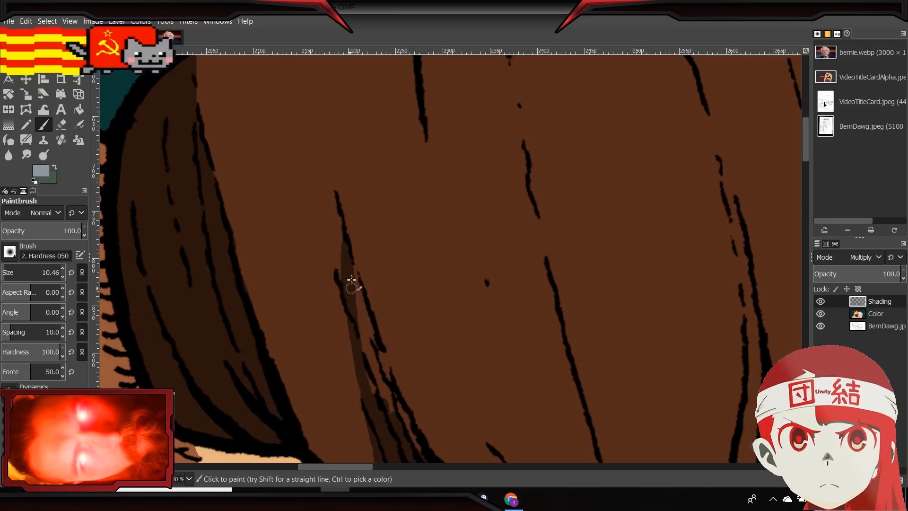
pyautogui.moveTo(350, 281); pyautogui.dragTo(364, 316)
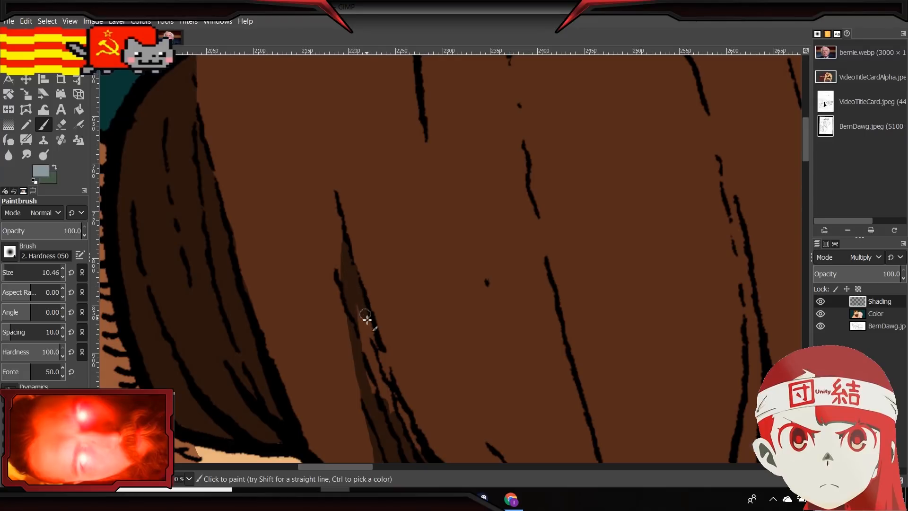
pyautogui.moveTo(365, 316); pyautogui.dragTo(380, 403)
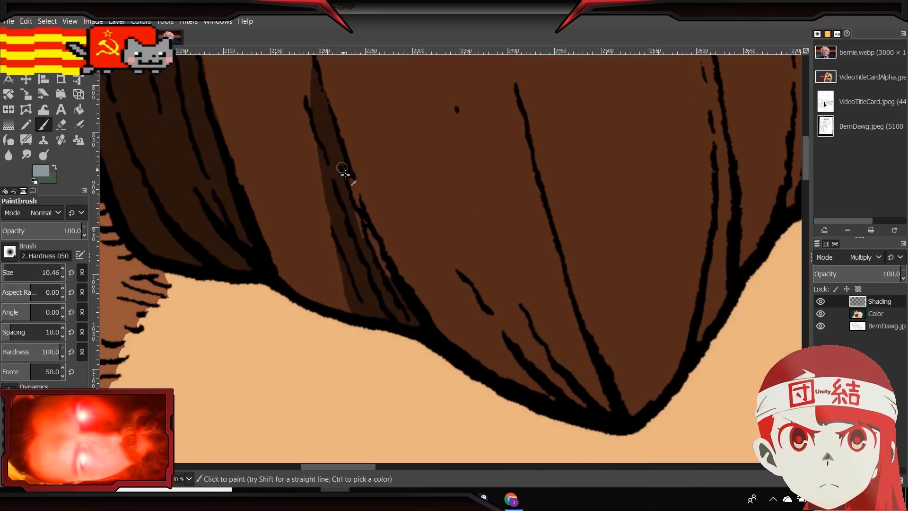
pyautogui.moveTo(341, 171); pyautogui.dragTo(369, 225)
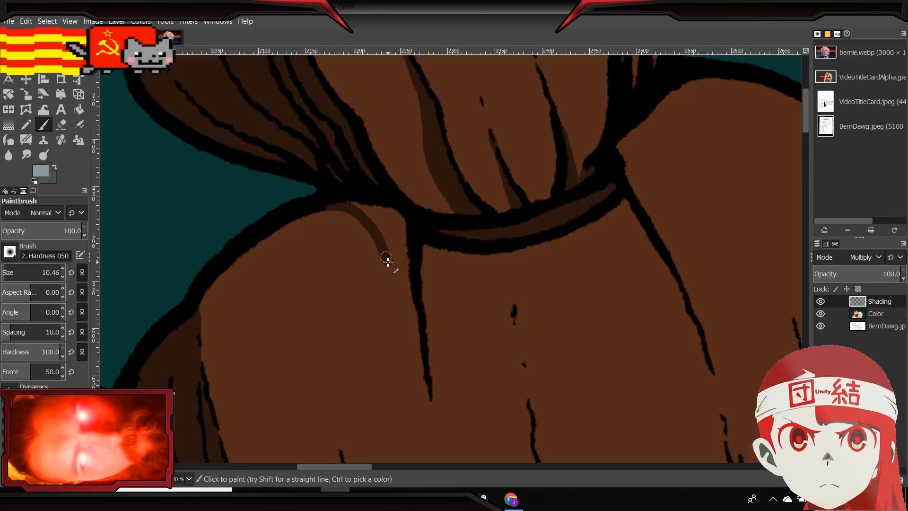
# Paint a narrow dark shadow on the bun just below the hair tie.
pyautogui.moveTo(387, 257); pyautogui.dragTo(359, 222)
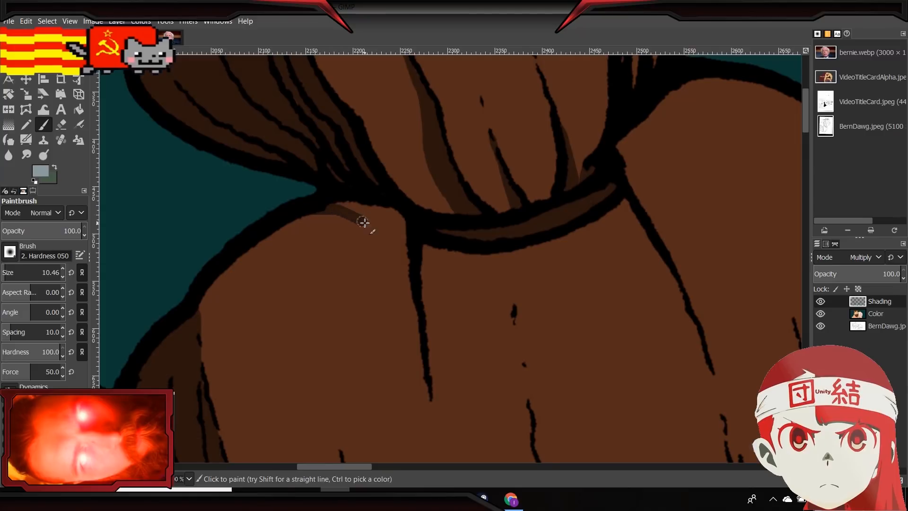
pyautogui.moveTo(362, 222); pyautogui.dragTo(421, 318)
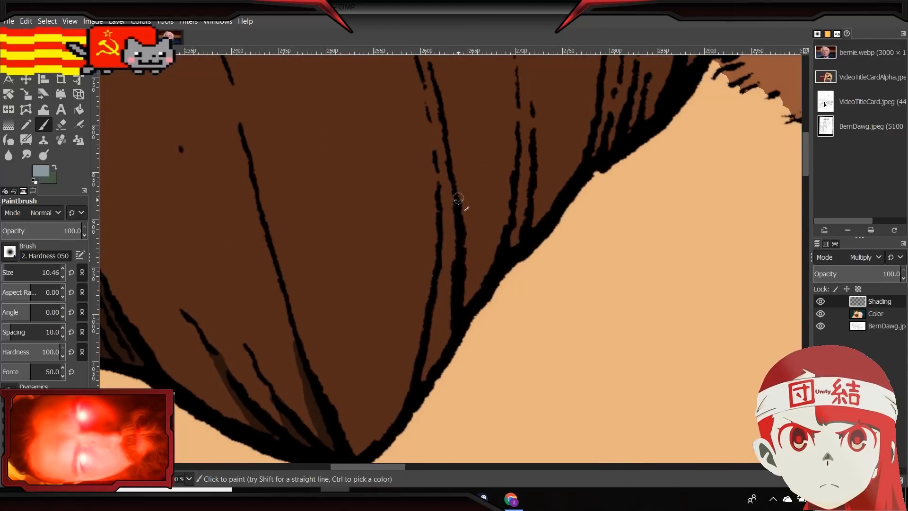
# Paint dark Multiply strokes beside the strands and inner right edge of the hair down to its tip.
pyautogui.moveTo(458, 197); pyautogui.dragTo(466, 306)
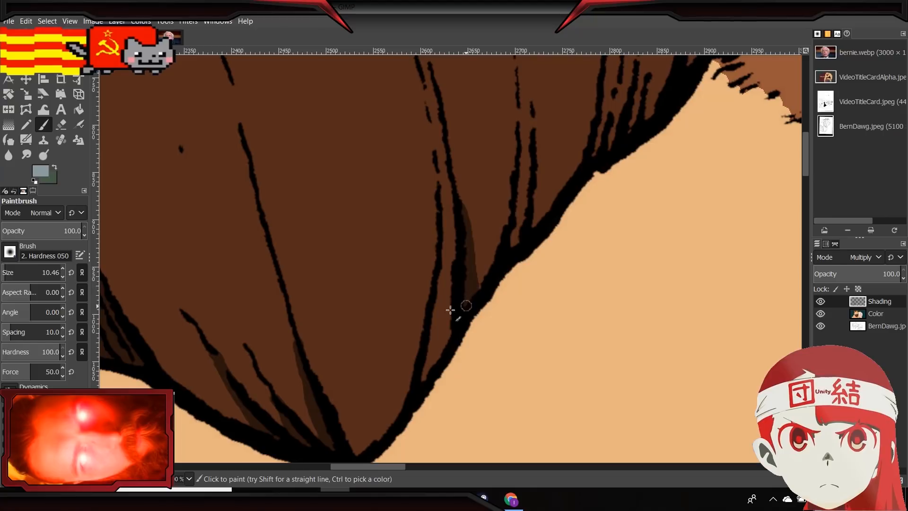
pyautogui.moveTo(467, 306); pyautogui.dragTo(422, 370)
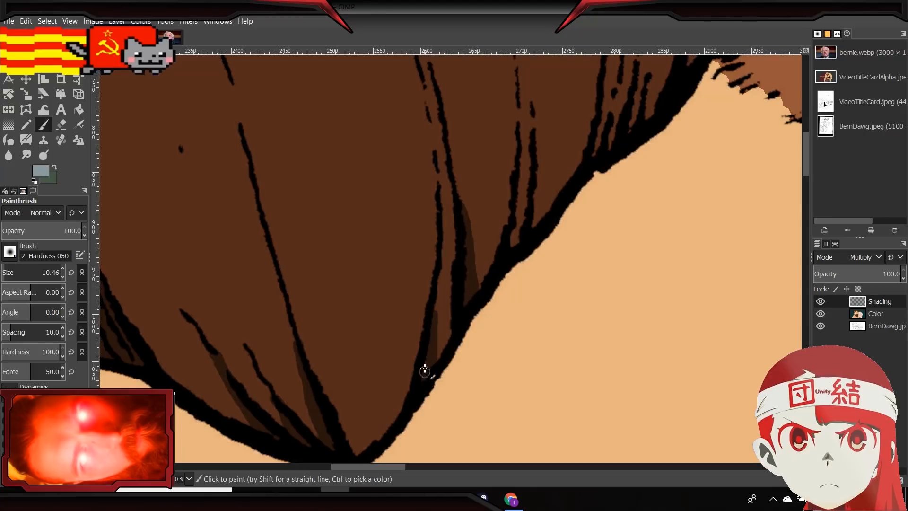
pyautogui.moveTo(434, 304)
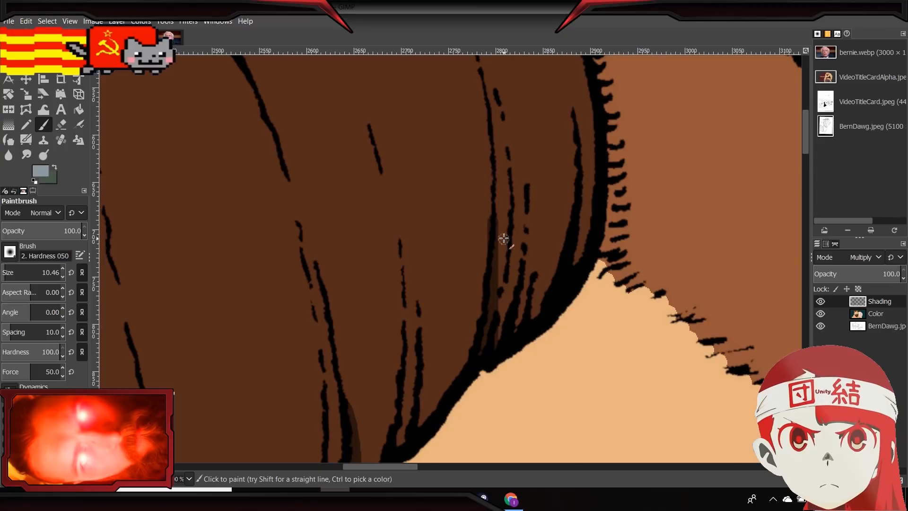
pyautogui.moveTo(584, 167)
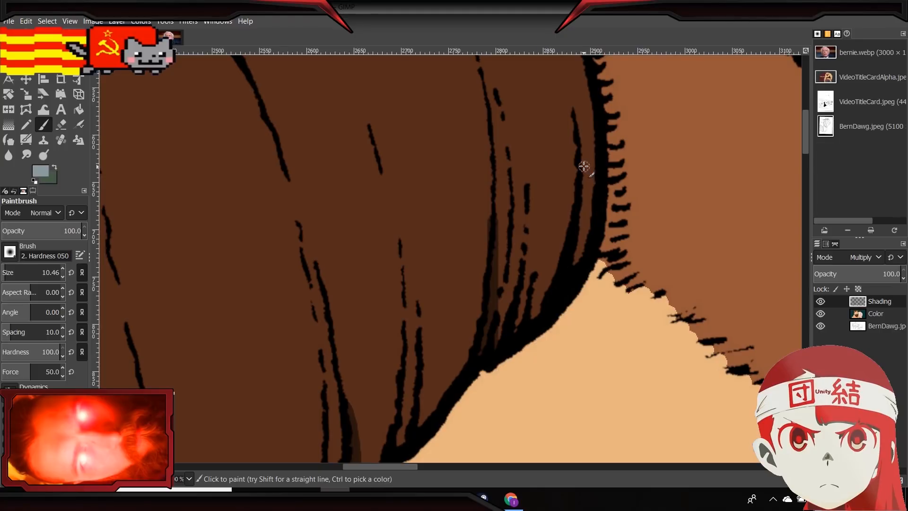
pyautogui.moveTo(584, 167); pyautogui.dragTo(573, 276)
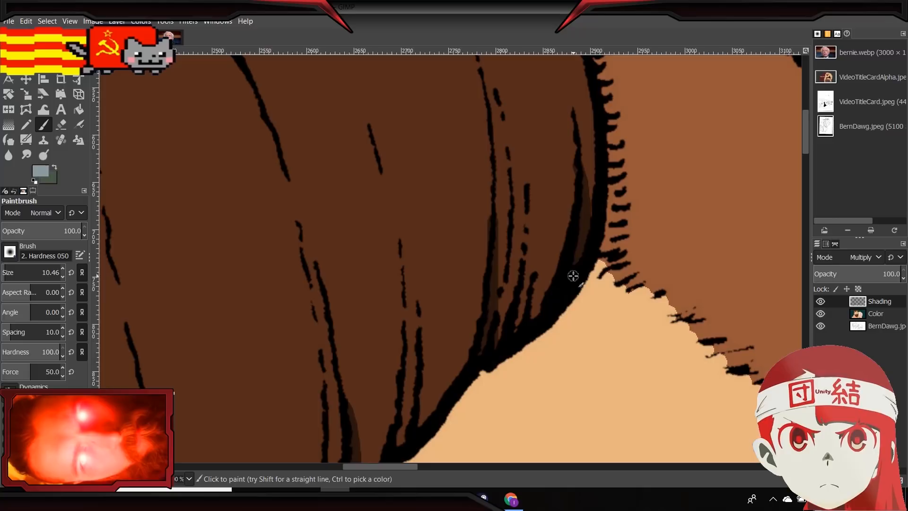
pyautogui.moveTo(574, 276); pyautogui.dragTo(518, 330)
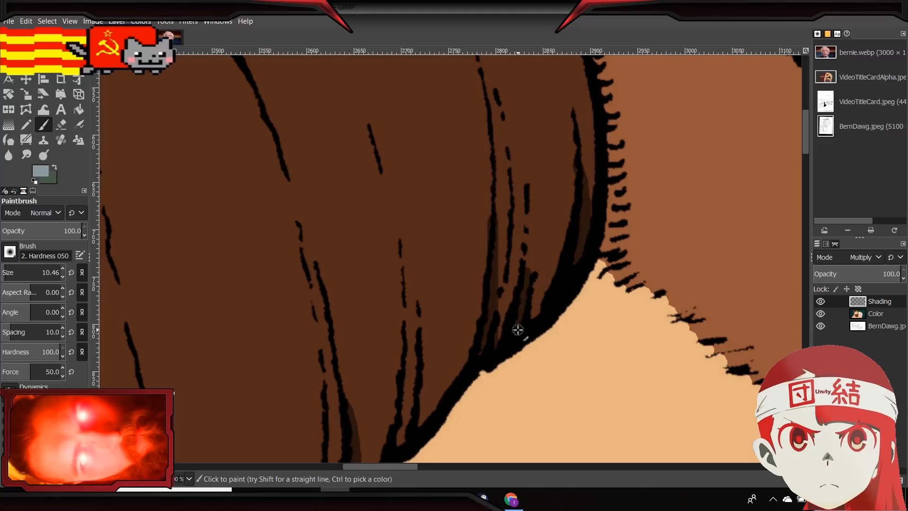
pyautogui.moveTo(527, 203)
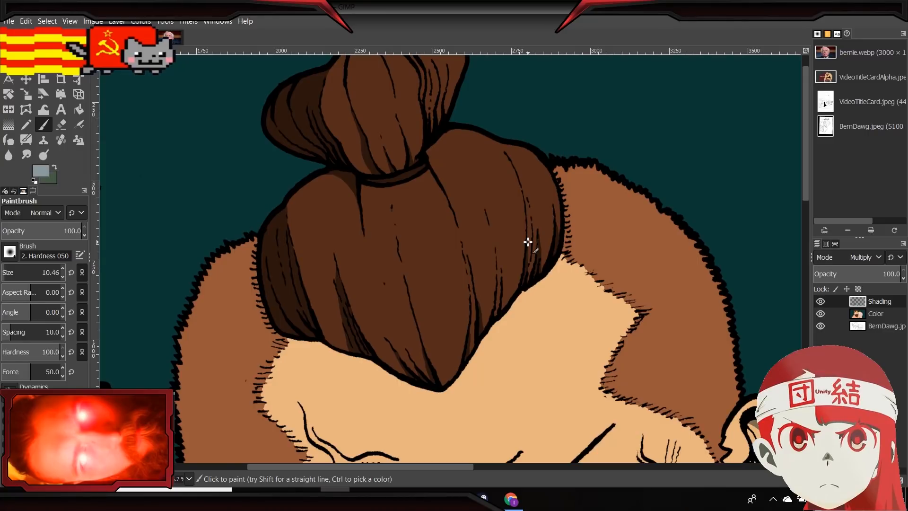
pyautogui.moveTo(519, 243)
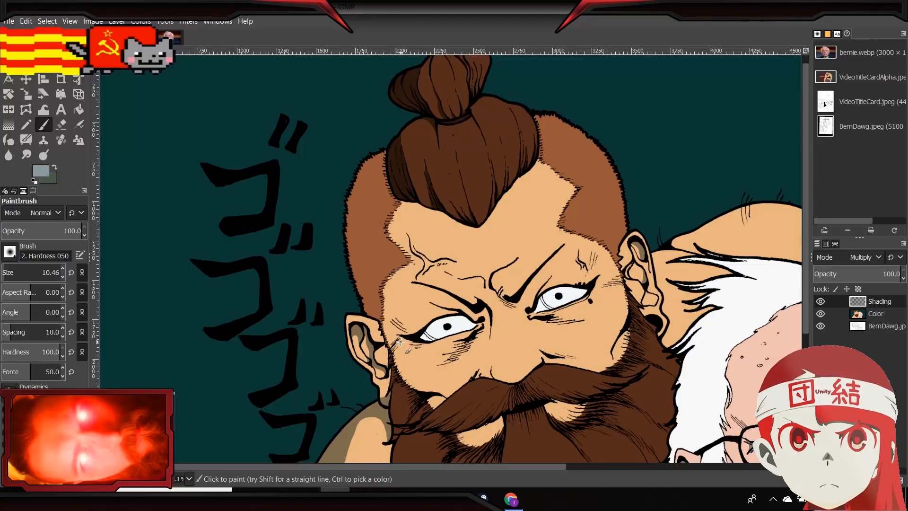
pyautogui.moveTo(446, 326)
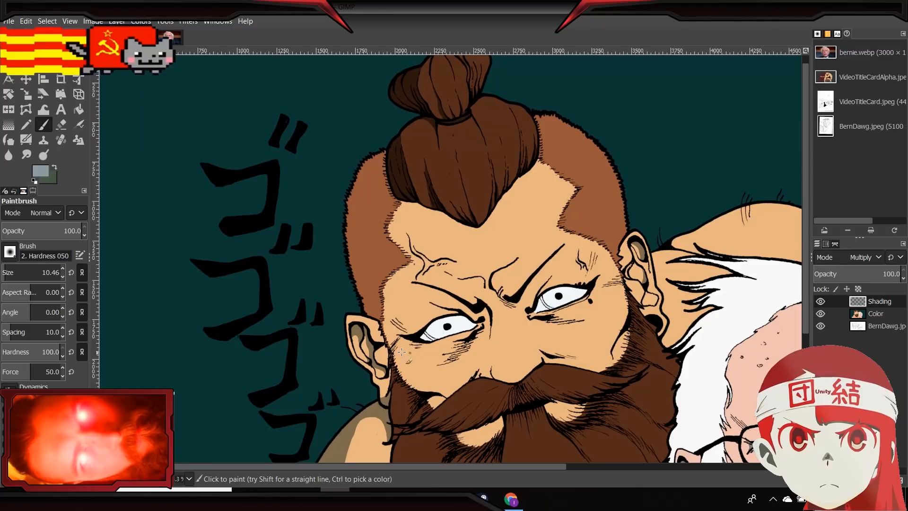
pyautogui.moveTo(415, 306)
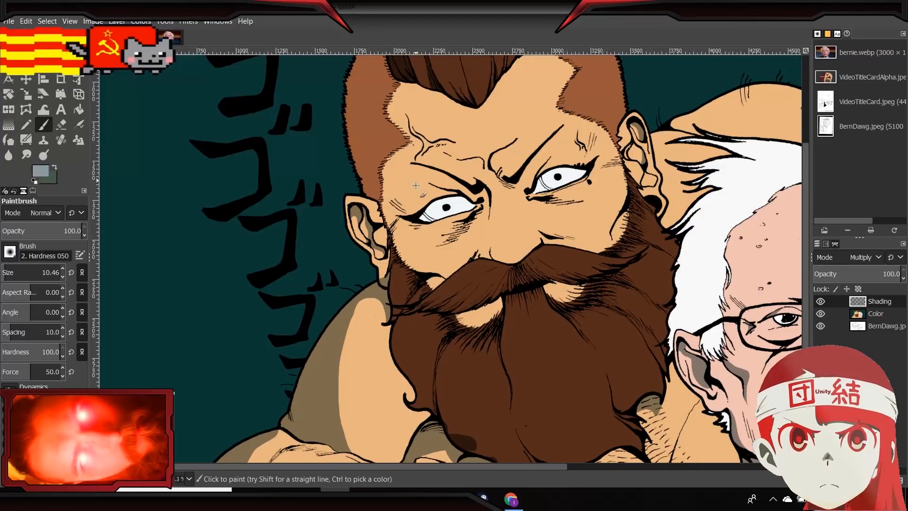
pyautogui.moveTo(407, 191)
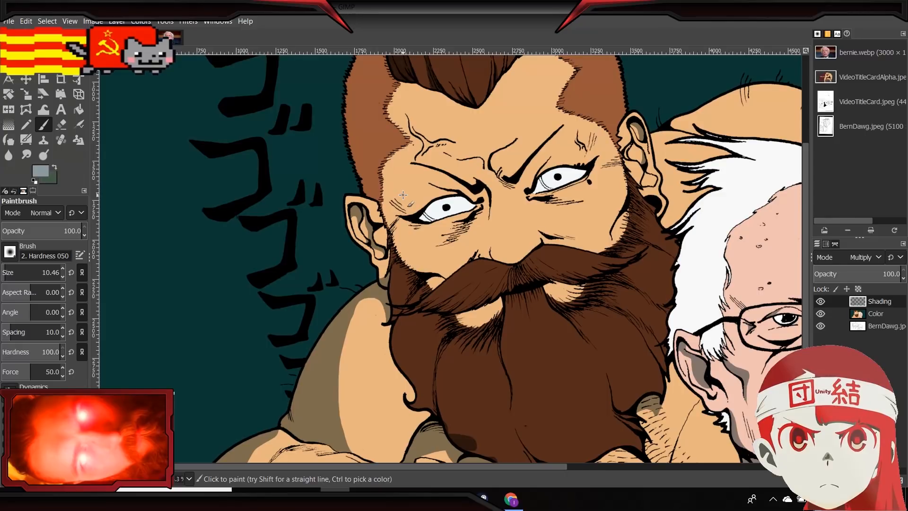
pyautogui.moveTo(495, 219)
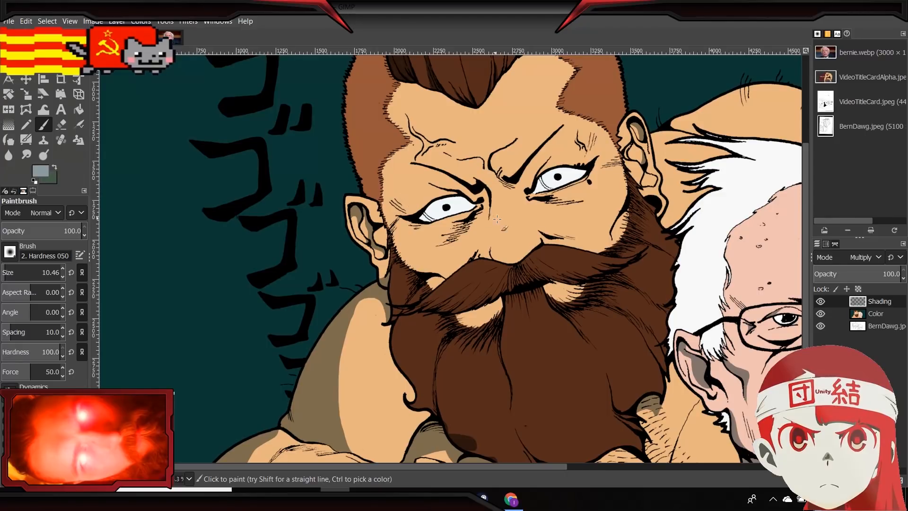
pyautogui.moveTo(525, 343)
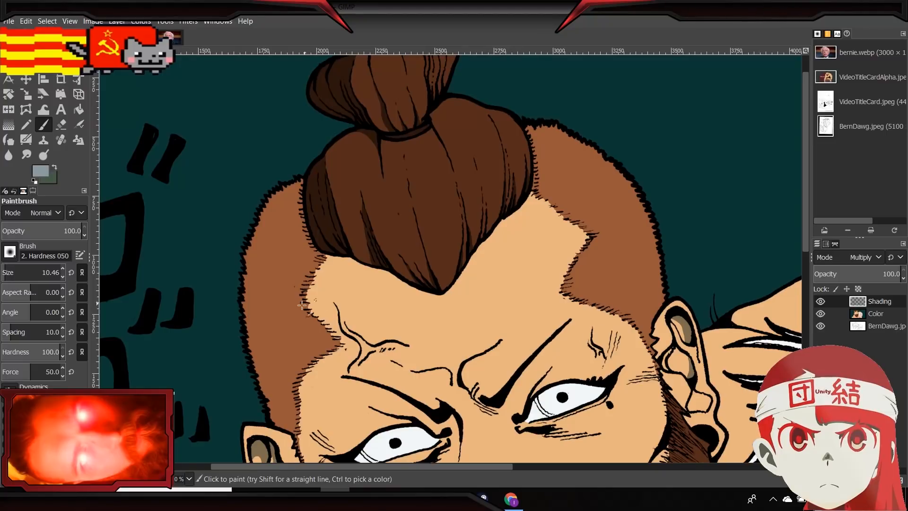
pyautogui.moveTo(406, 287)
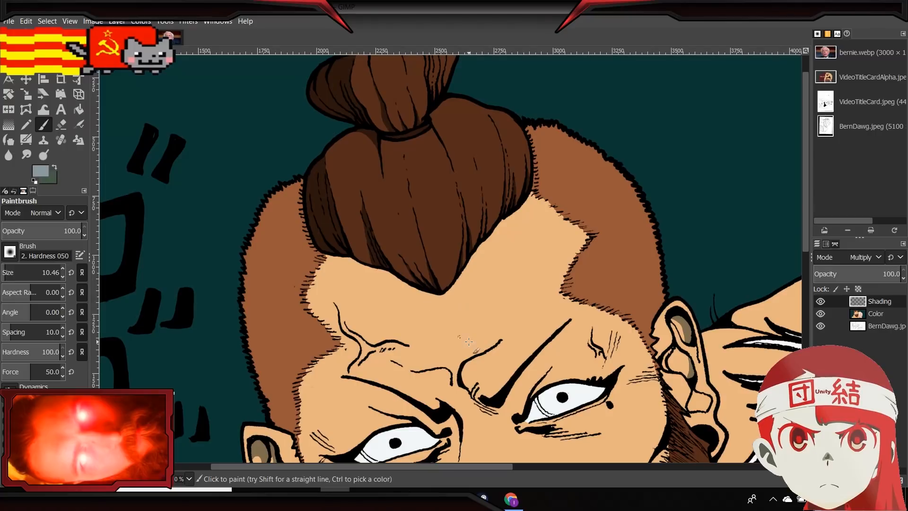
pyautogui.moveTo(523, 316)
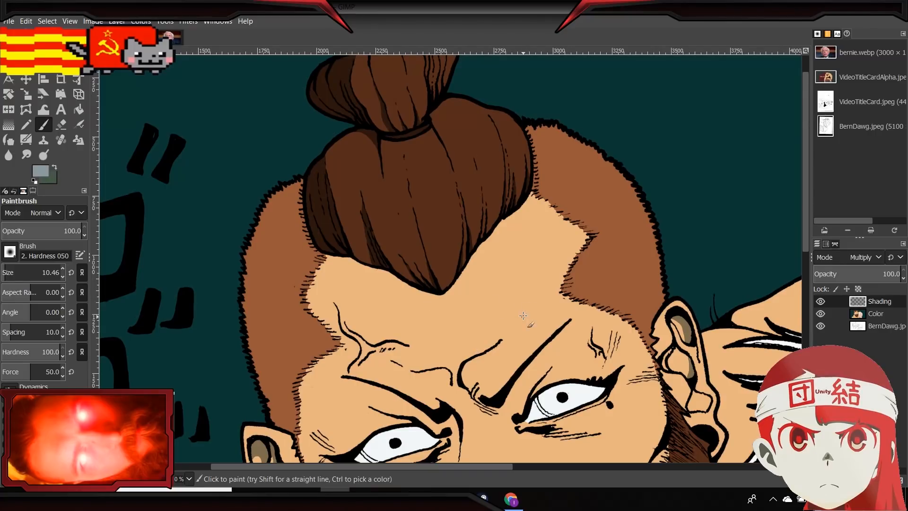
pyautogui.moveTo(515, 312)
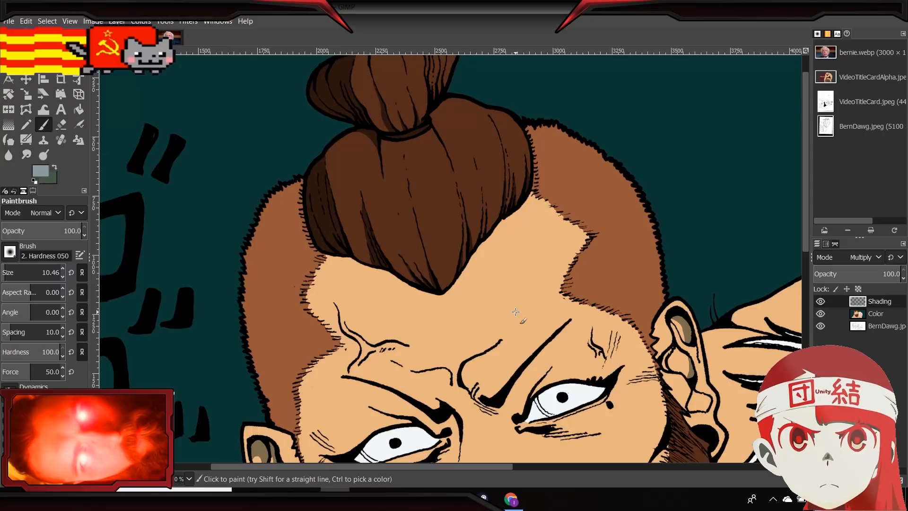
pyautogui.moveTo(509, 323)
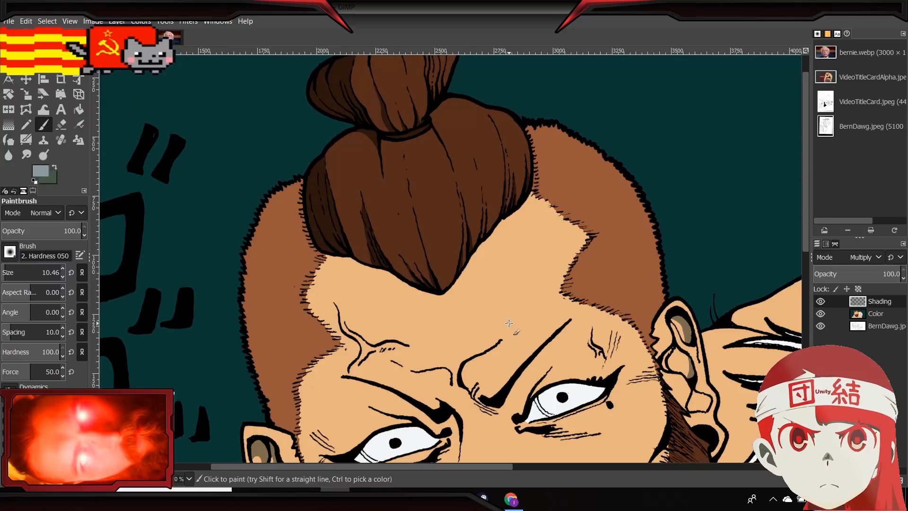
pyautogui.moveTo(513, 338)
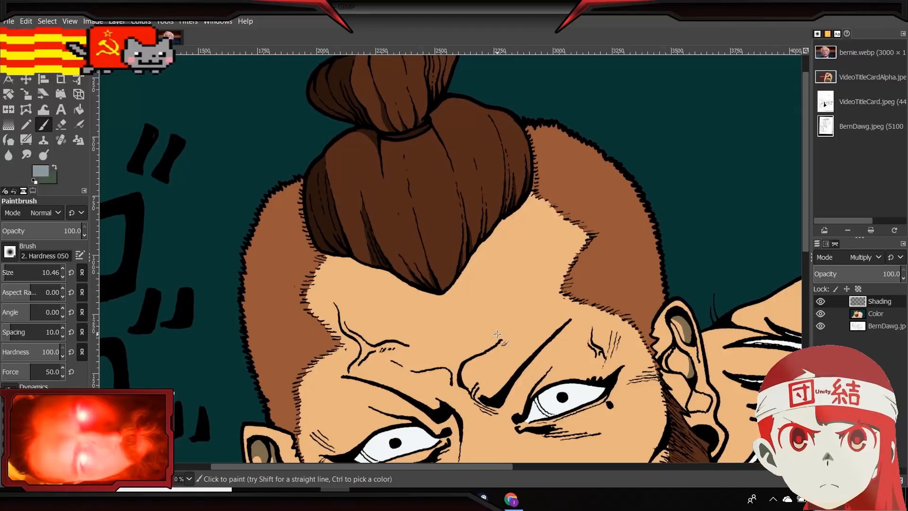
pyautogui.moveTo(492, 339)
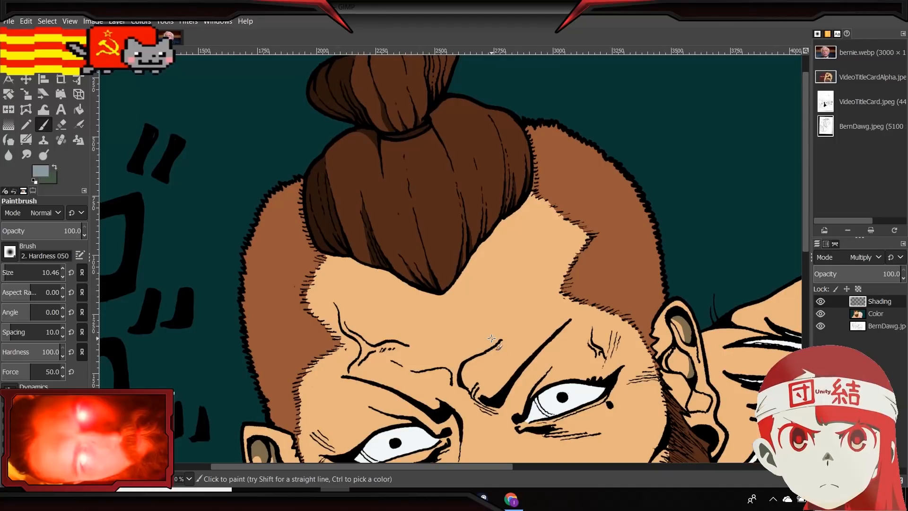
pyautogui.moveTo(504, 346)
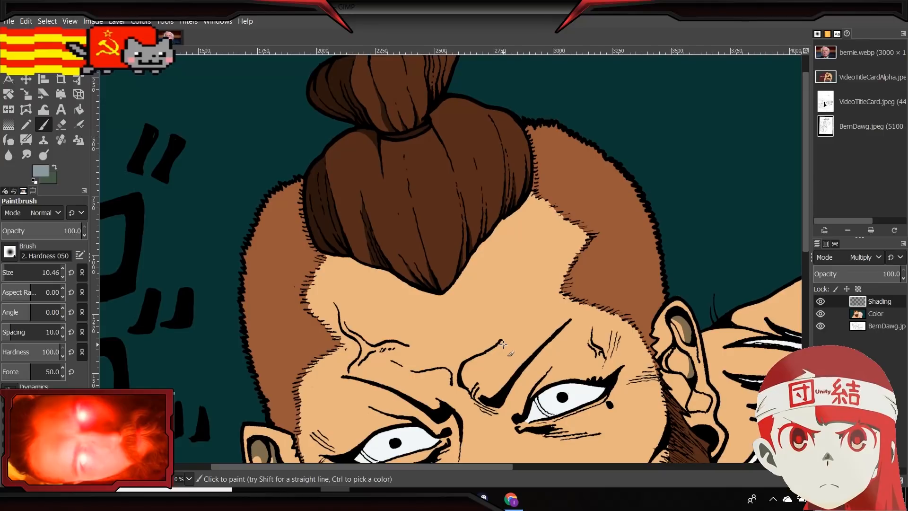
pyautogui.moveTo(527, 329)
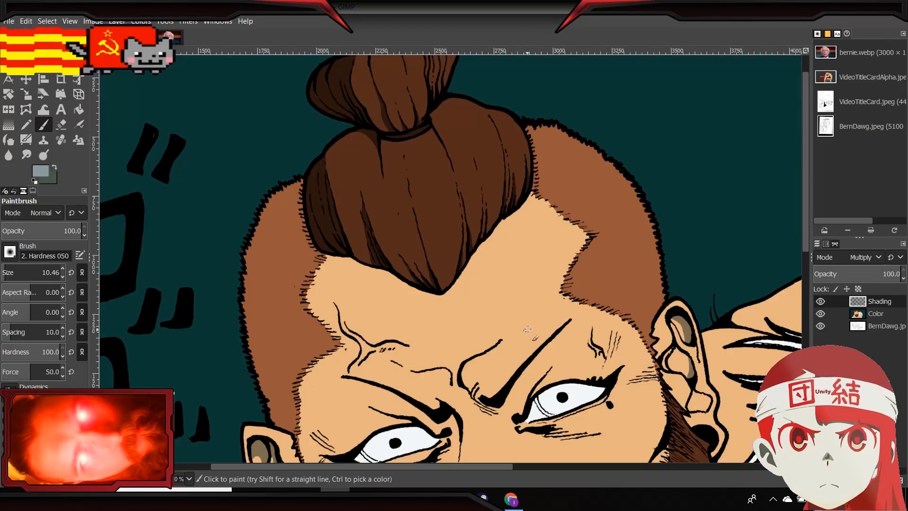
pyautogui.moveTo(531, 326)
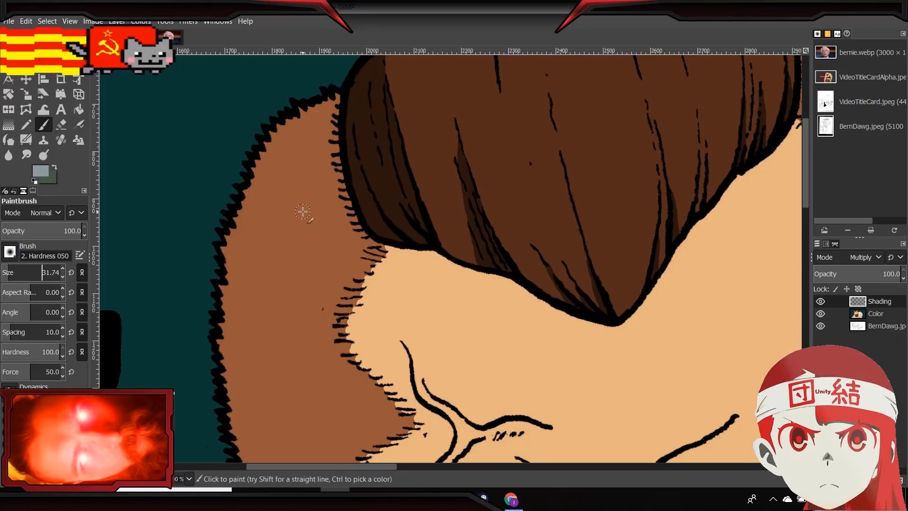
# Paint short shading strokes down the sideburn and just below the hair edge.
pyautogui.moveTo(301, 212); pyautogui.dragTo(308, 229)
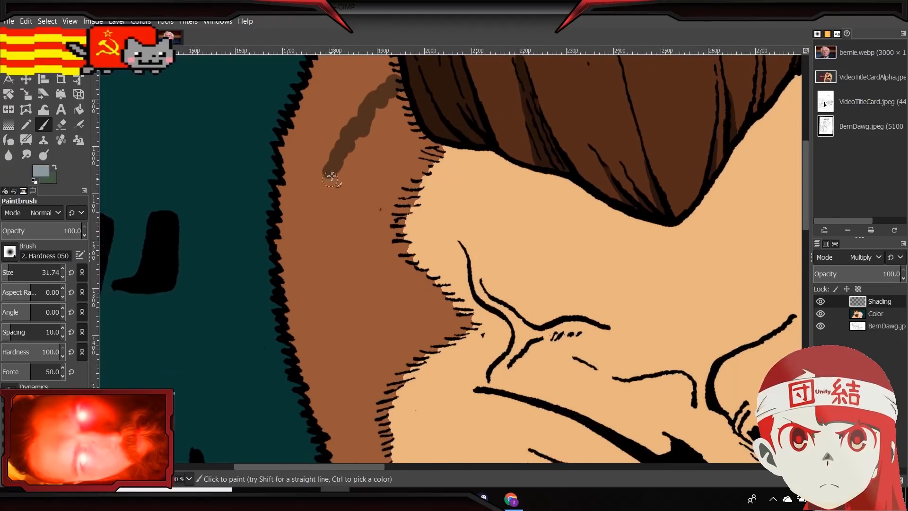
pyautogui.moveTo(333, 180); pyautogui.dragTo(339, 234)
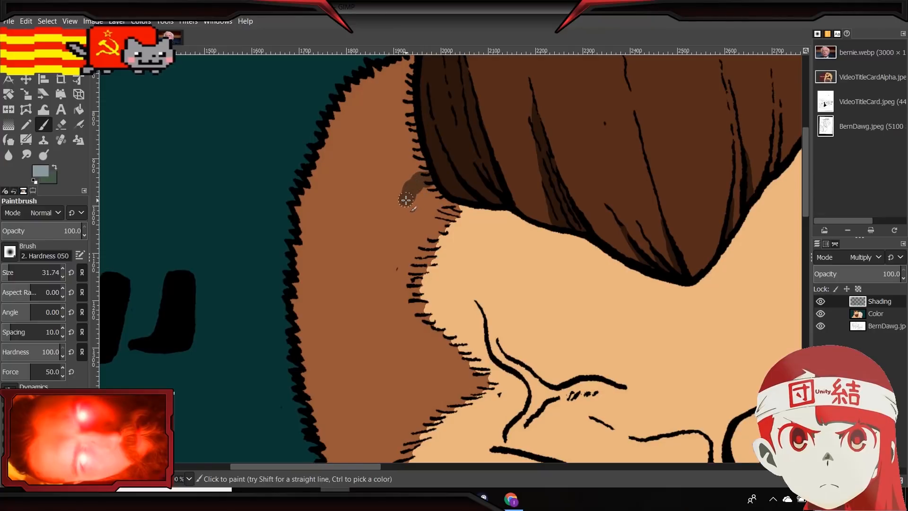
pyautogui.moveTo(408, 199); pyautogui.dragTo(379, 250)
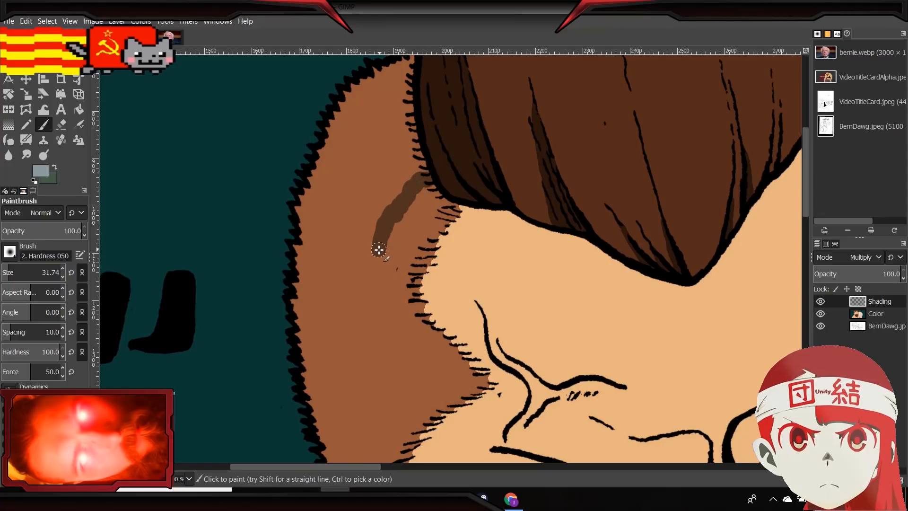
pyautogui.click(387, 249)
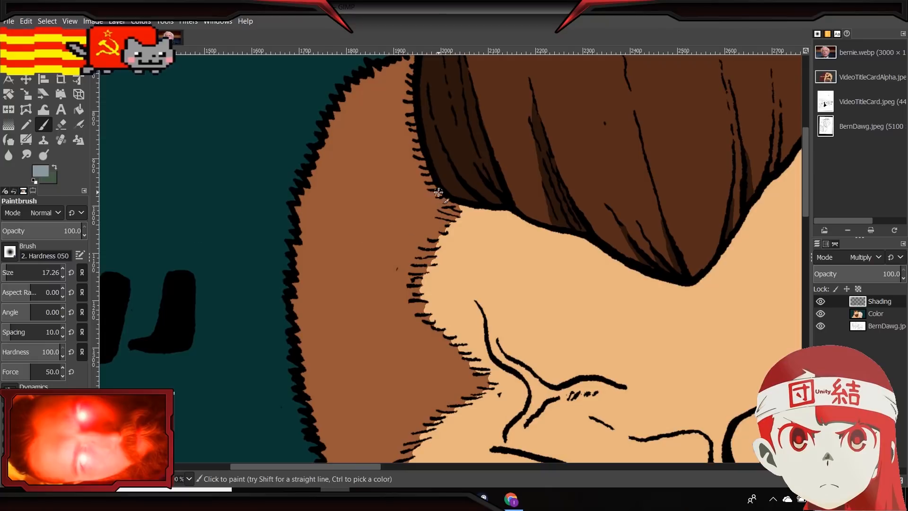
# Draw a thinner wavy dark-brown line down the sideburn, ending just above the ear.
pyautogui.moveTo(420, 194); pyautogui.dragTo(411, 226)
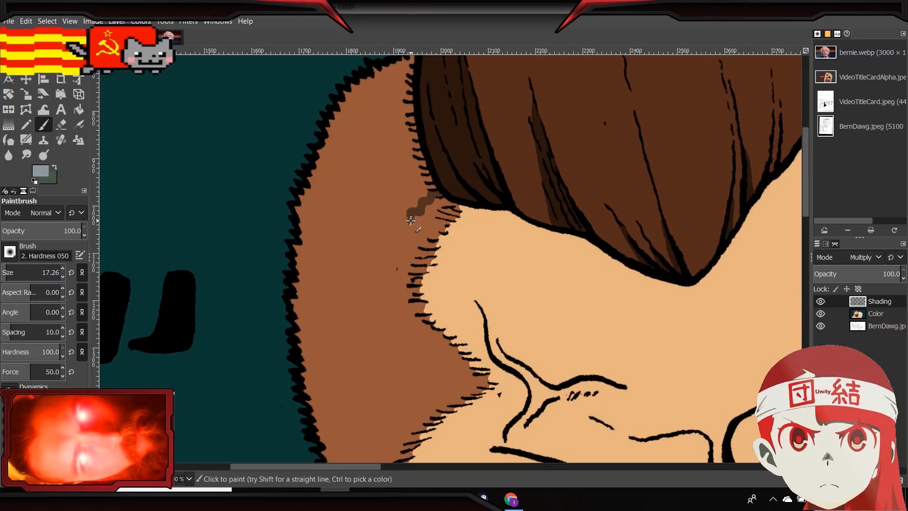
pyautogui.moveTo(411, 219); pyautogui.dragTo(384, 267)
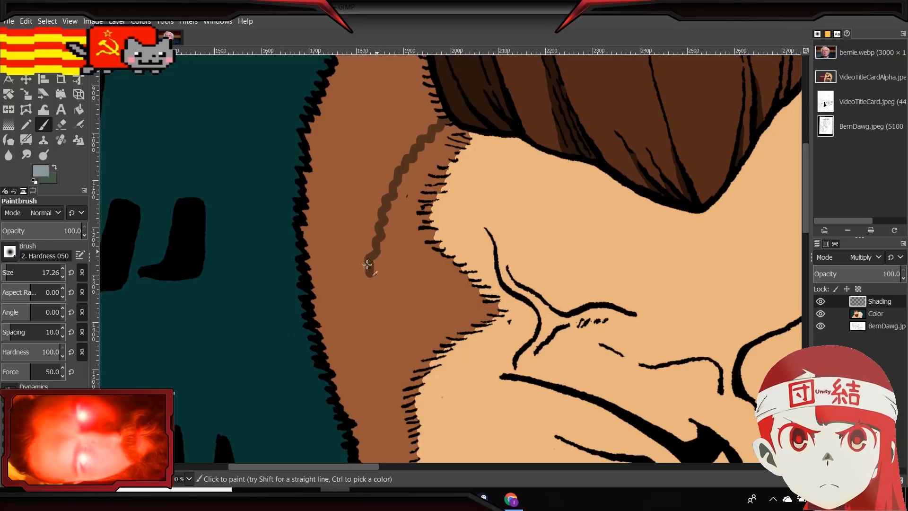
pyautogui.moveTo(368, 263); pyautogui.dragTo(367, 310)
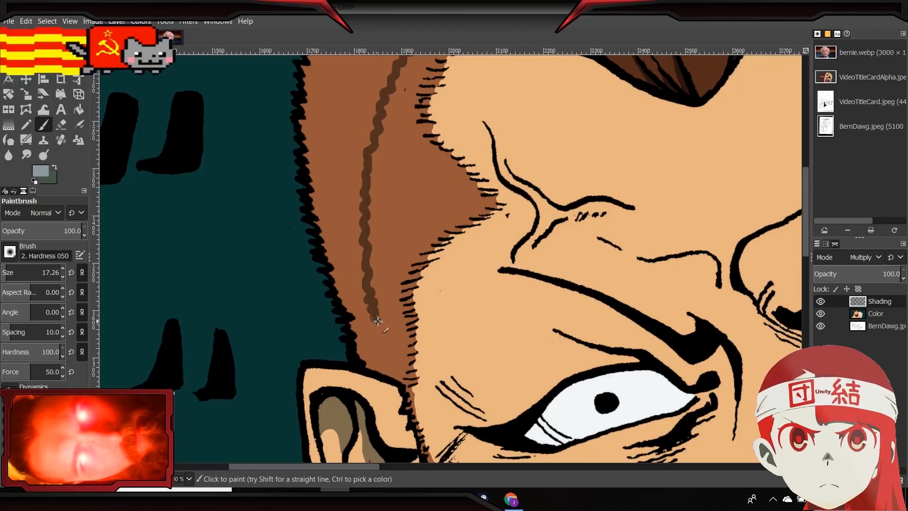
pyautogui.moveTo(377, 319); pyautogui.dragTo(382, 362)
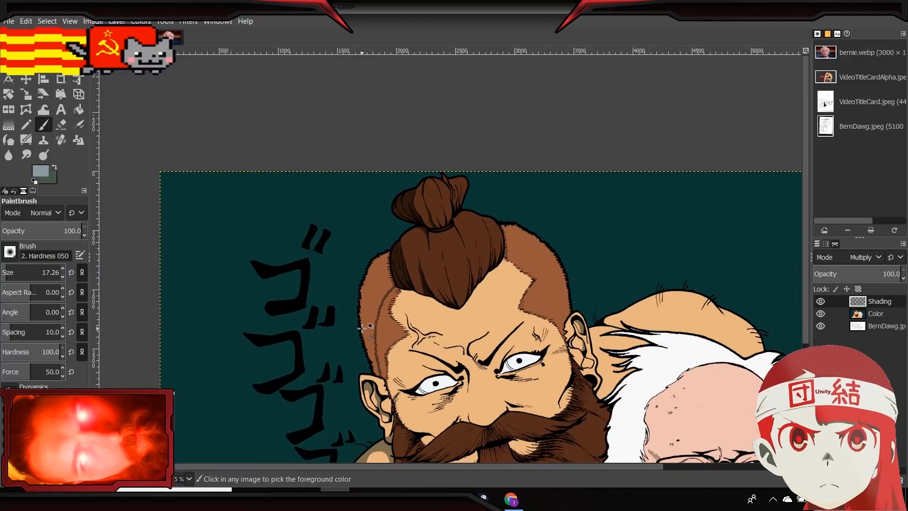
pyautogui.moveTo(377, 299)
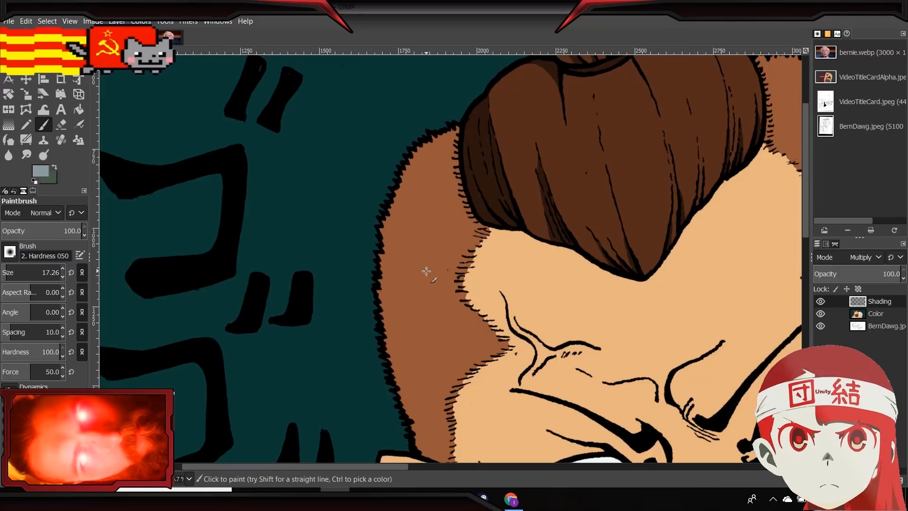
pyautogui.moveTo(464, 223)
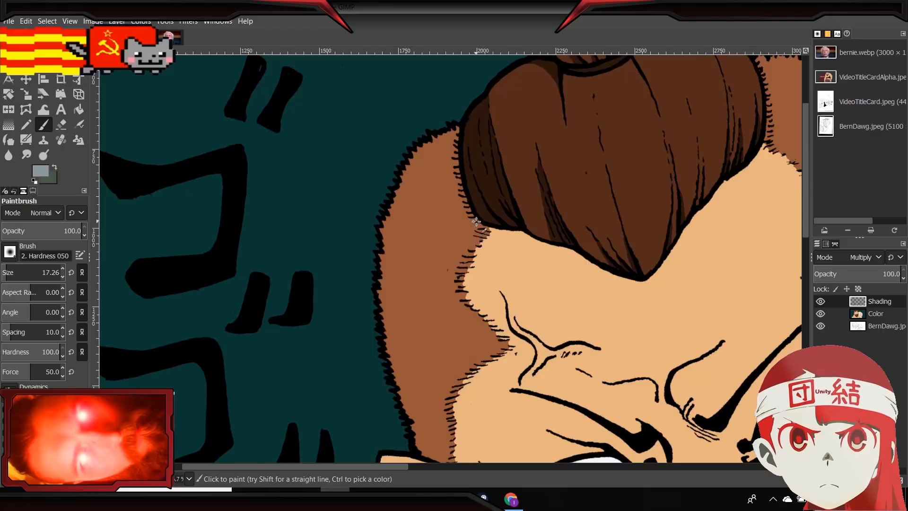
pyautogui.moveTo(477, 224)
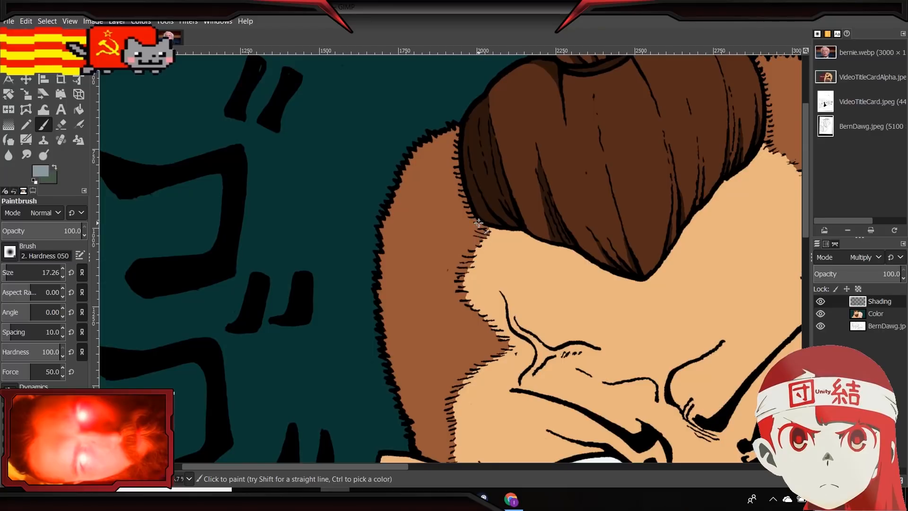
pyautogui.moveTo(468, 219)
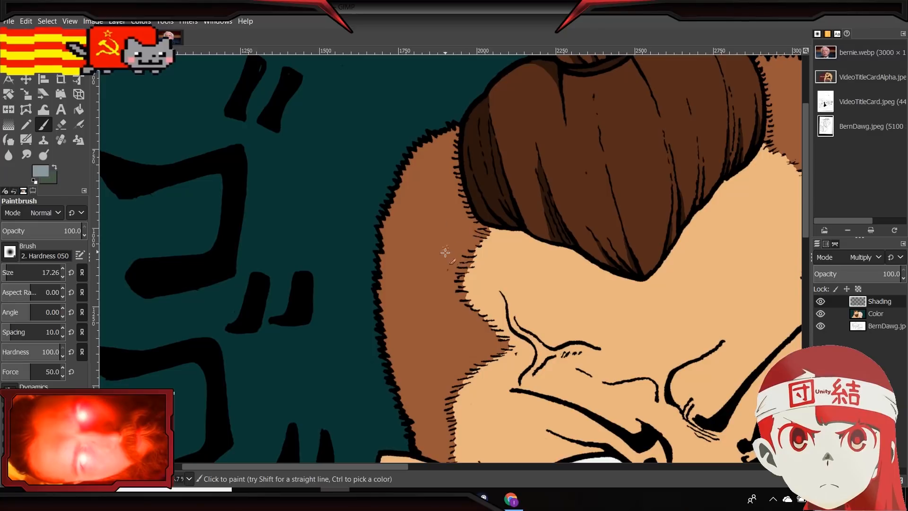
pyautogui.moveTo(491, 253)
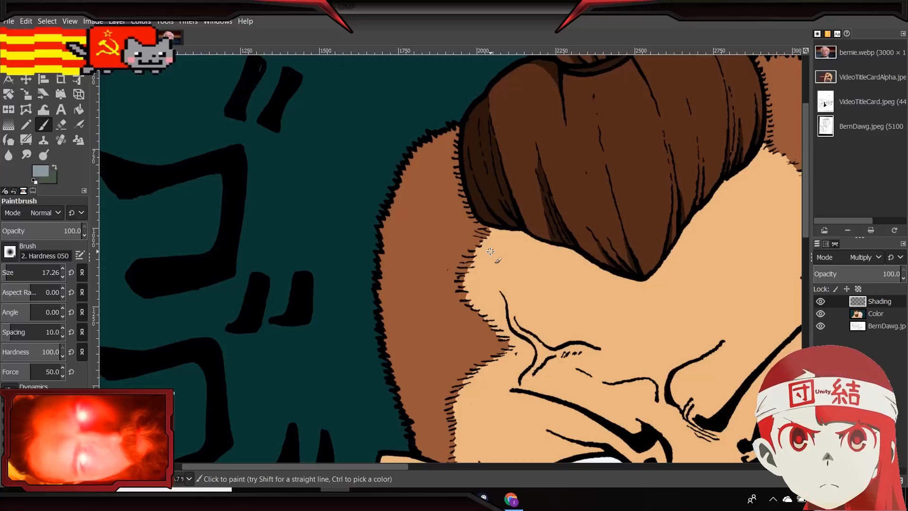
pyautogui.moveTo(457, 210)
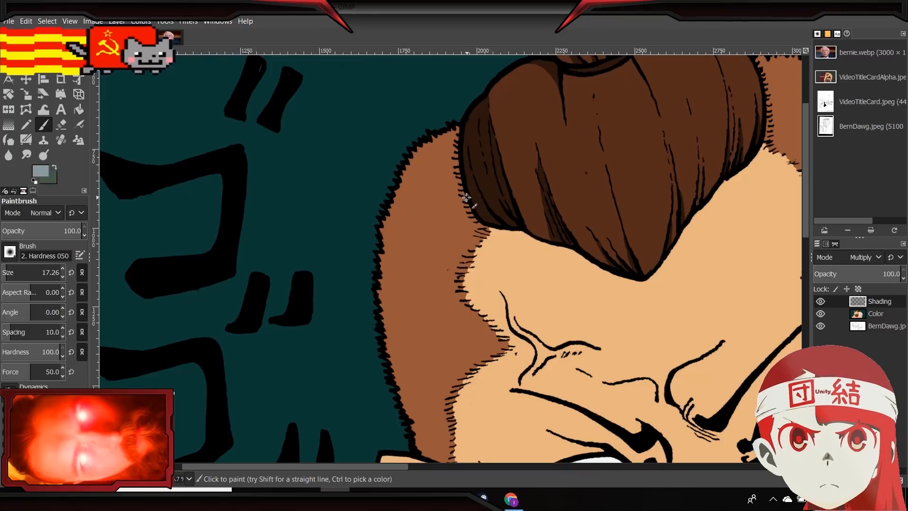
pyautogui.moveTo(466, 197); pyautogui.dragTo(415, 239)
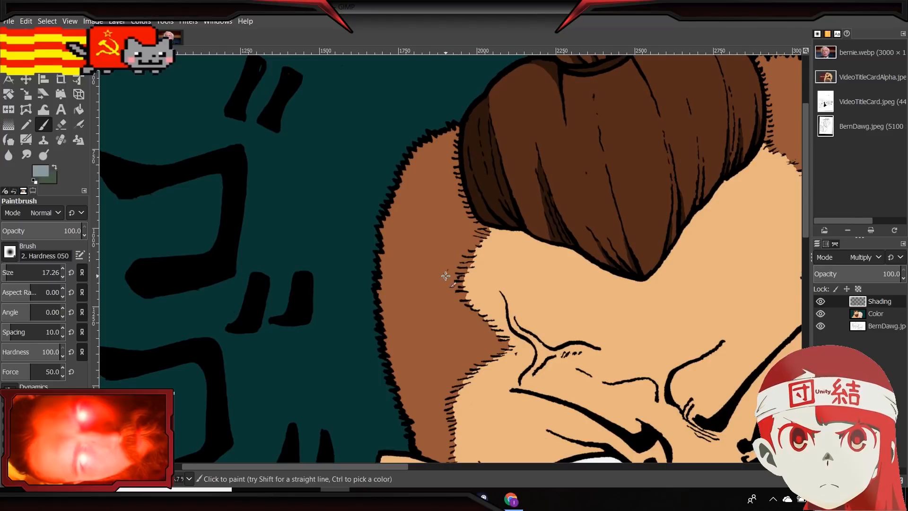
pyautogui.moveTo(452, 271)
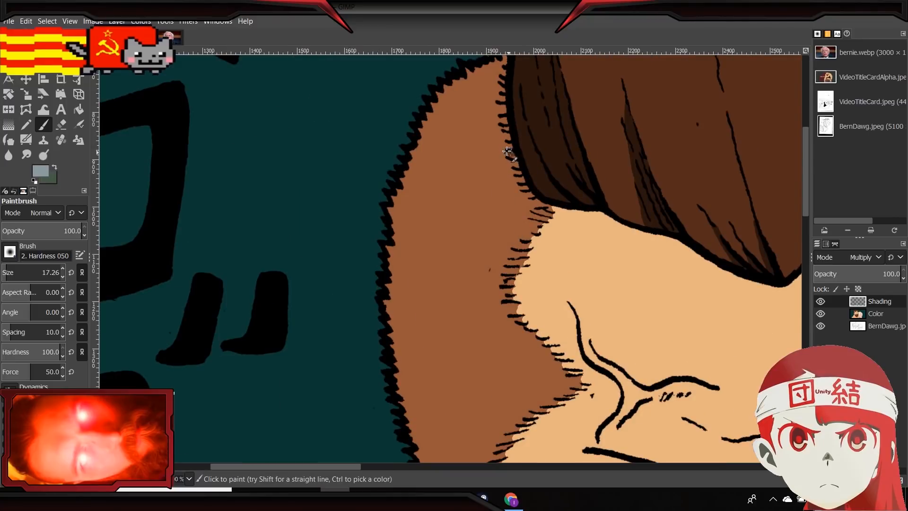
# Draw a thin wavy brown line from under the hair down the length of the sideburn.
pyautogui.moveTo(513, 153); pyautogui.dragTo(458, 202)
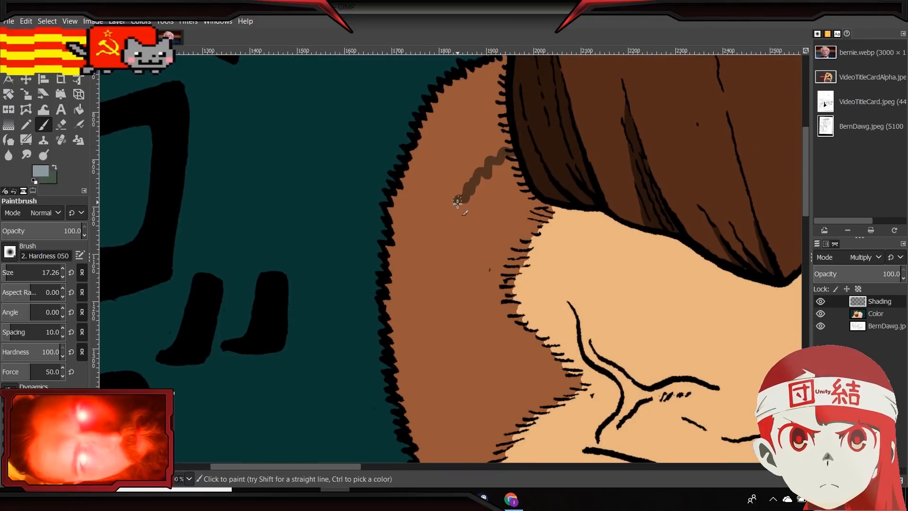
pyautogui.moveTo(457, 199); pyautogui.dragTo(455, 252)
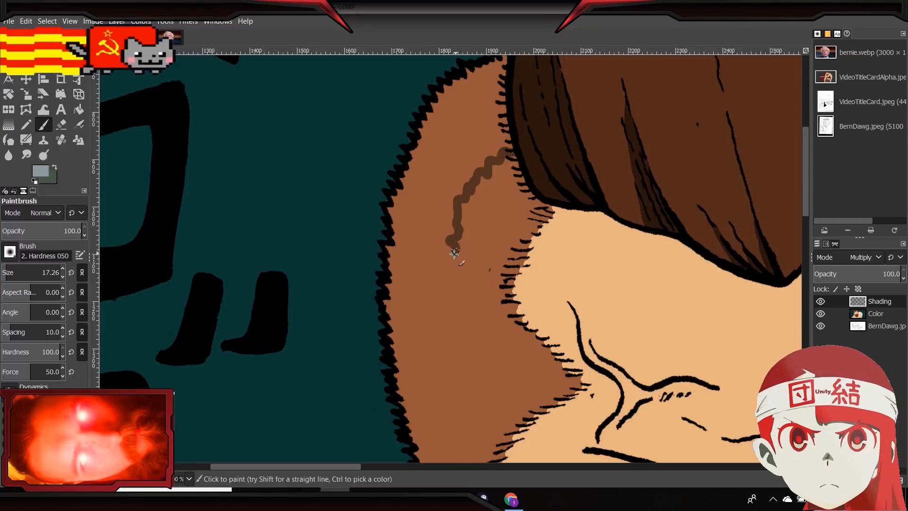
pyautogui.moveTo(455, 254); pyautogui.dragTo(439, 316)
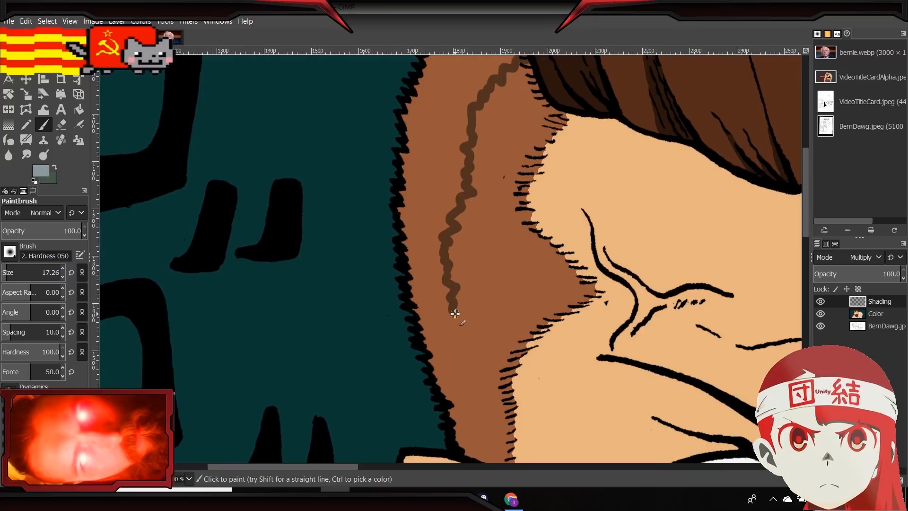
pyautogui.moveTo(455, 315); pyautogui.dragTo(467, 364)
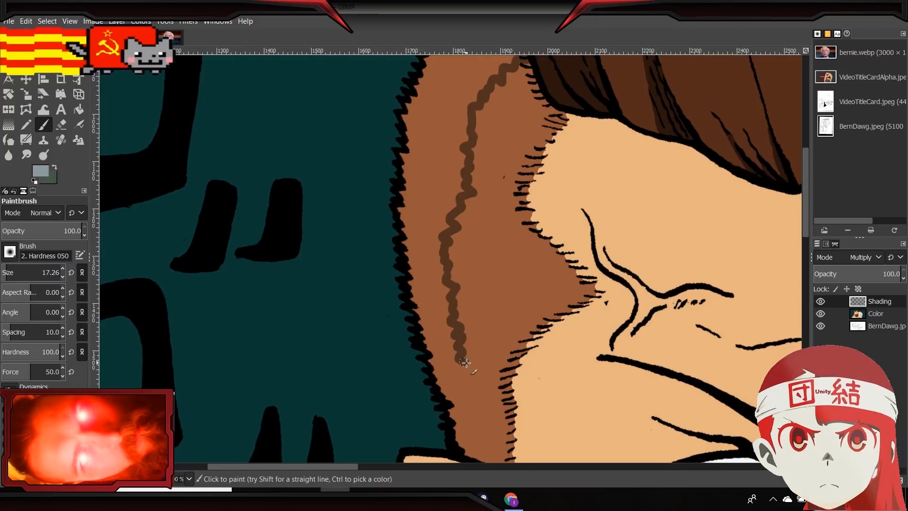
pyautogui.scroll(-3)
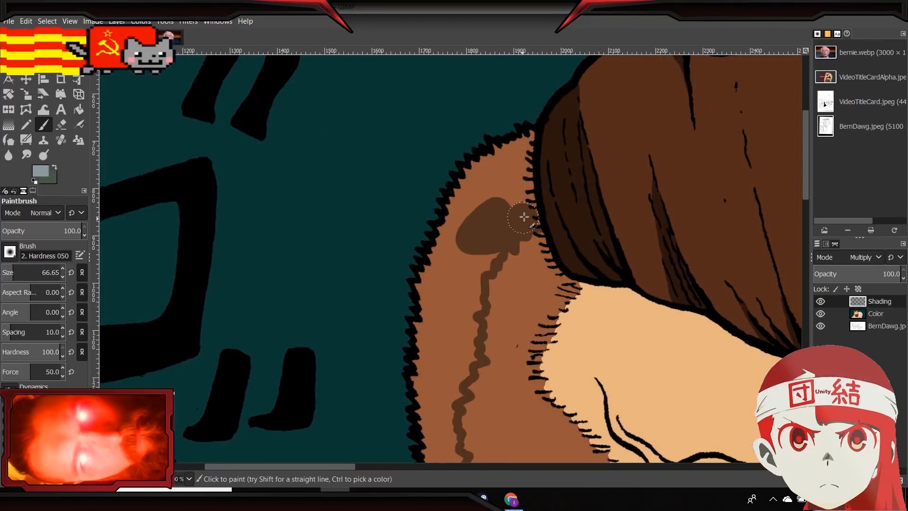
# Darken the sideburn's top up to the hairline and start shading its outer edge.
pyautogui.moveTo(524, 217); pyautogui.dragTo(536, 139)
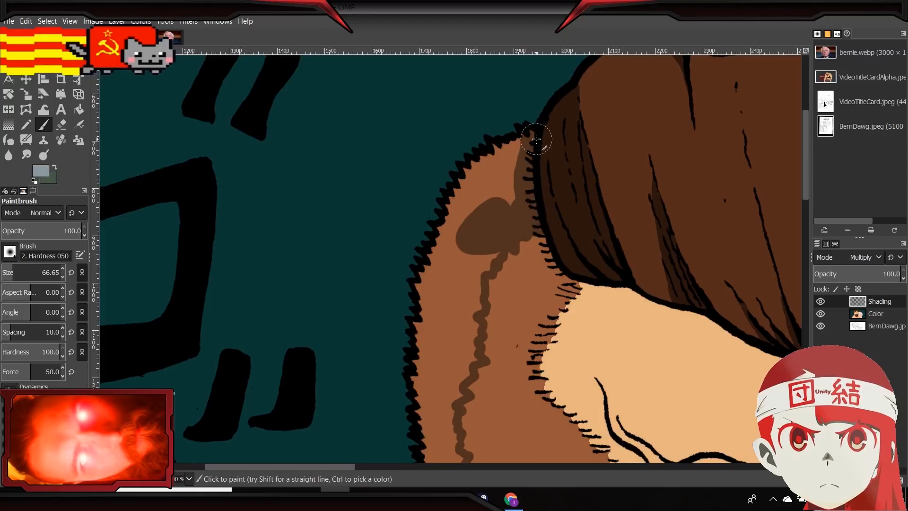
pyautogui.moveTo(536, 139); pyautogui.dragTo(514, 190)
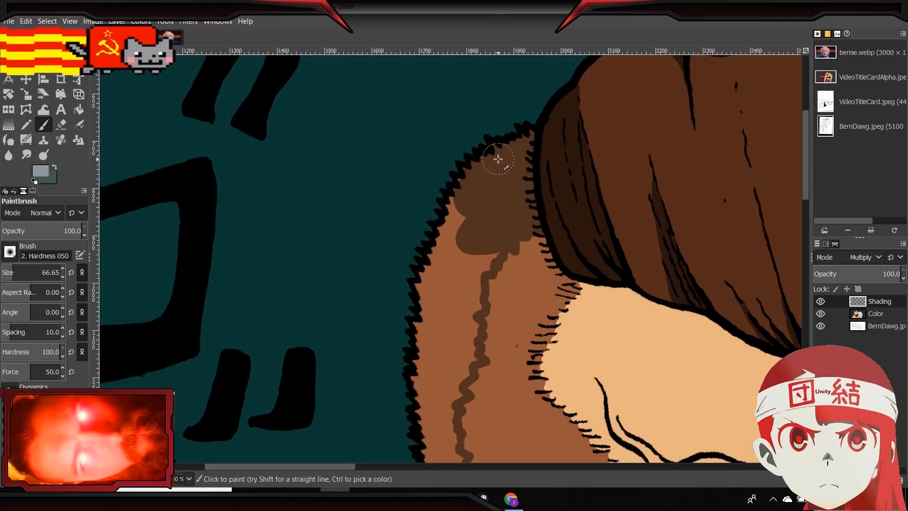
pyautogui.moveTo(473, 182)
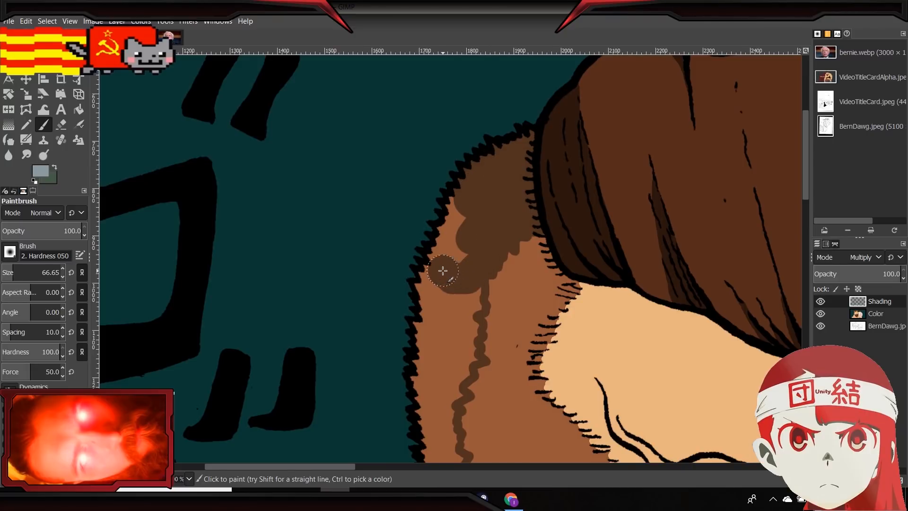
pyautogui.moveTo(443, 272); pyautogui.dragTo(461, 212)
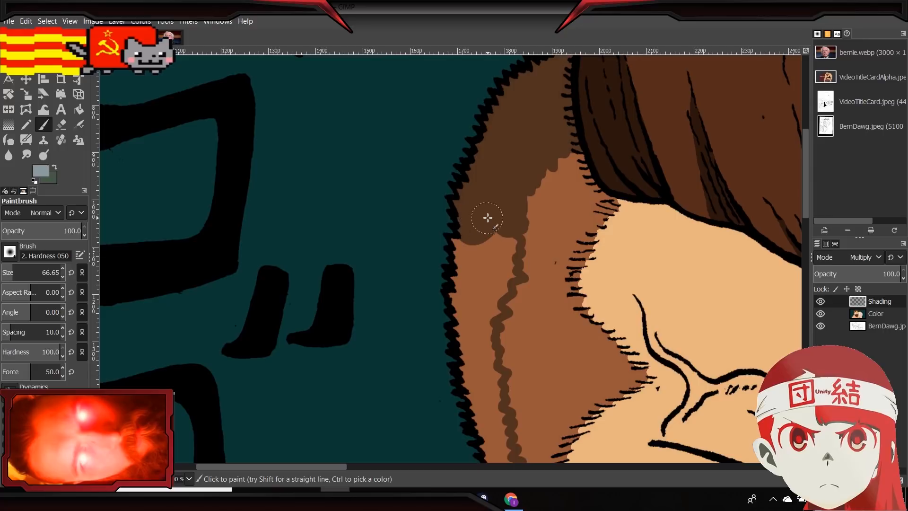
pyautogui.moveTo(488, 218); pyautogui.dragTo(469, 255)
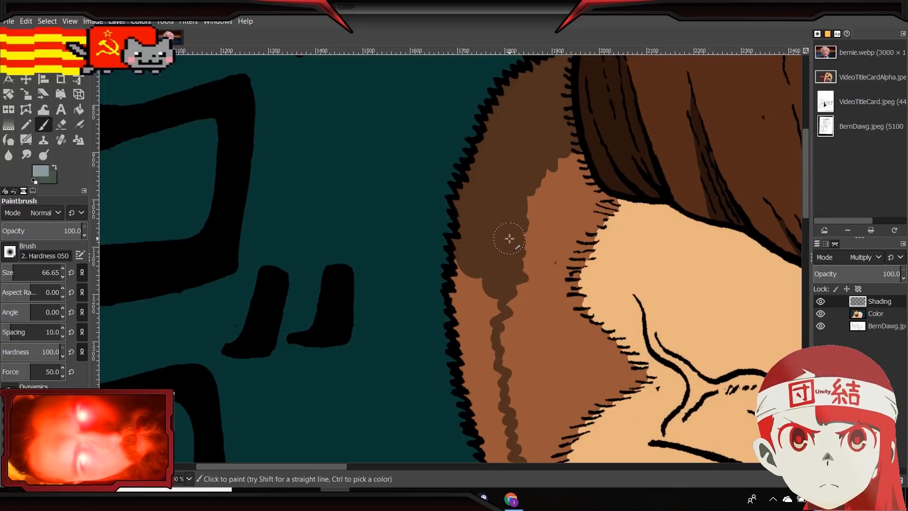
# Carry the dark brown shading down the sideburn's outer edge toward the jaw.
pyautogui.click(478, 301)
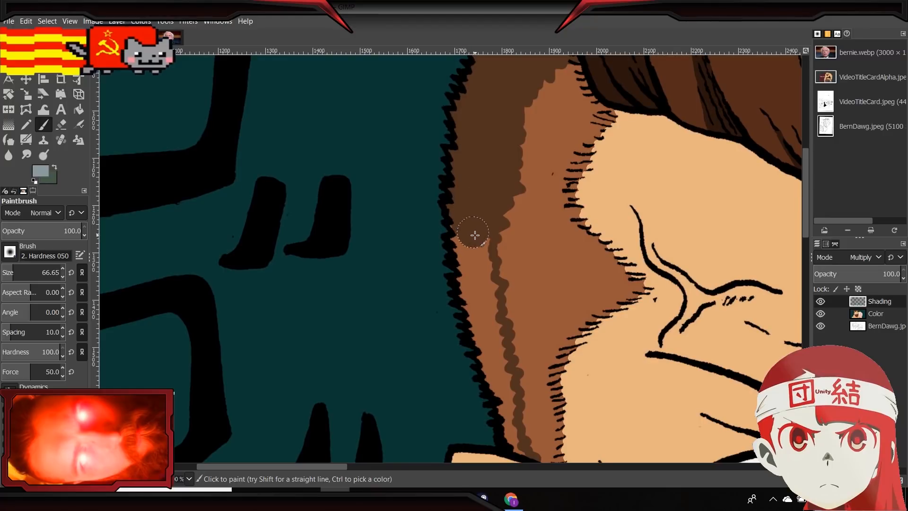
pyautogui.moveTo(475, 235); pyautogui.dragTo(485, 307)
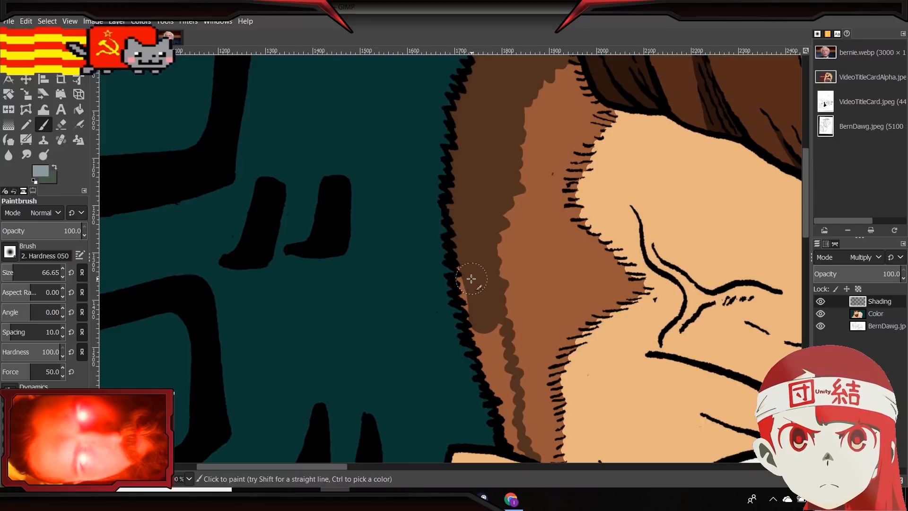
pyautogui.moveTo(471, 279); pyautogui.dragTo(484, 313)
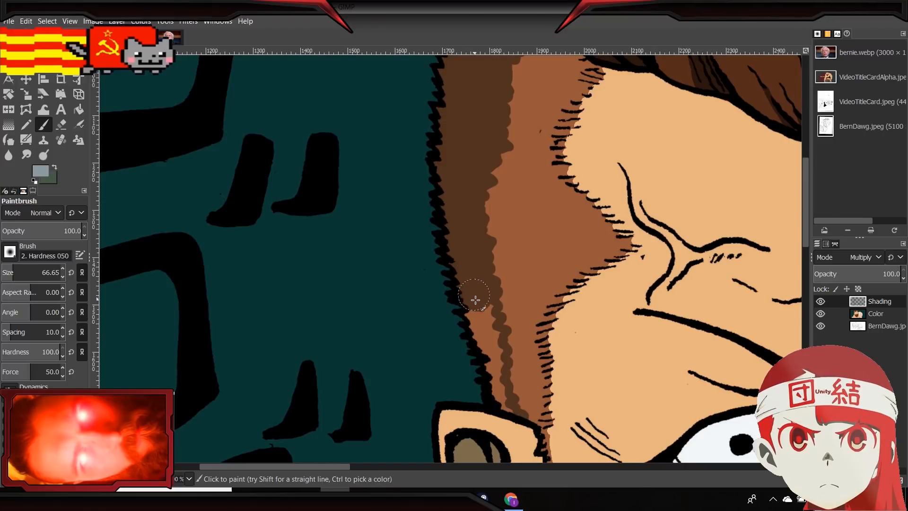
pyautogui.moveTo(474, 298); pyautogui.dragTo(490, 345)
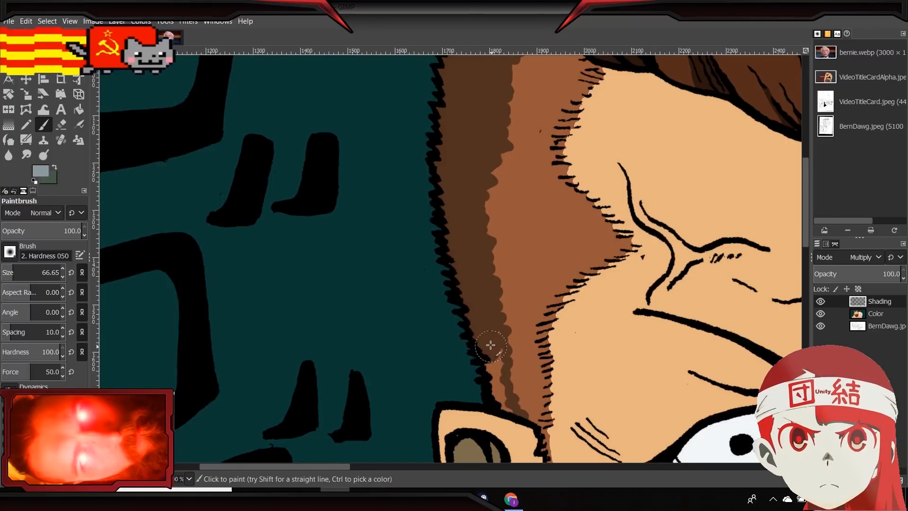
pyautogui.moveTo(491, 346); pyautogui.dragTo(498, 397)
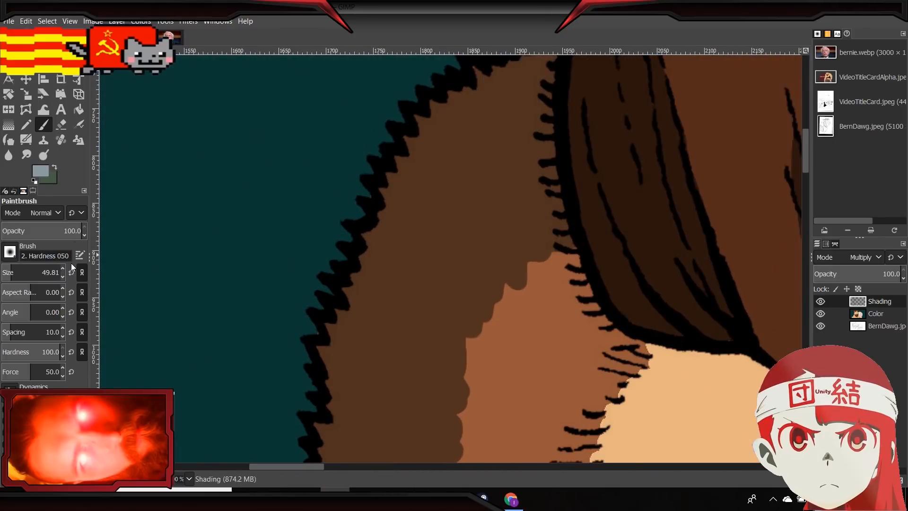
# With the Eraser, carve the dark shading's inner edge into scallops revealing lighter brown.
pyautogui.click(60, 124)
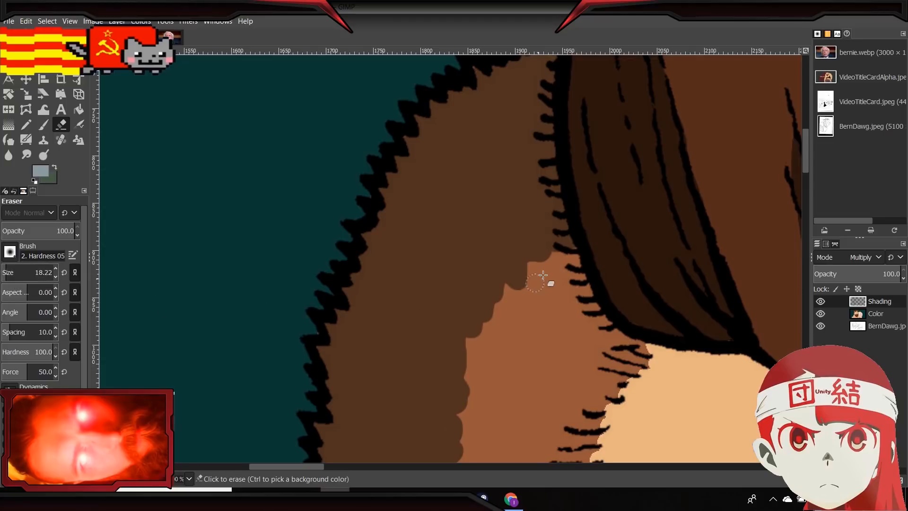
pyautogui.click(539, 272)
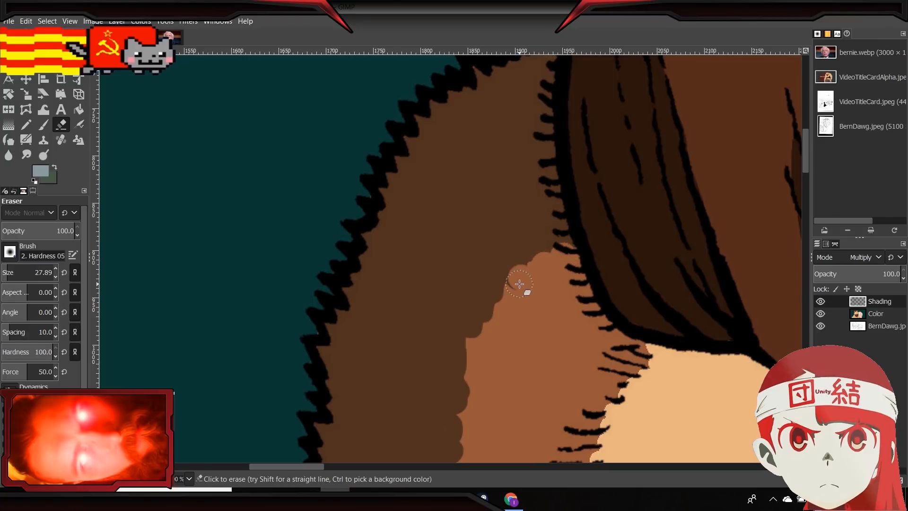
pyautogui.moveTo(519, 284); pyautogui.dragTo(508, 297)
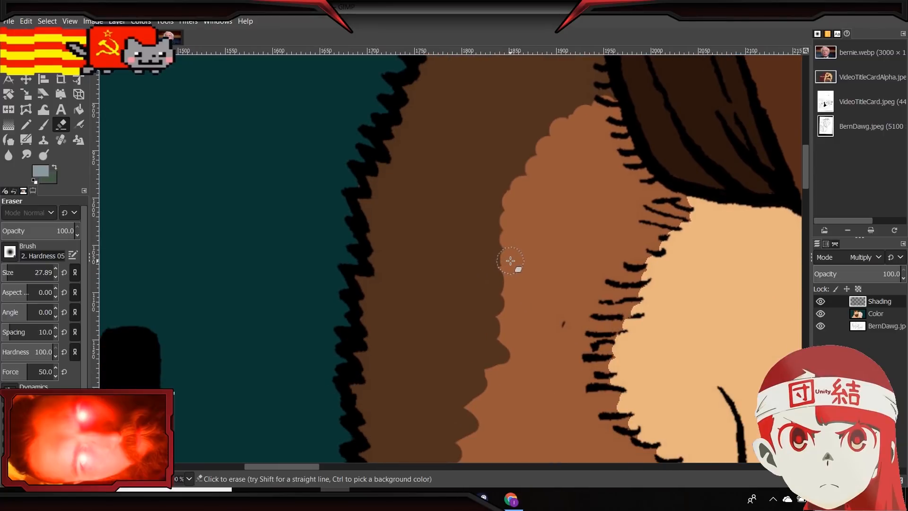
pyautogui.moveTo(511, 260); pyautogui.dragTo(507, 299)
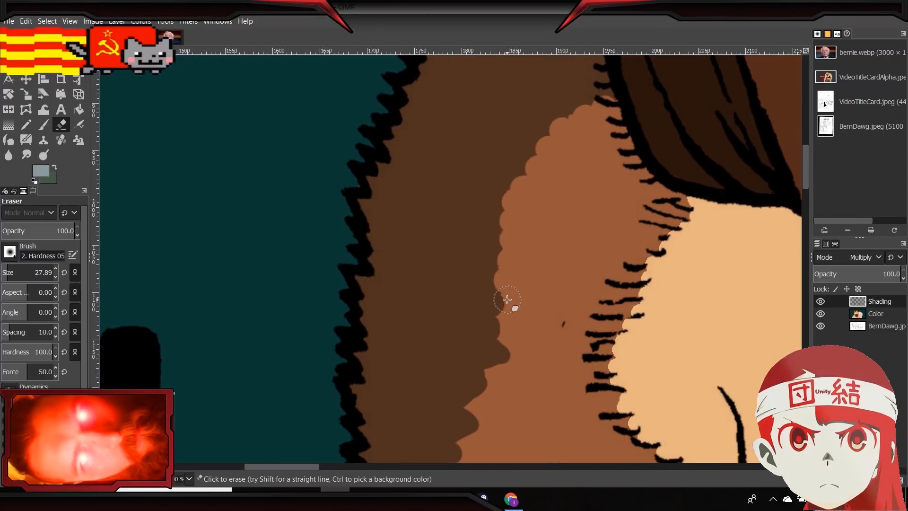
pyautogui.moveTo(508, 300); pyautogui.dragTo(502, 361)
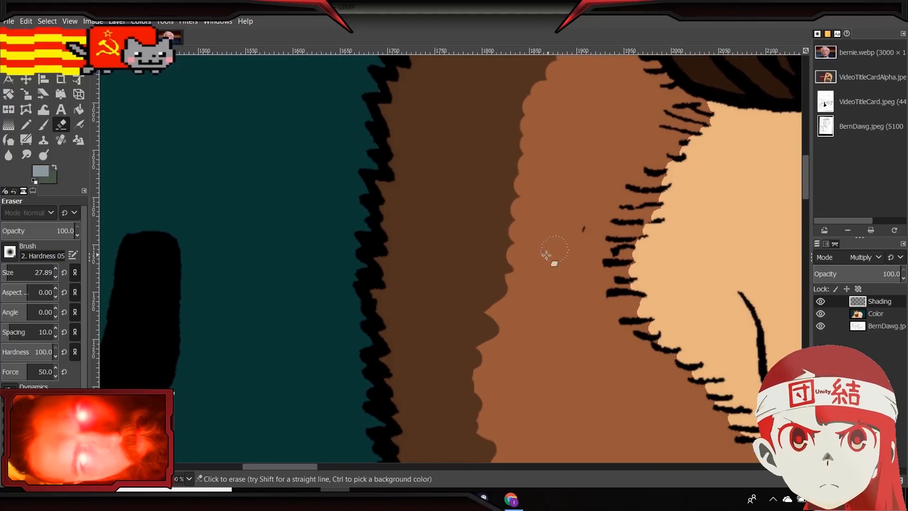
pyautogui.moveTo(553, 252); pyautogui.dragTo(504, 305)
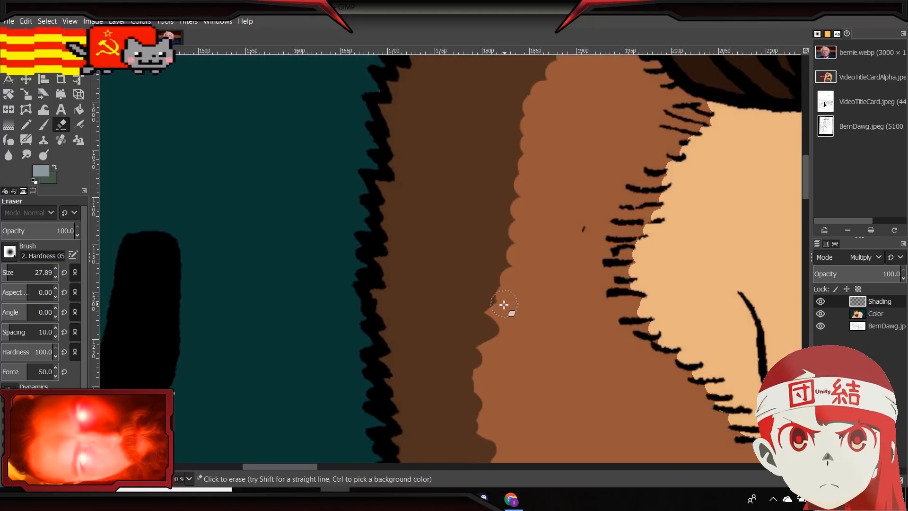
pyautogui.moveTo(495, 334)
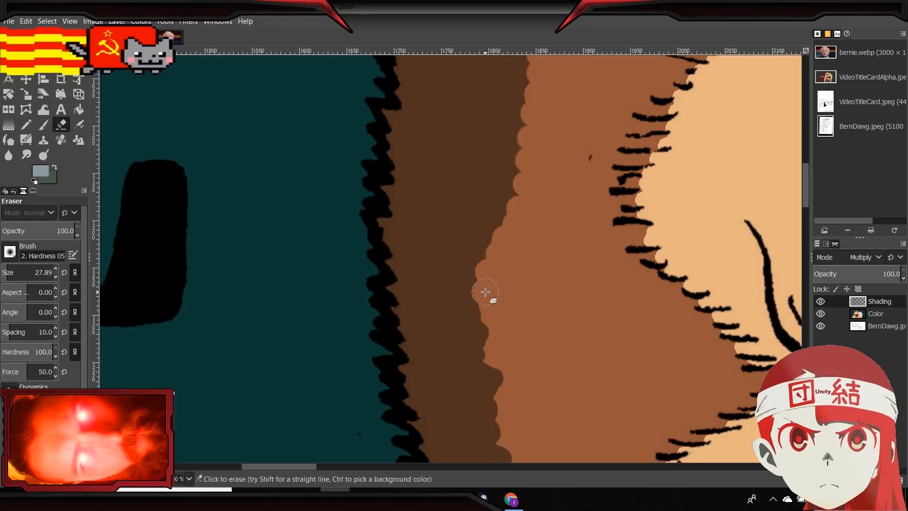
# Continue scalloping and tidying the shading edge down the sideburn to the jaw.
pyautogui.moveTo(487, 291); pyautogui.dragTo(494, 347)
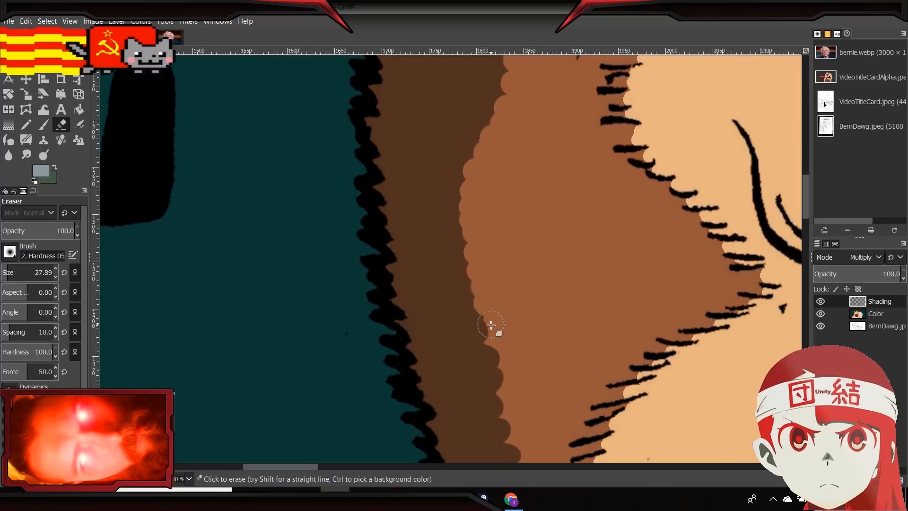
pyautogui.moveTo(491, 325); pyautogui.dragTo(506, 368)
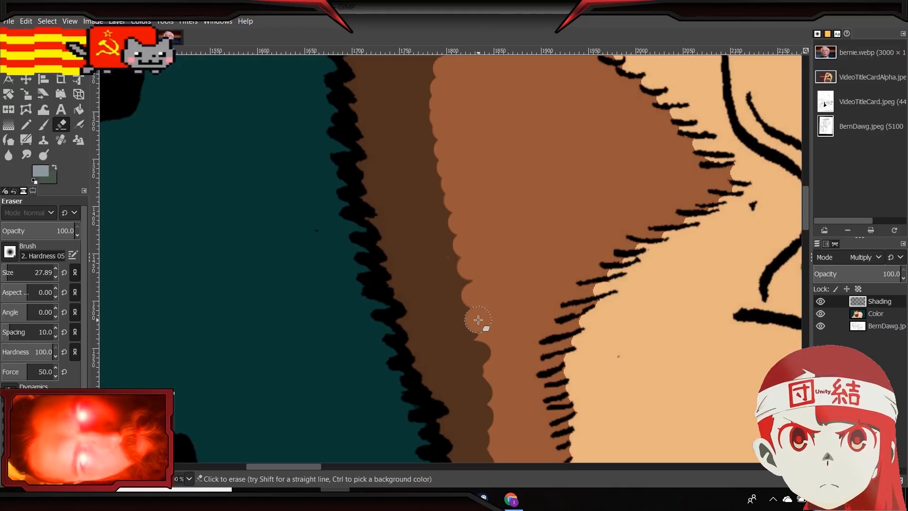
pyautogui.moveTo(478, 320); pyautogui.dragTo(488, 369)
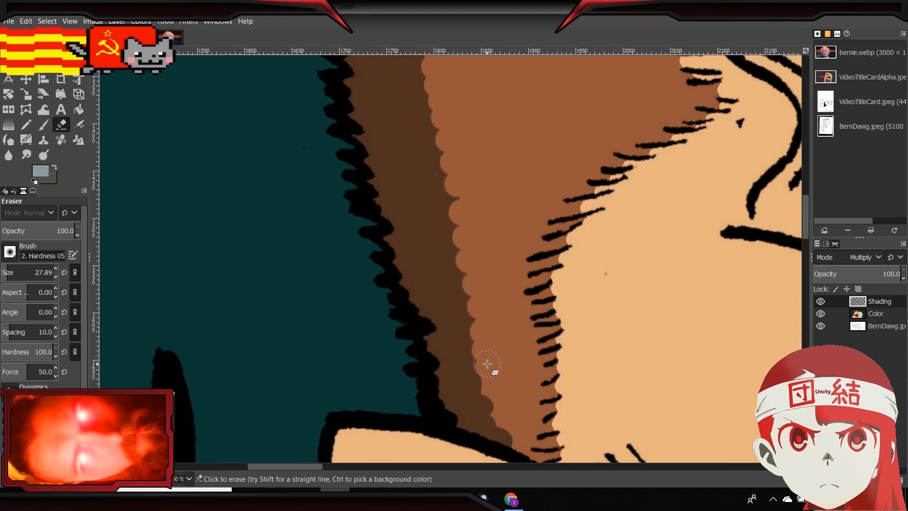
pyautogui.moveTo(496, 394)
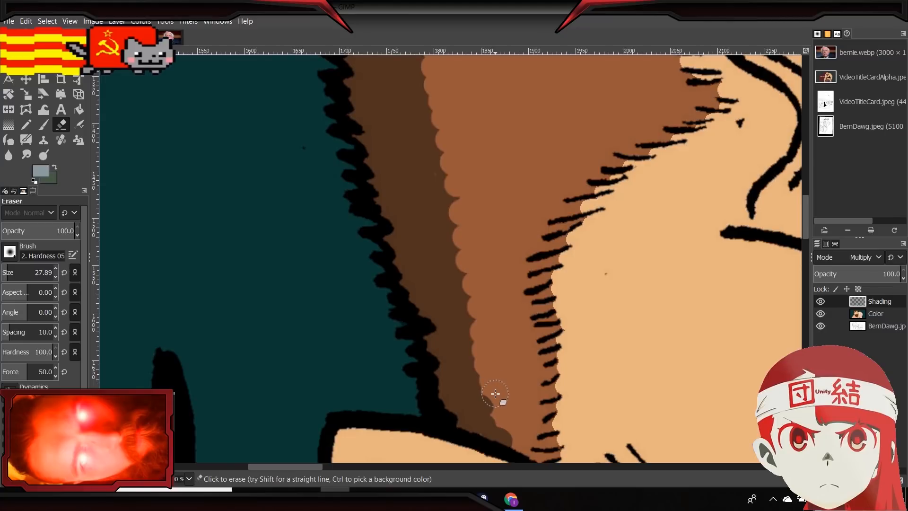
pyautogui.moveTo(495, 394); pyautogui.dragTo(510, 441)
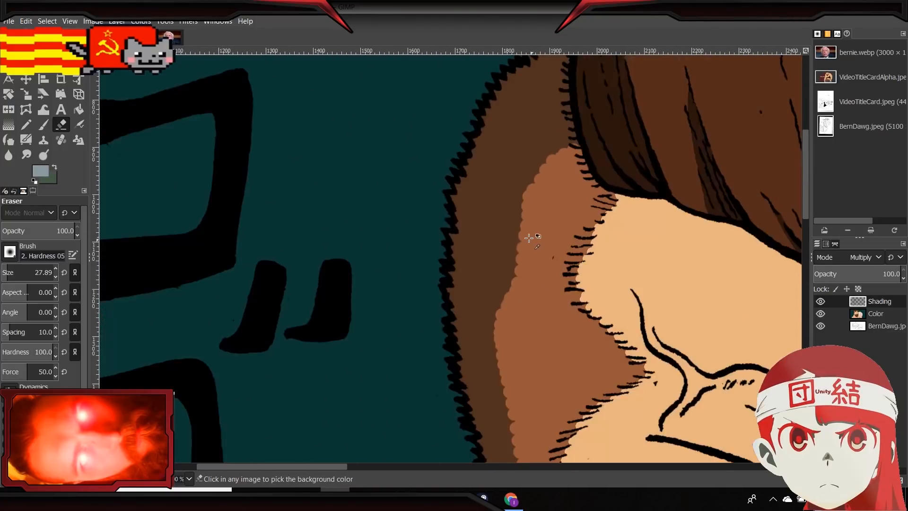
pyautogui.moveTo(504, 304)
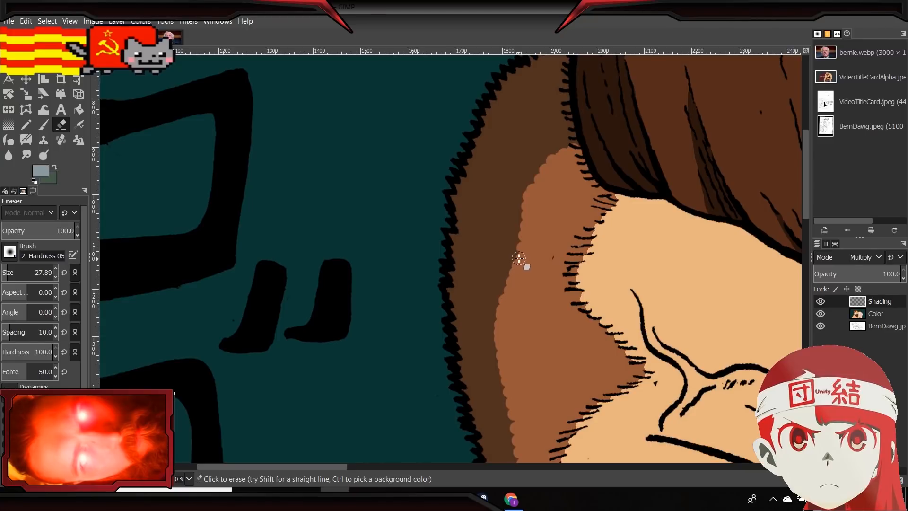
pyautogui.moveTo(520, 235)
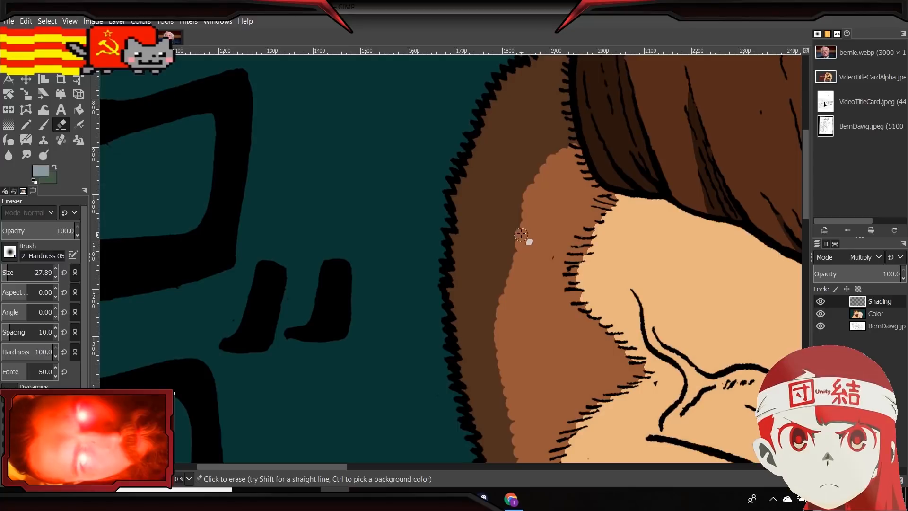
# Erase stray shading near the hairline at the top of the sideburn.
pyautogui.moveTo(523, 237); pyautogui.dragTo(527, 201)
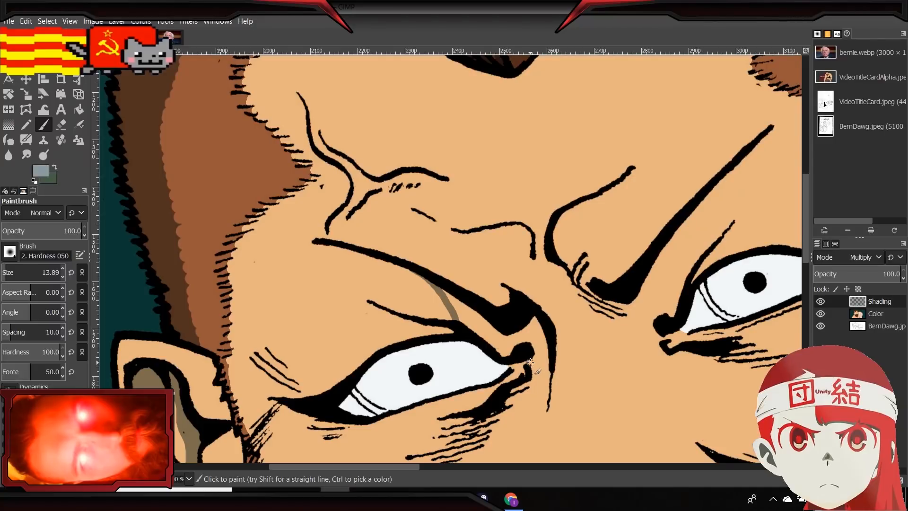
# Paint and thicken brown shading along the crease under the eyebrow at the eye's inner corner.
pyautogui.moveTo(530, 359); pyautogui.dragTo(548, 405)
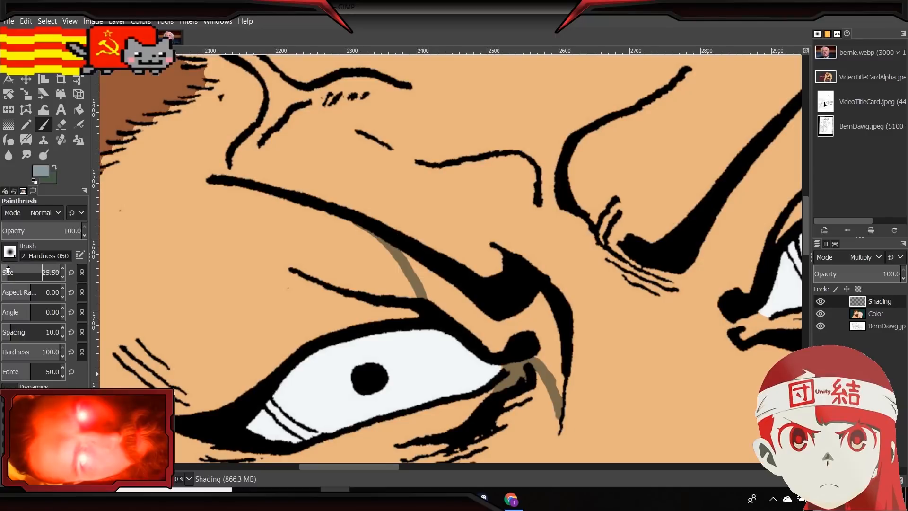
pyautogui.moveTo(394, 252); pyautogui.dragTo(437, 304)
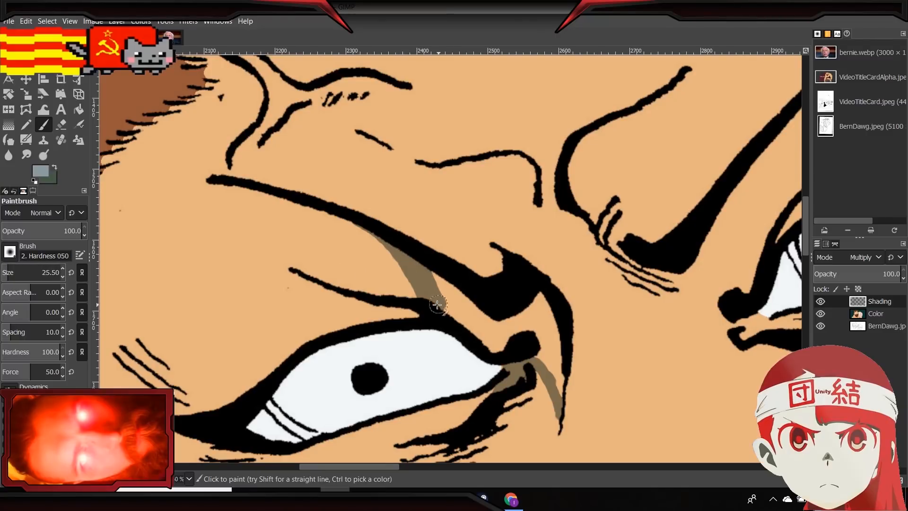
pyautogui.click(451, 307)
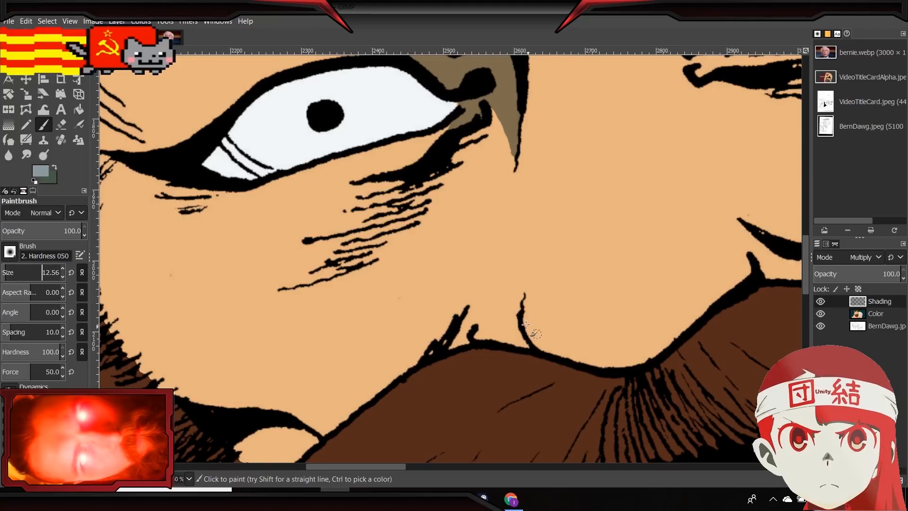
# Dab small brown shadow patches beneath the nose and beside the nostril above the moustache.
pyautogui.click(516, 336)
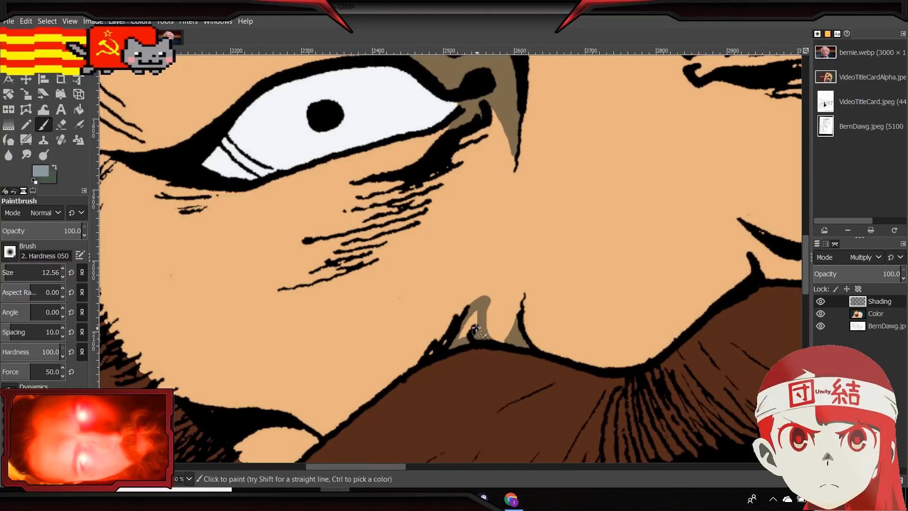
pyautogui.click(475, 333)
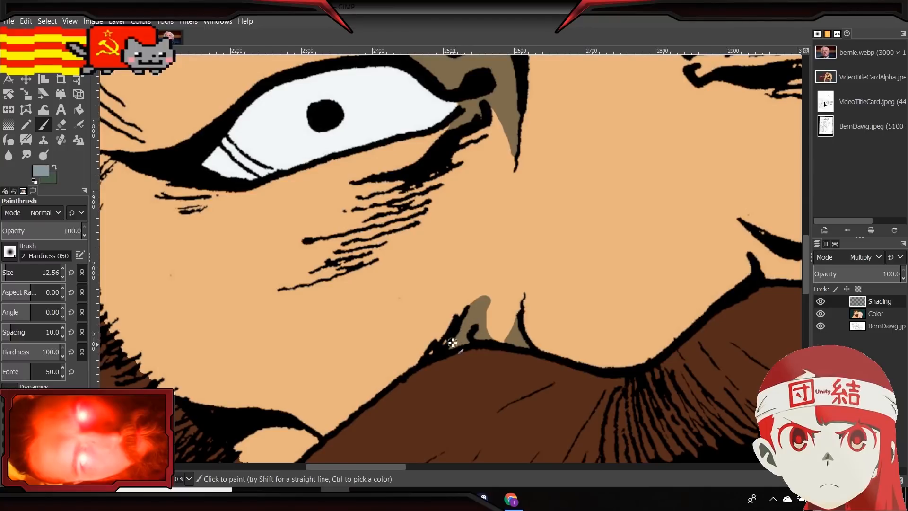
pyautogui.moveTo(484, 299)
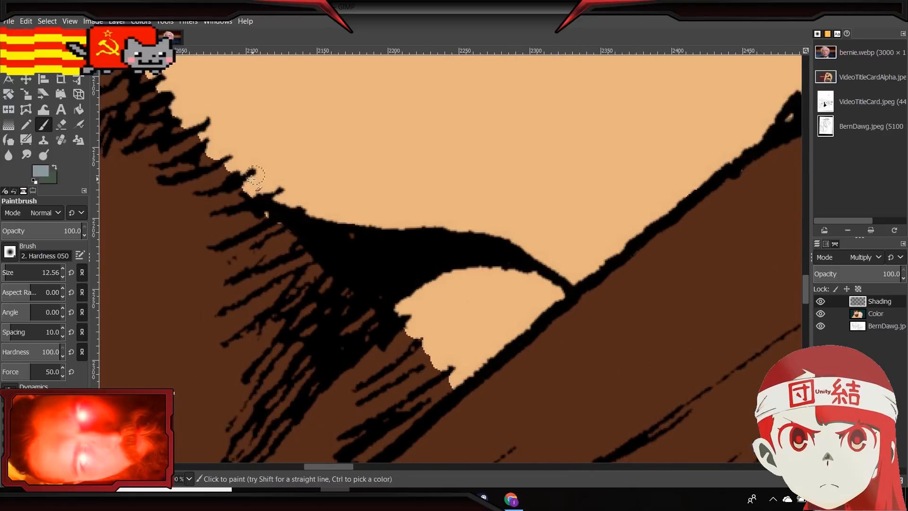
pyautogui.moveTo(356, 199)
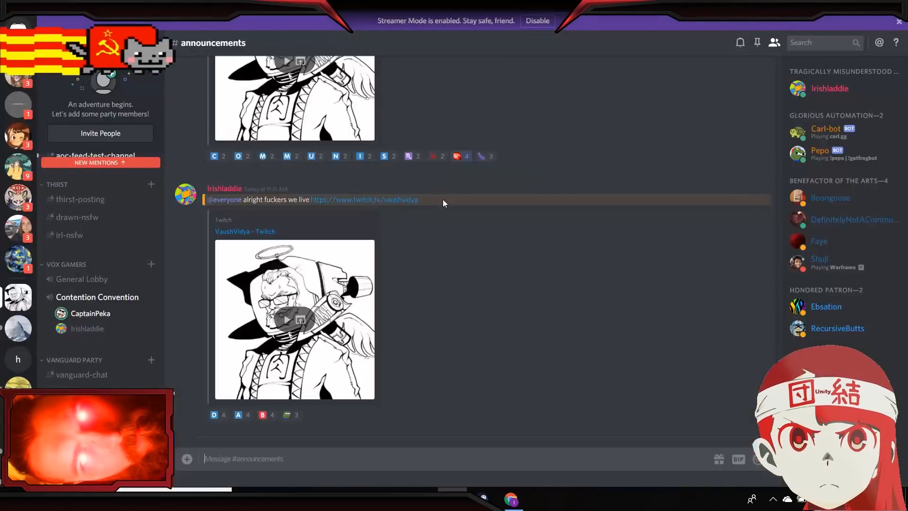
# Switch to the browser's YouTube tab and play the FLCL outro video full screen.
pyautogui.click(364, 199)
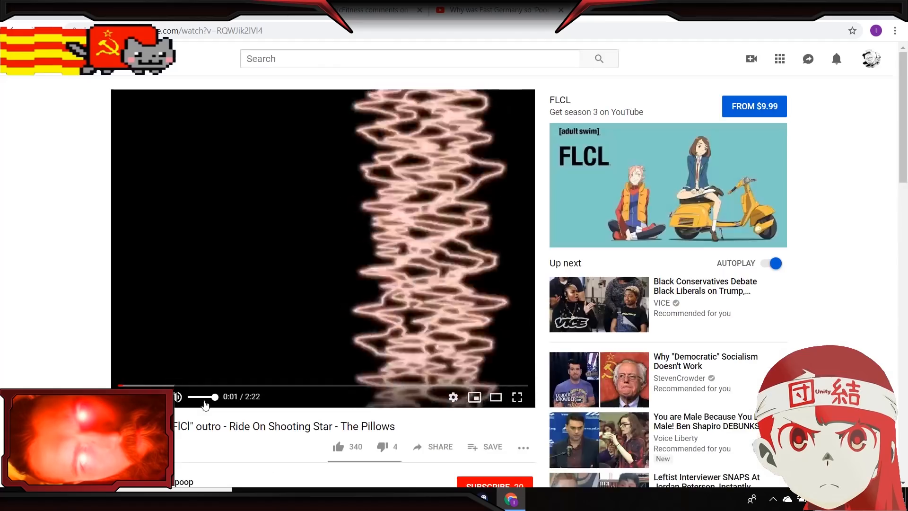
pyautogui.click(516, 397)
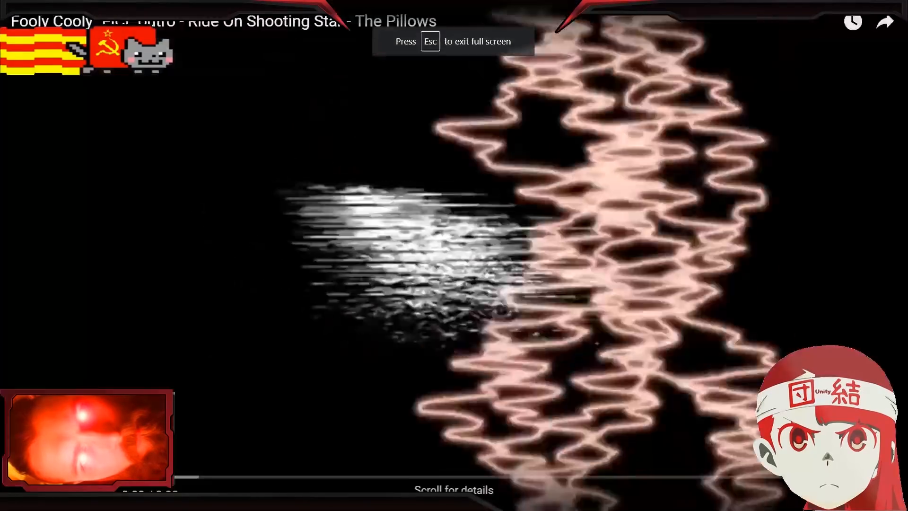